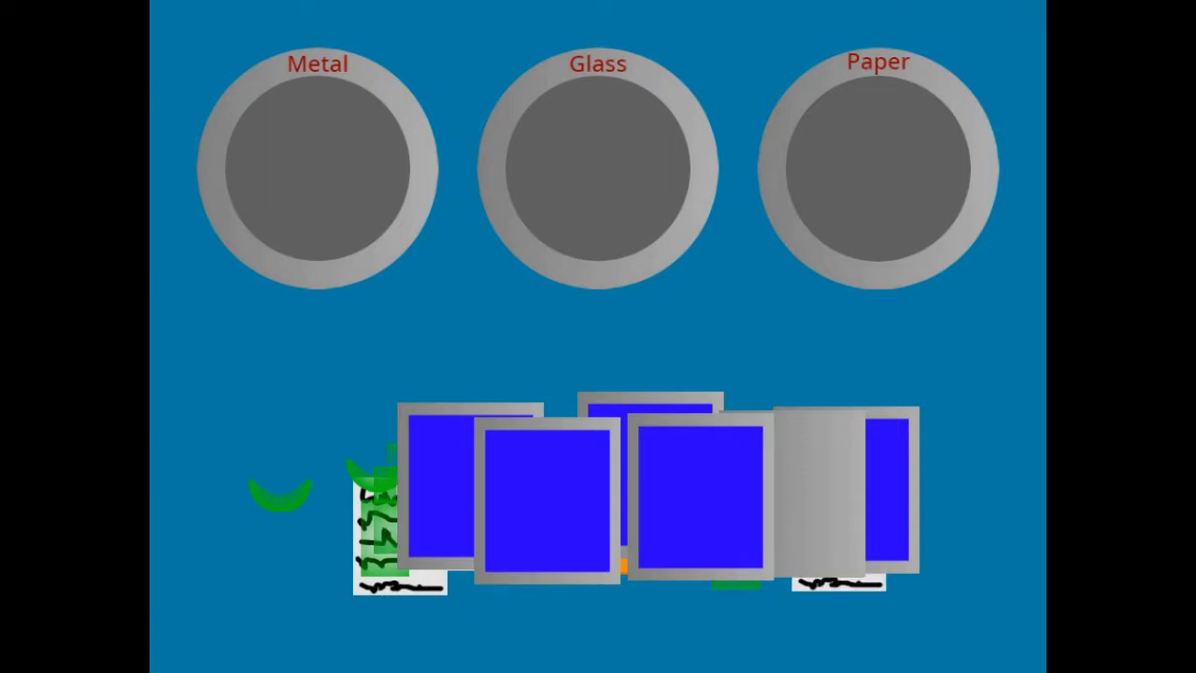
# - Drag a green glass shard onto the Glass bin, then bring up the project in the editor
pyautogui.moveTo(412, 496); pyautogui.dragTo(280, 173)
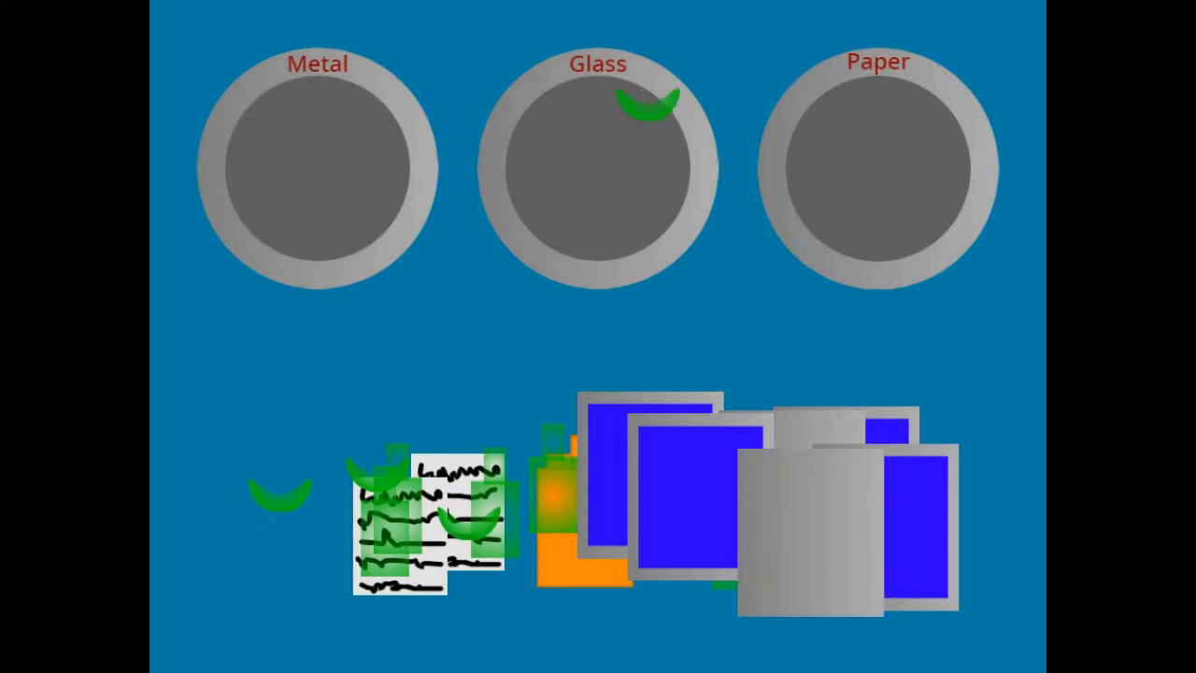
pyautogui.moveTo(429, 523); pyautogui.dragTo(701, 243)
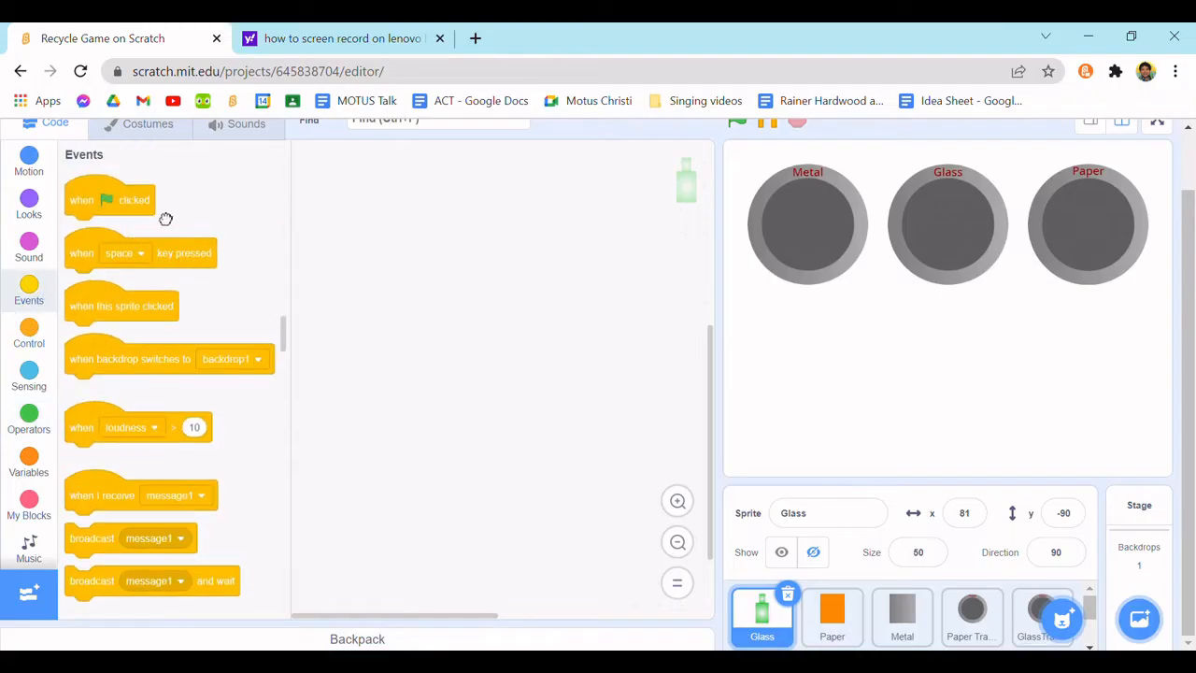
# - Begin the Glass sprite's green-flag script with a 'set size to 50 %' block
pyautogui.moveTo(110, 200); pyautogui.dragTo(402, 239)
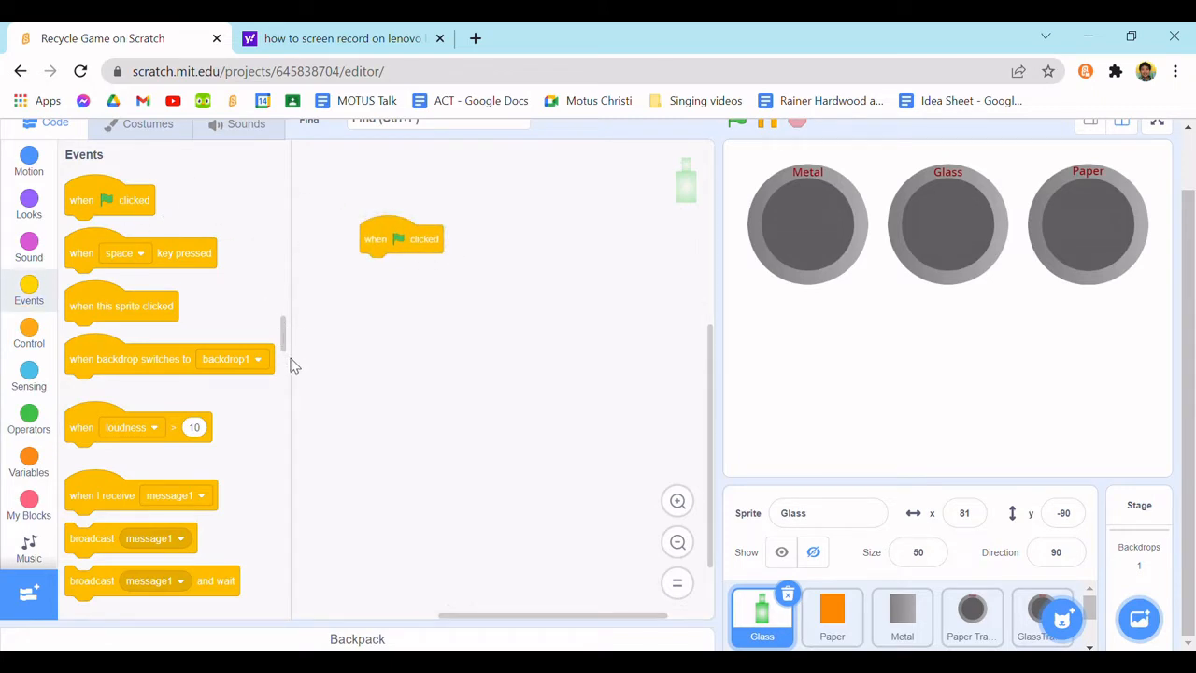
pyautogui.click(29, 332)
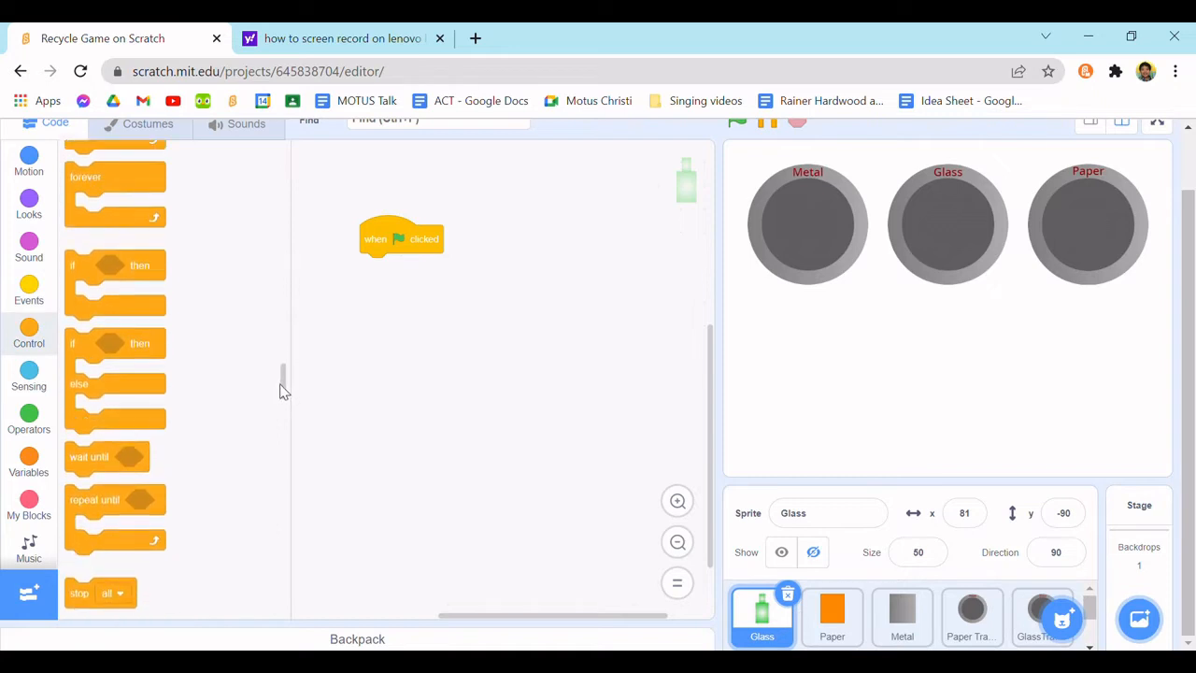
pyautogui.click(28, 200)
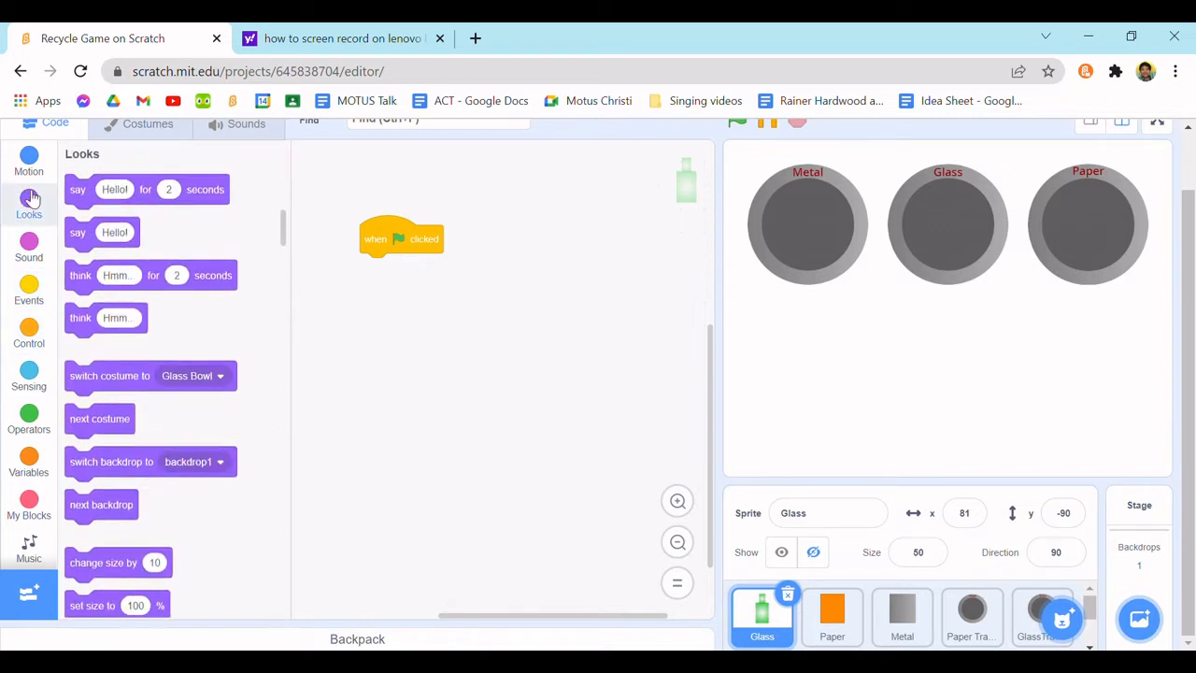
pyautogui.scroll(-3)
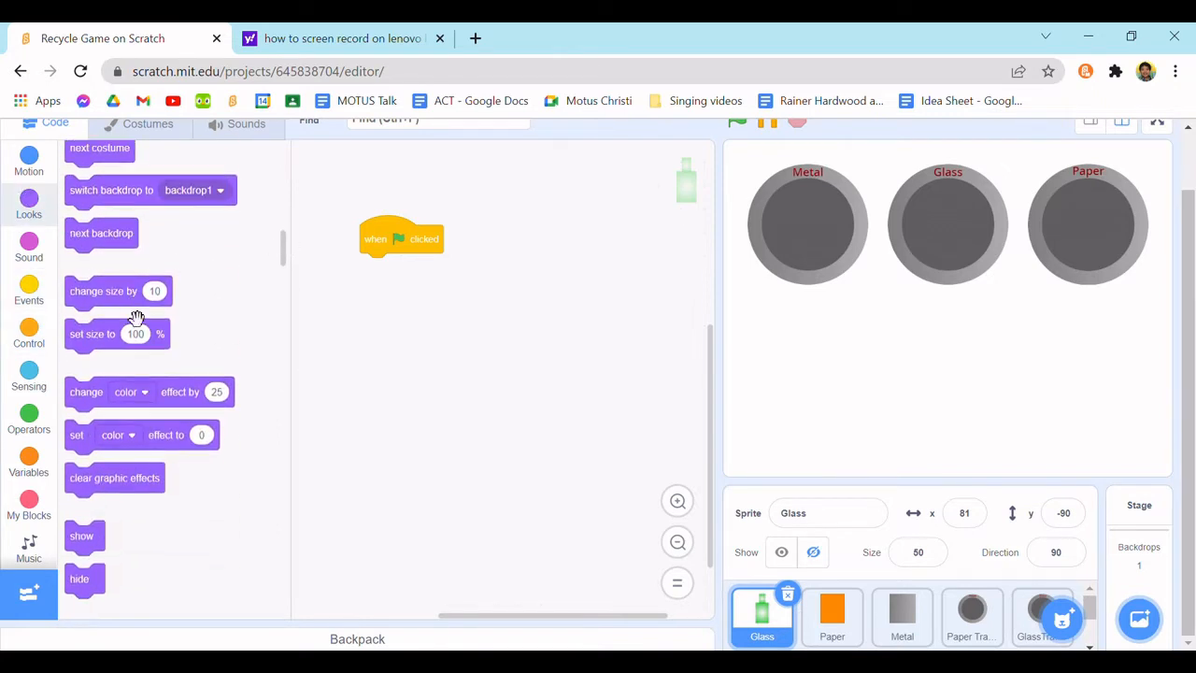
pyautogui.moveTo(92, 334); pyautogui.dragTo(393, 267)
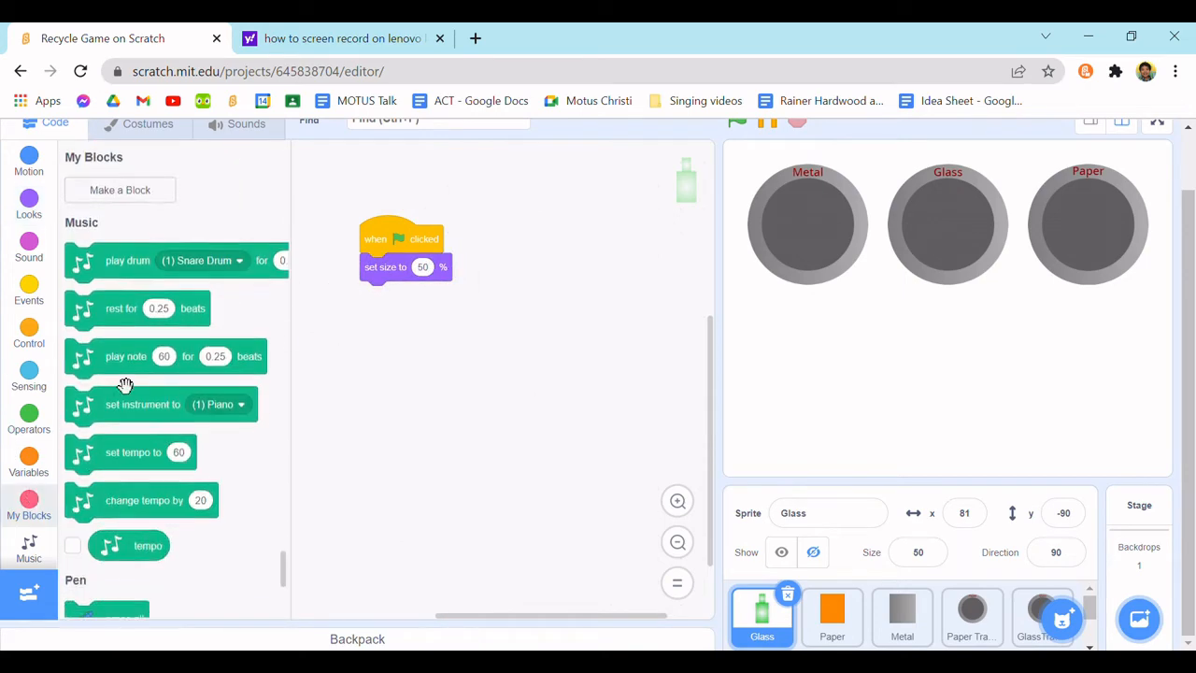
# - Define a custom block named Clone with a number input Amount, running without screen refresh
pyautogui.click(120, 190)
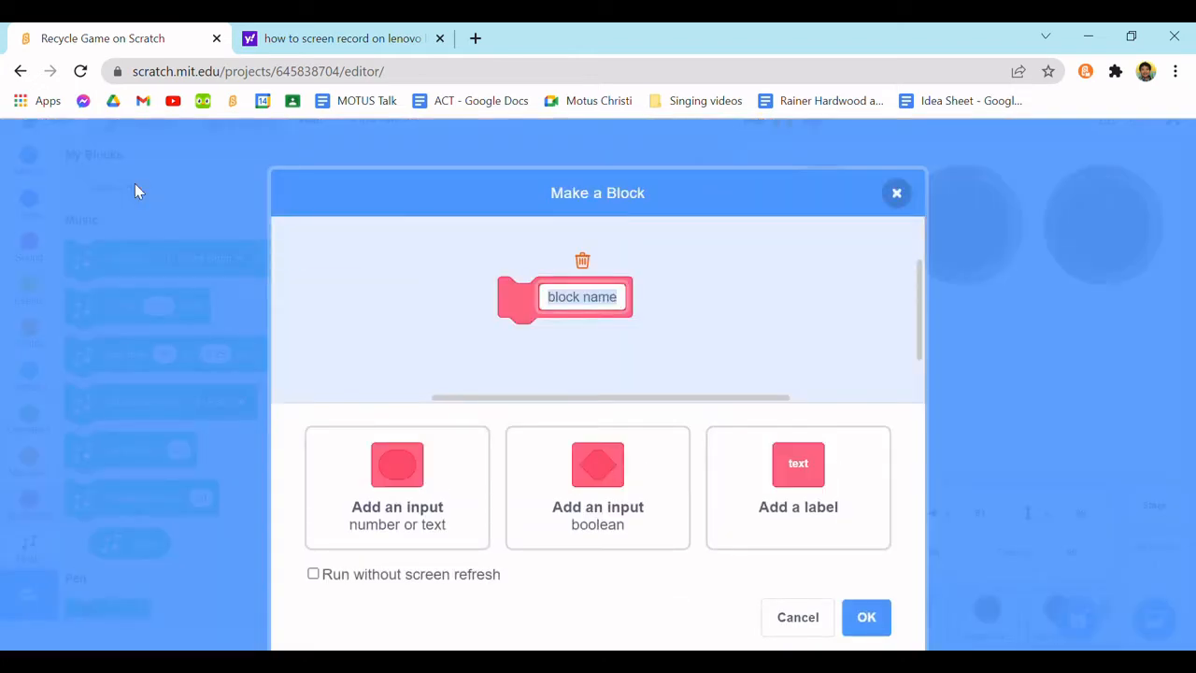
pyautogui.write('c')
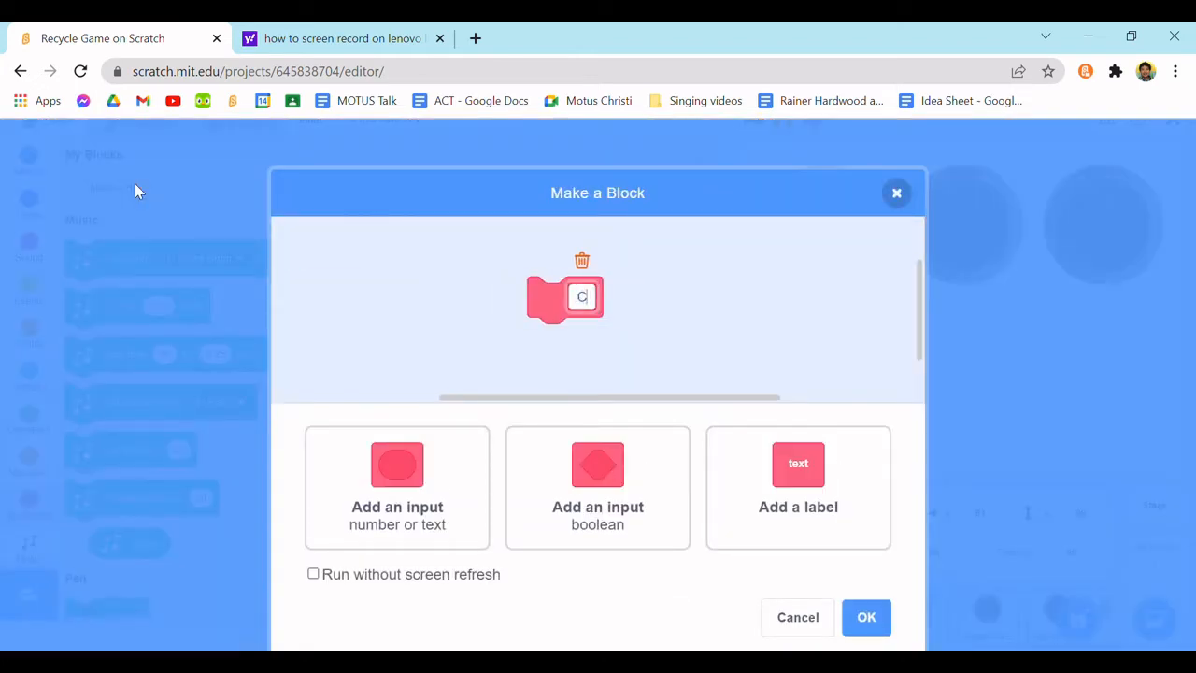
pyautogui.write('lone')
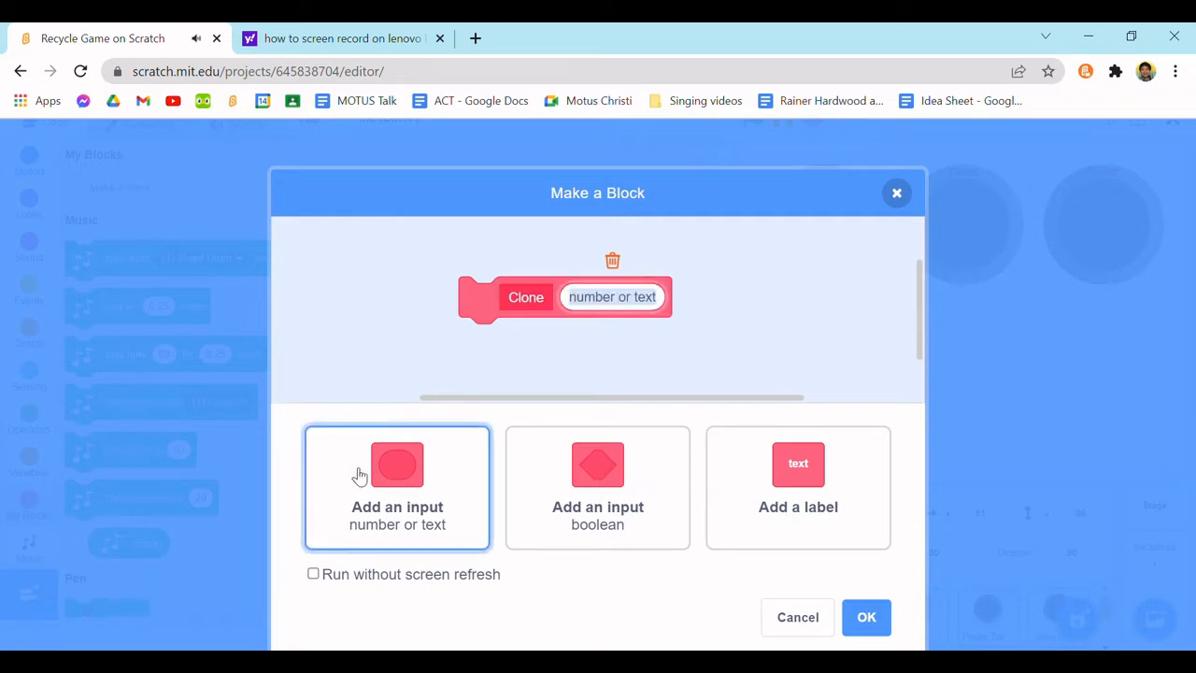
pyautogui.write('Amount')
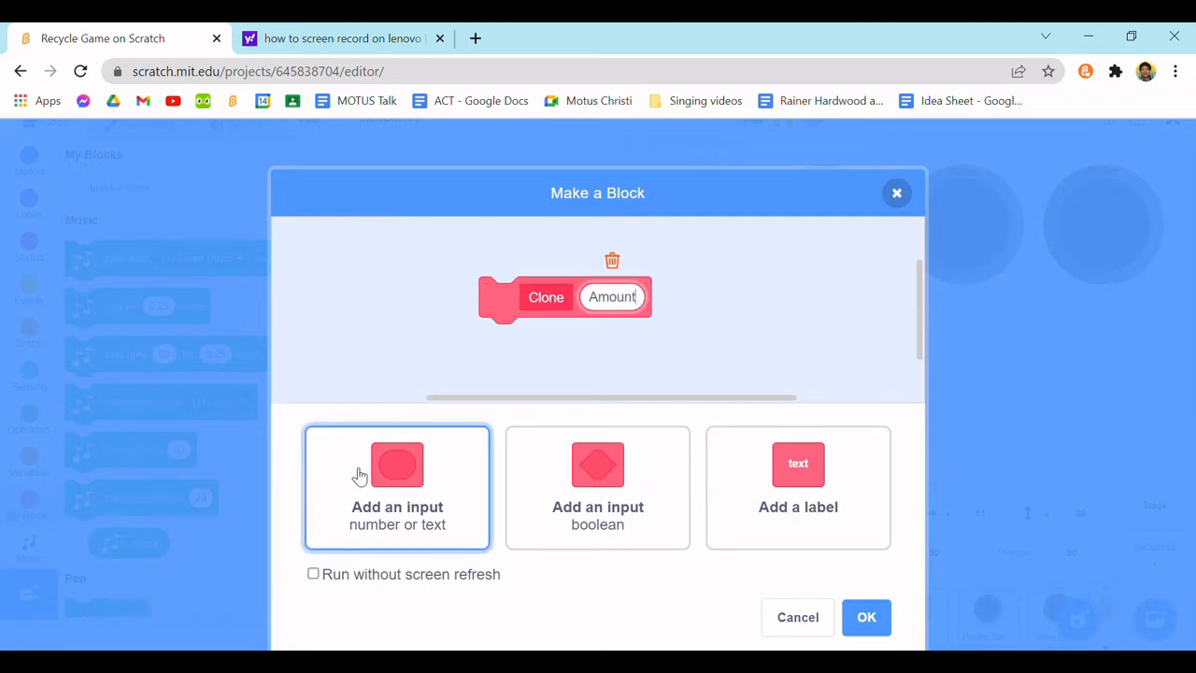
pyautogui.click(313, 572)
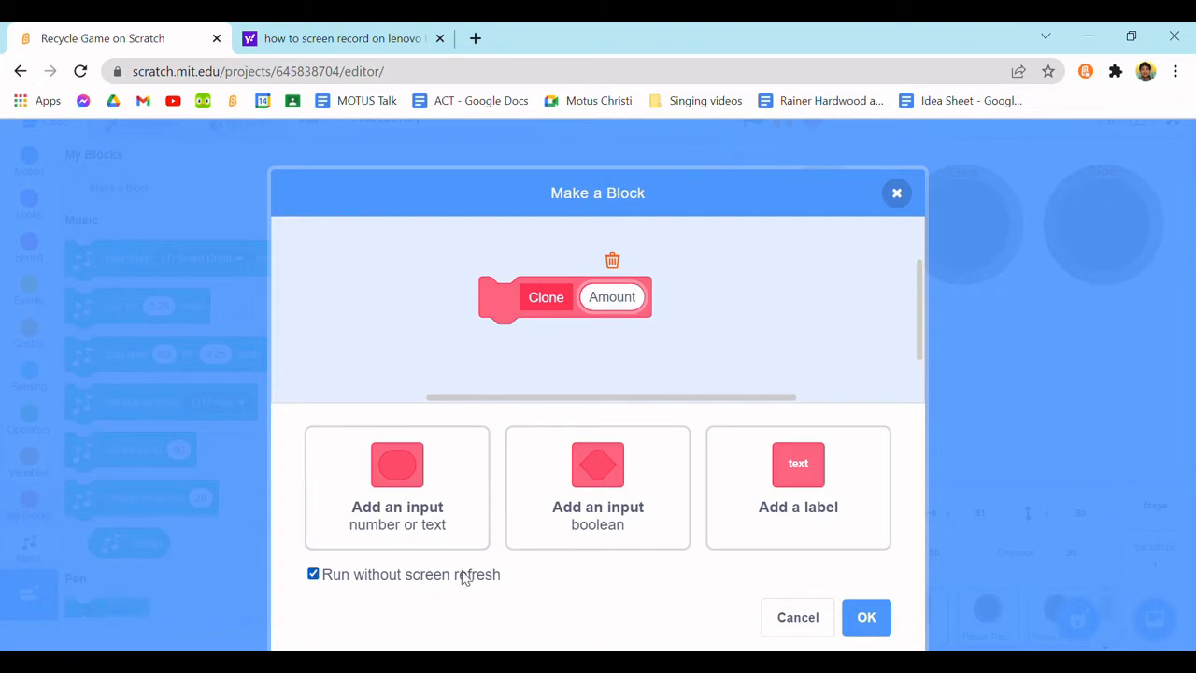
pyautogui.click(866, 617)
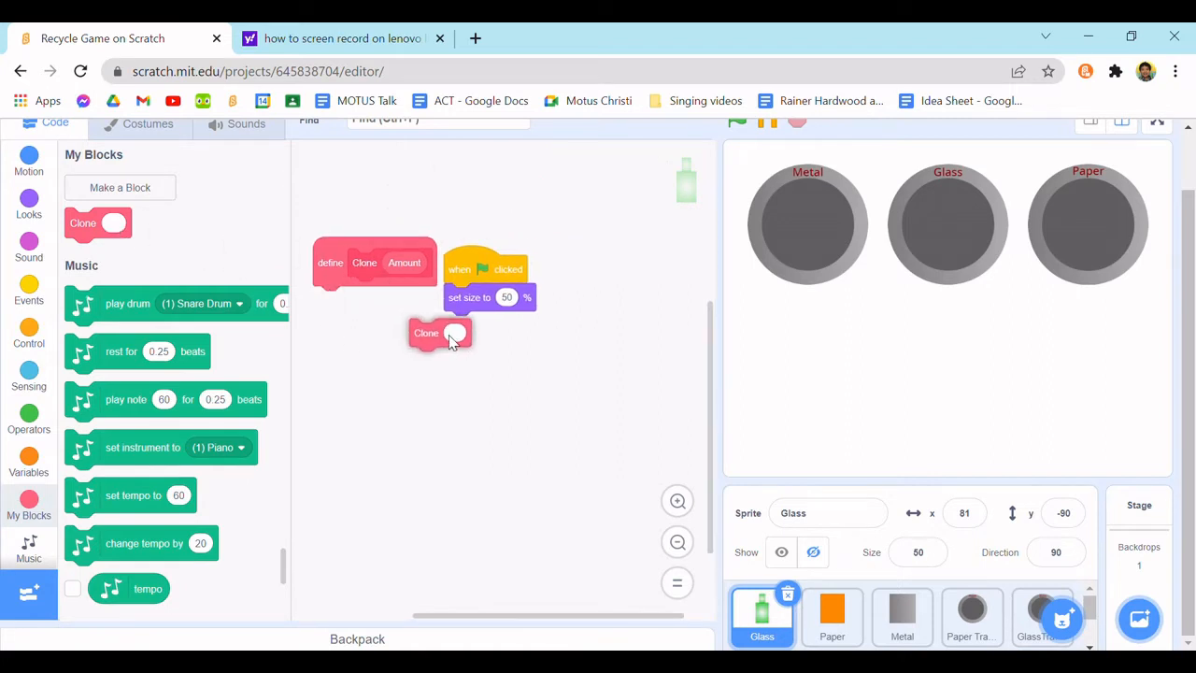
# - Call Clone 5 right after the set-size block in the flag script
pyautogui.moveTo(426, 333); pyautogui.dragTo(459, 324)
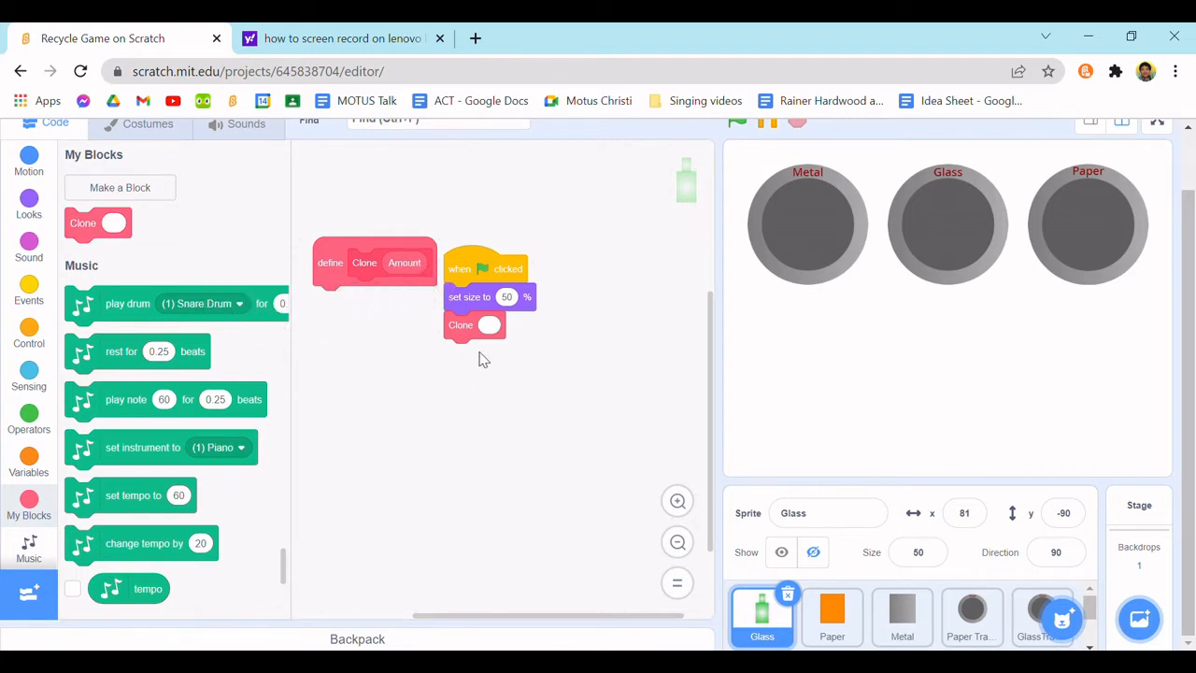
pyautogui.click(489, 325)
pyautogui.write('5')
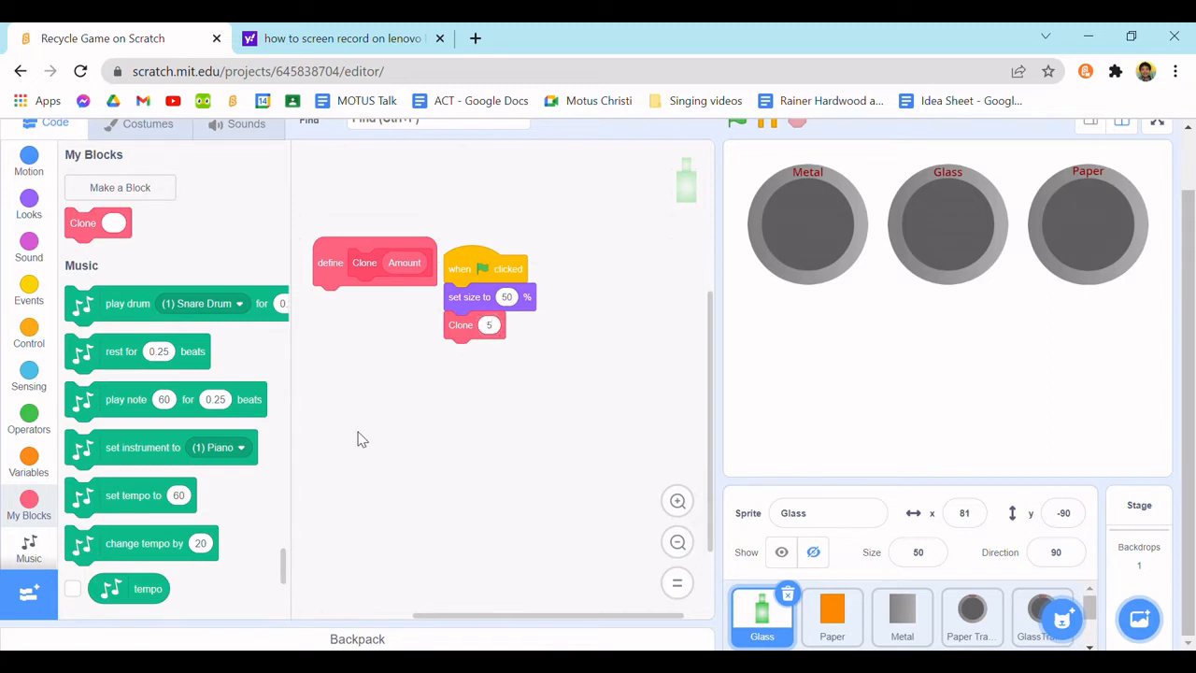
pyautogui.click(28, 331)
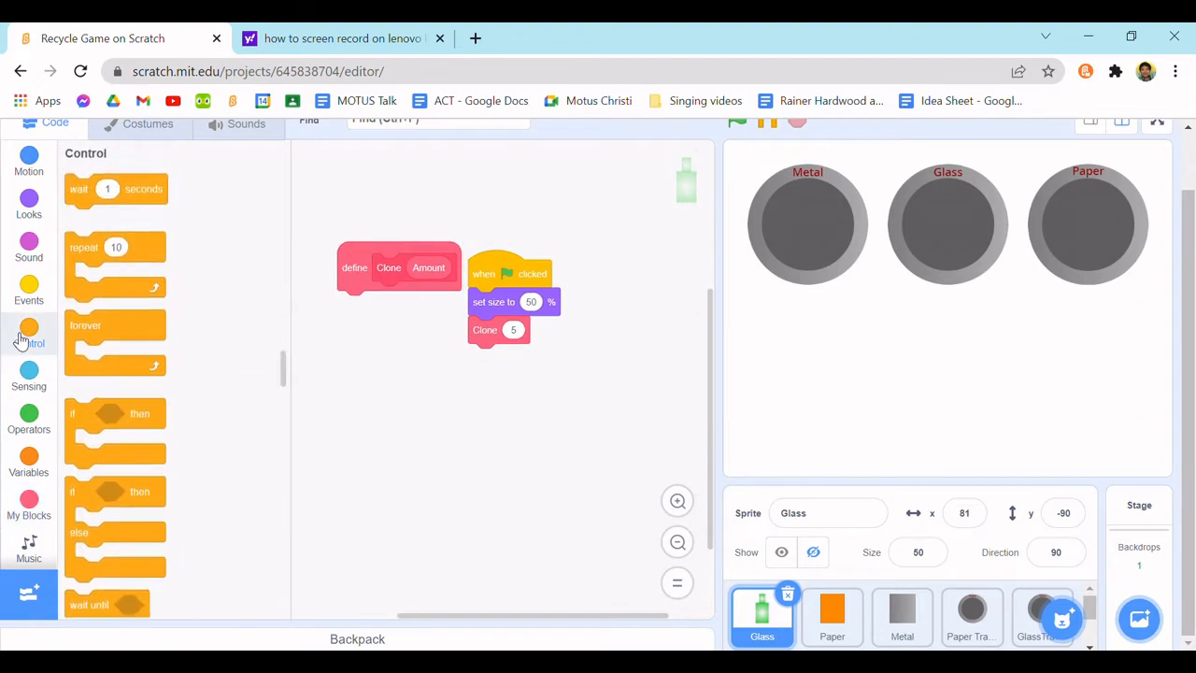
# - Give the Clone definition a repeat loop that runs Amount times
pyautogui.moveTo(115, 267); pyautogui.dragTo(313, 322)
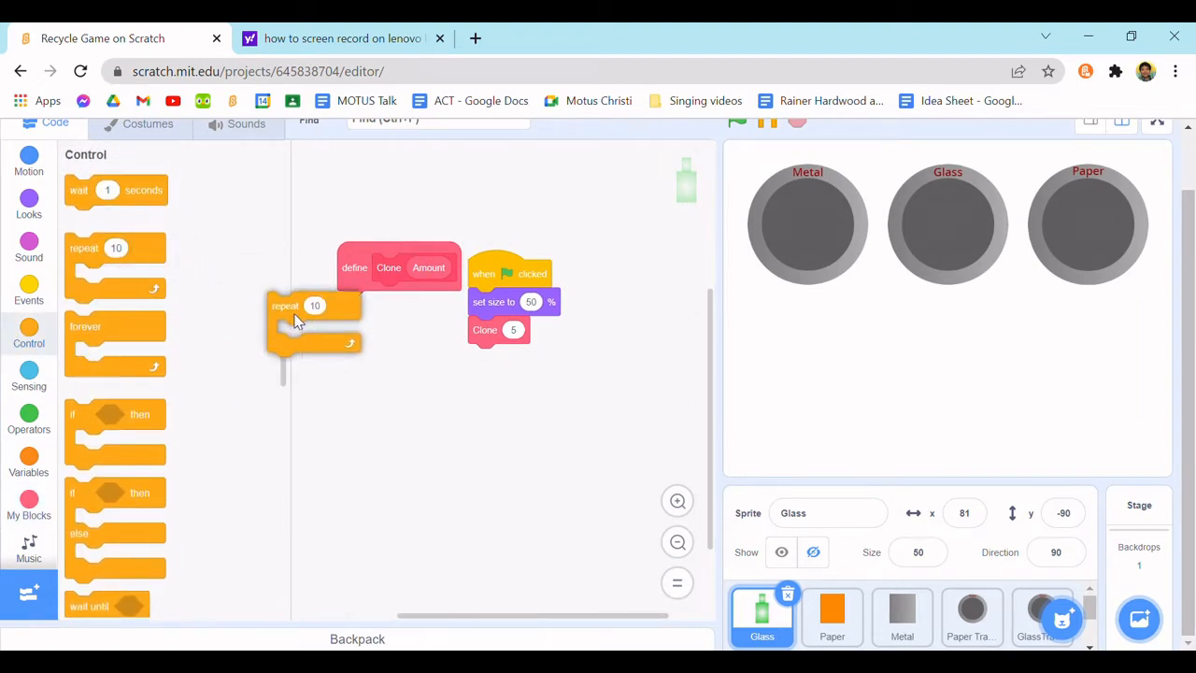
pyautogui.moveTo(285, 306); pyautogui.dragTo(432, 302)
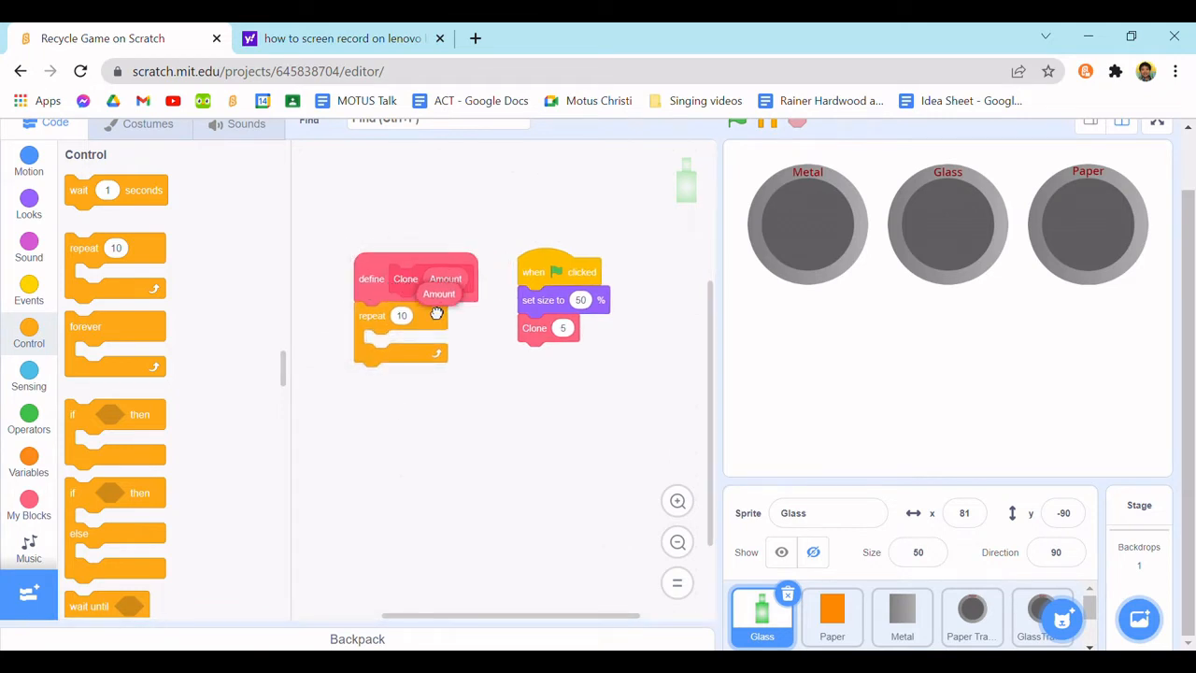
pyautogui.moveTo(439, 294); pyautogui.dragTo(413, 315)
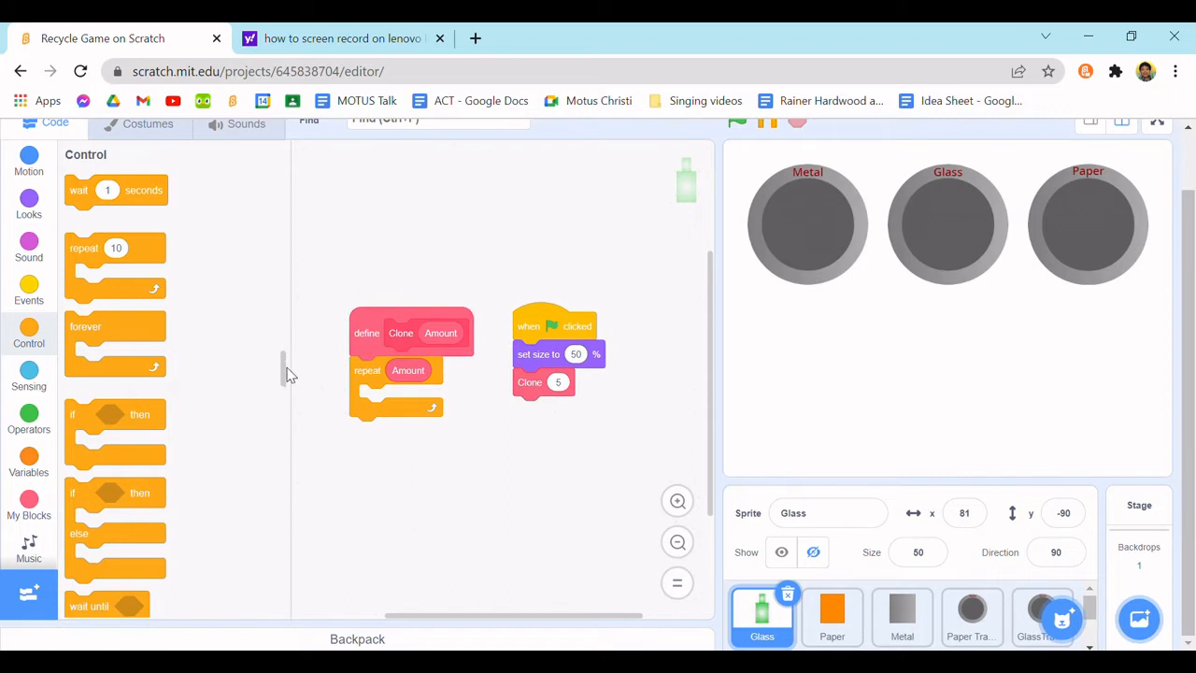
pyautogui.moveTo(458, 440)
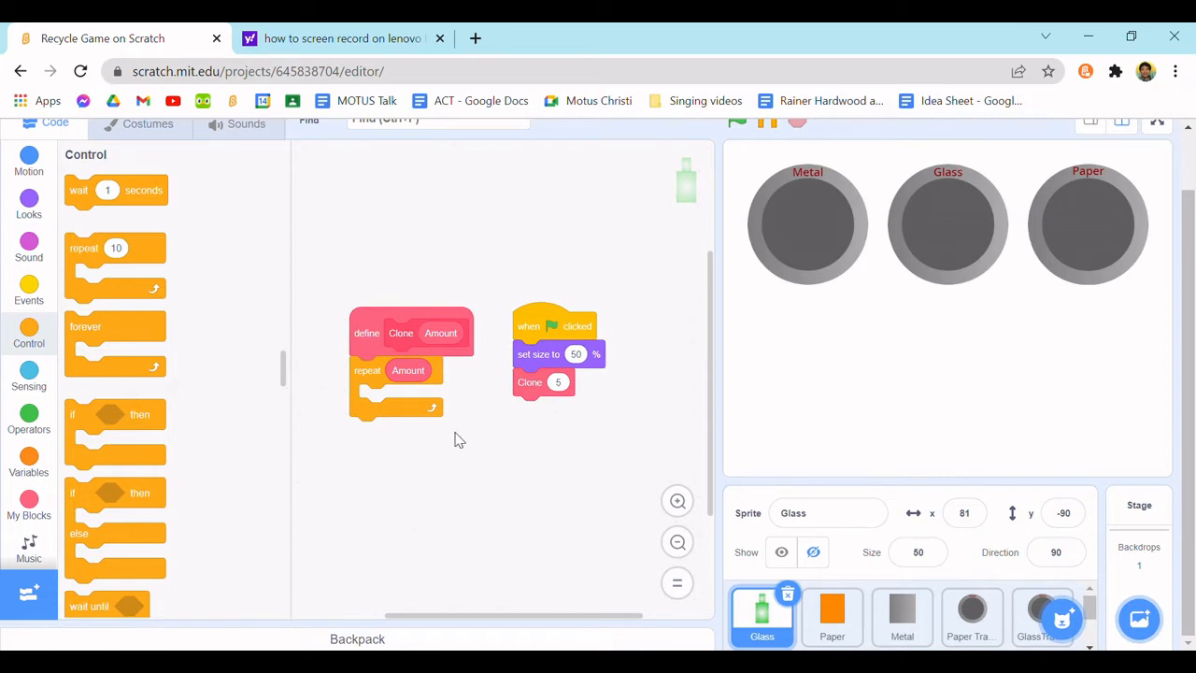
# - Make the Clone definition show the sprite and create a clone of itself inside the repeat
pyautogui.write('Cre')
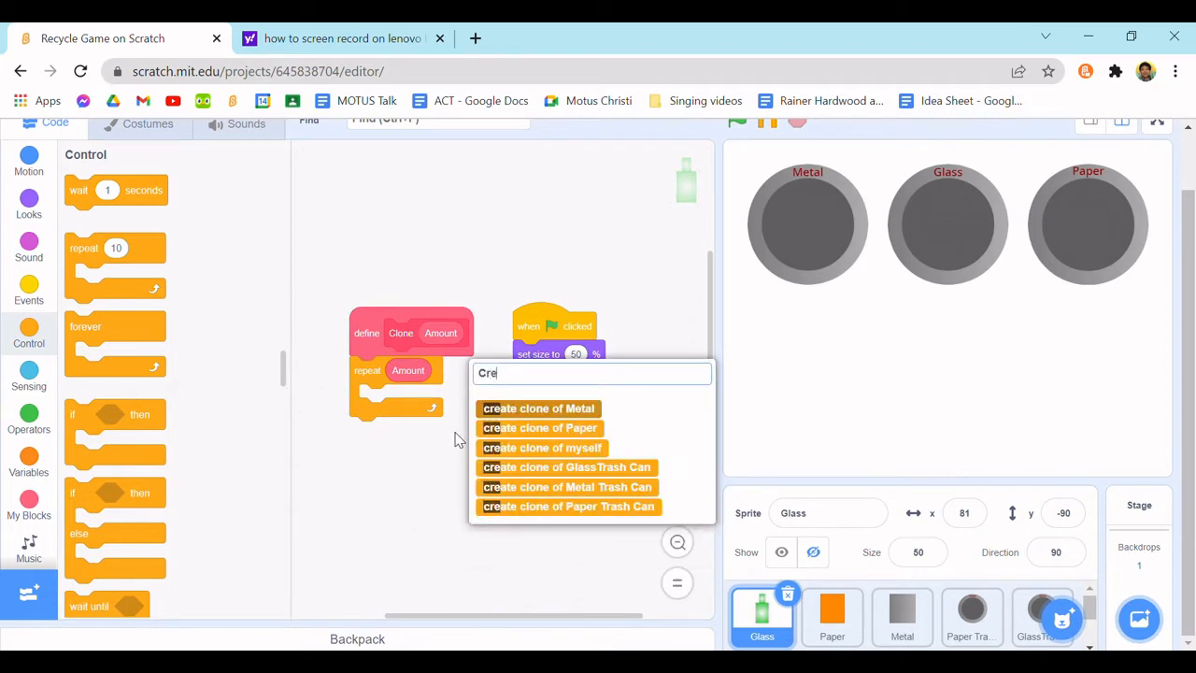
pyautogui.click(542, 447)
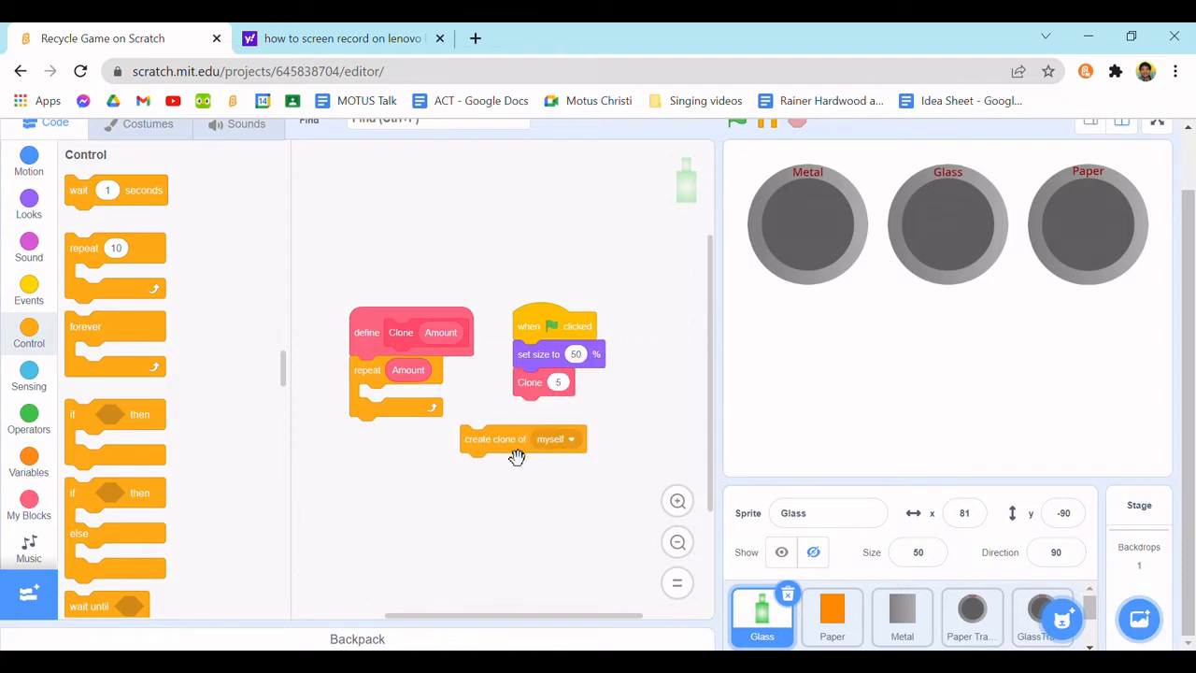
pyautogui.moveTo(495, 438); pyautogui.dragTo(392, 397)
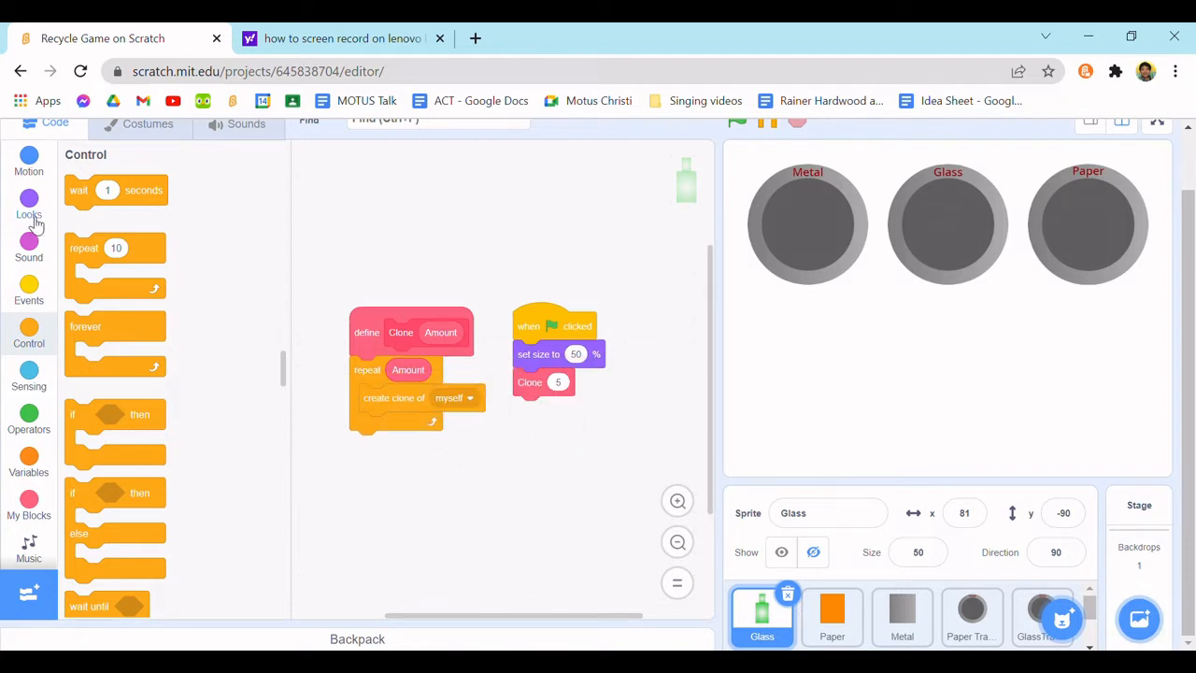
pyautogui.click(28, 204)
pyautogui.write('sh')
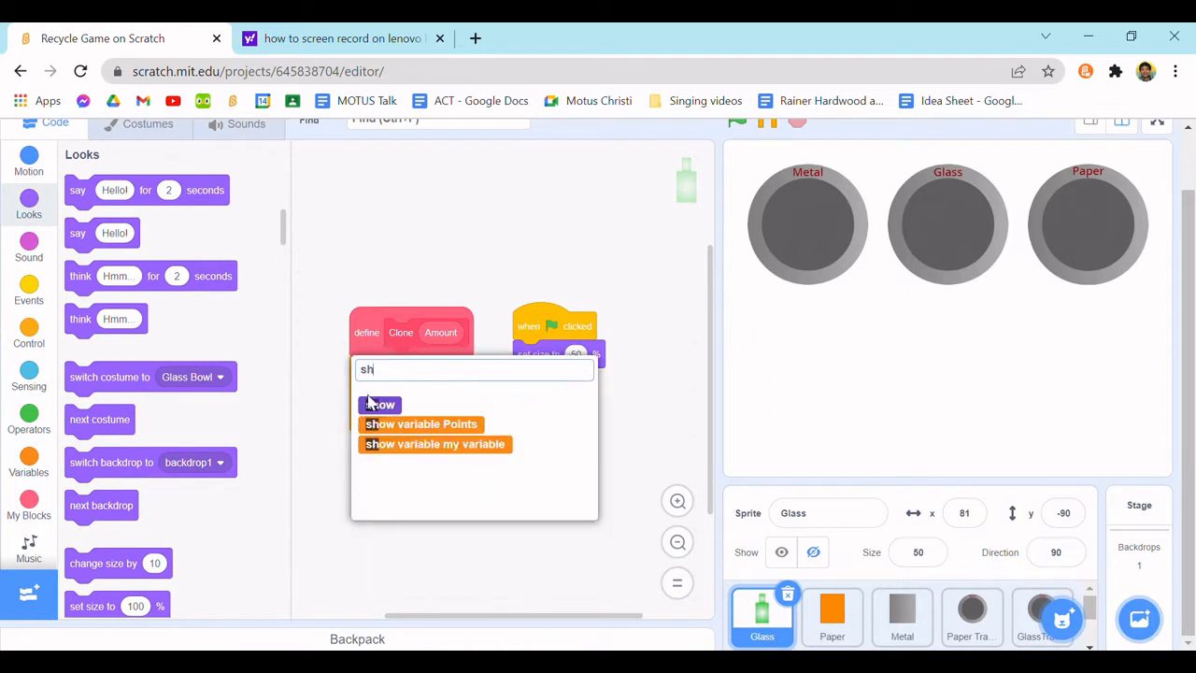
pyautogui.click(380, 405)
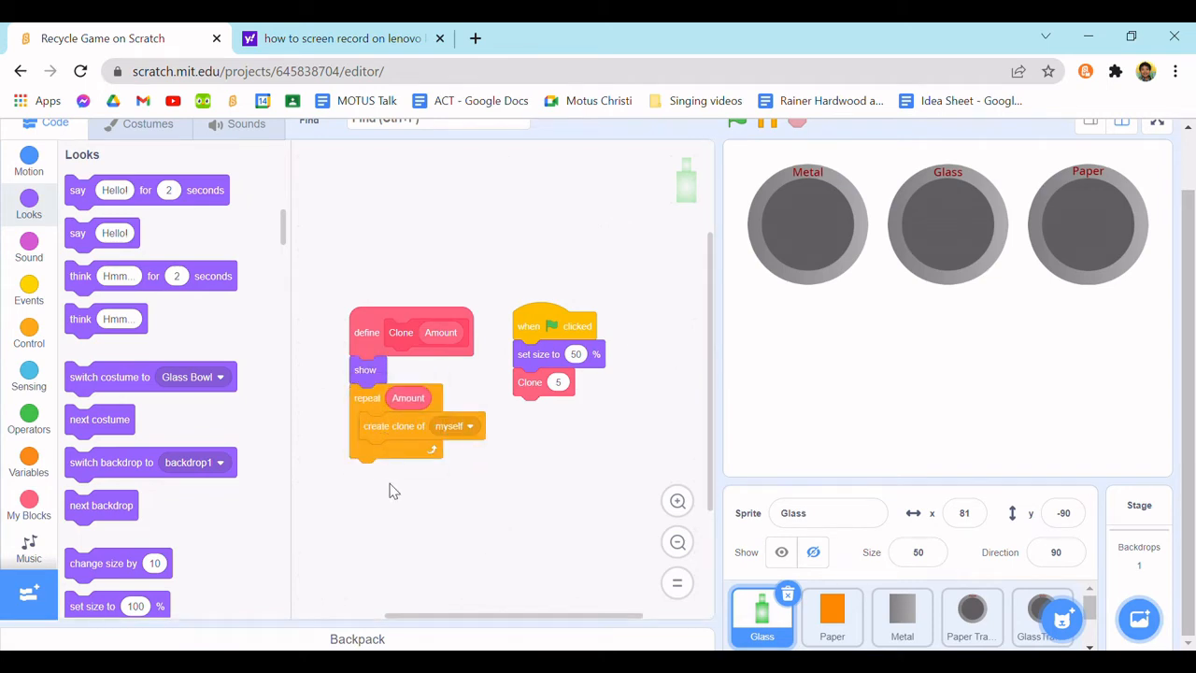
# - Hide the sprite after the repeat loop finishes cloning
pyautogui.write('hide')
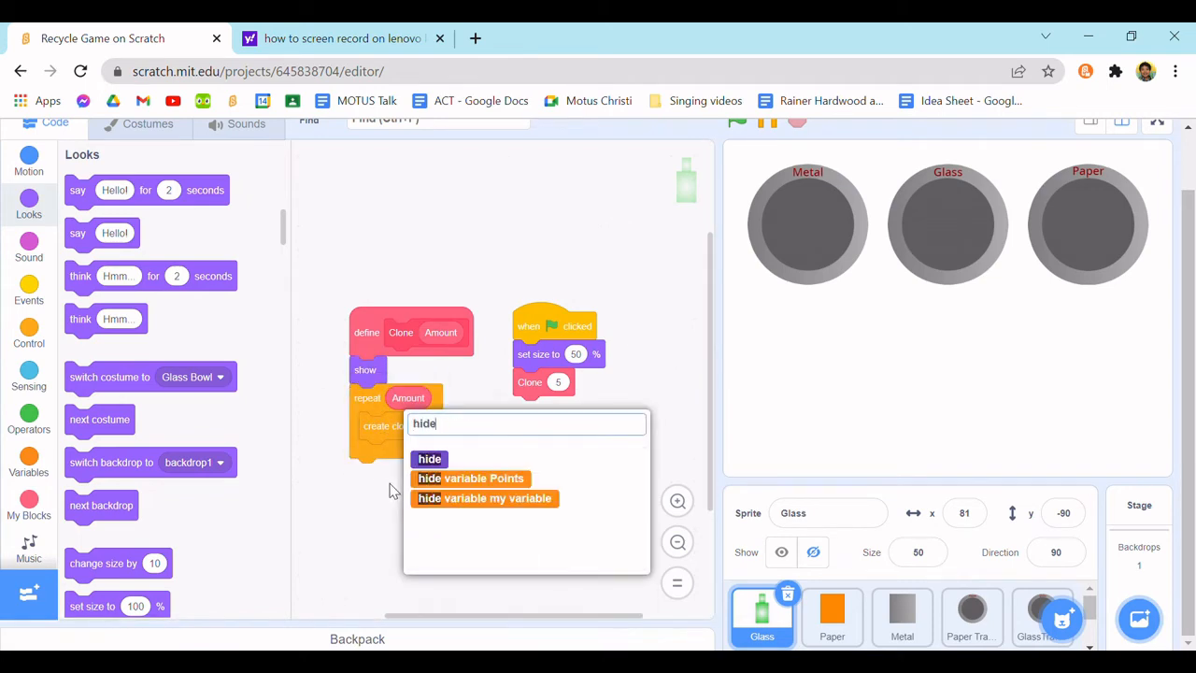
pyautogui.click(429, 458)
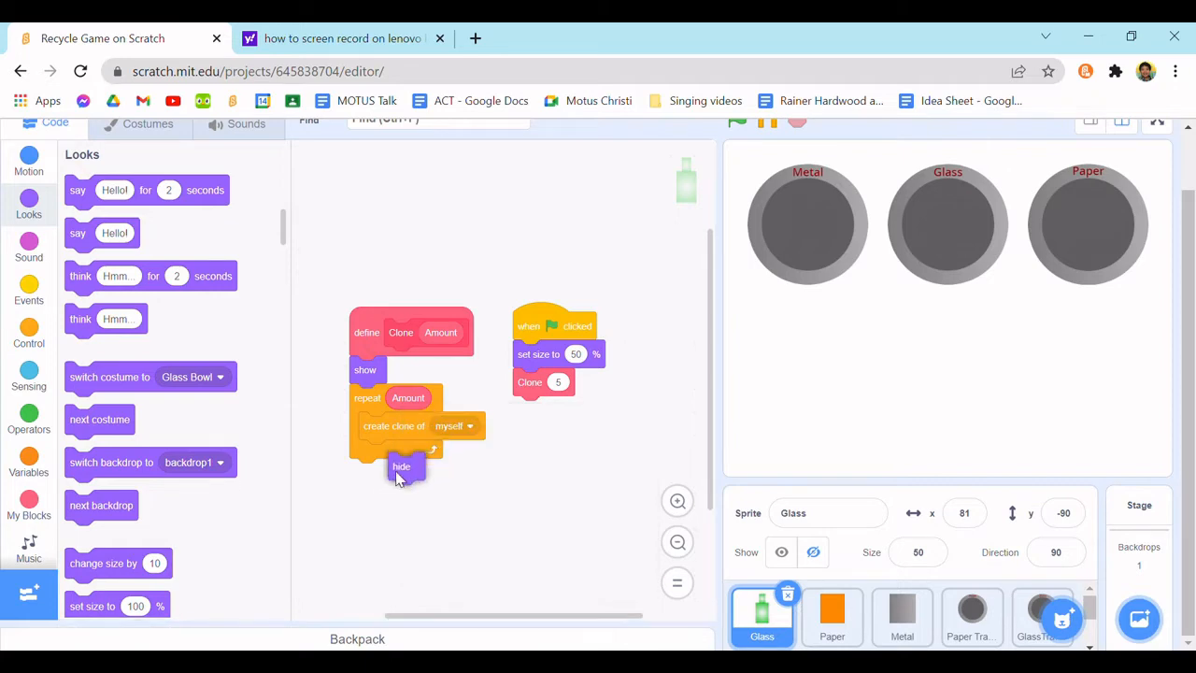
pyautogui.click(29, 333)
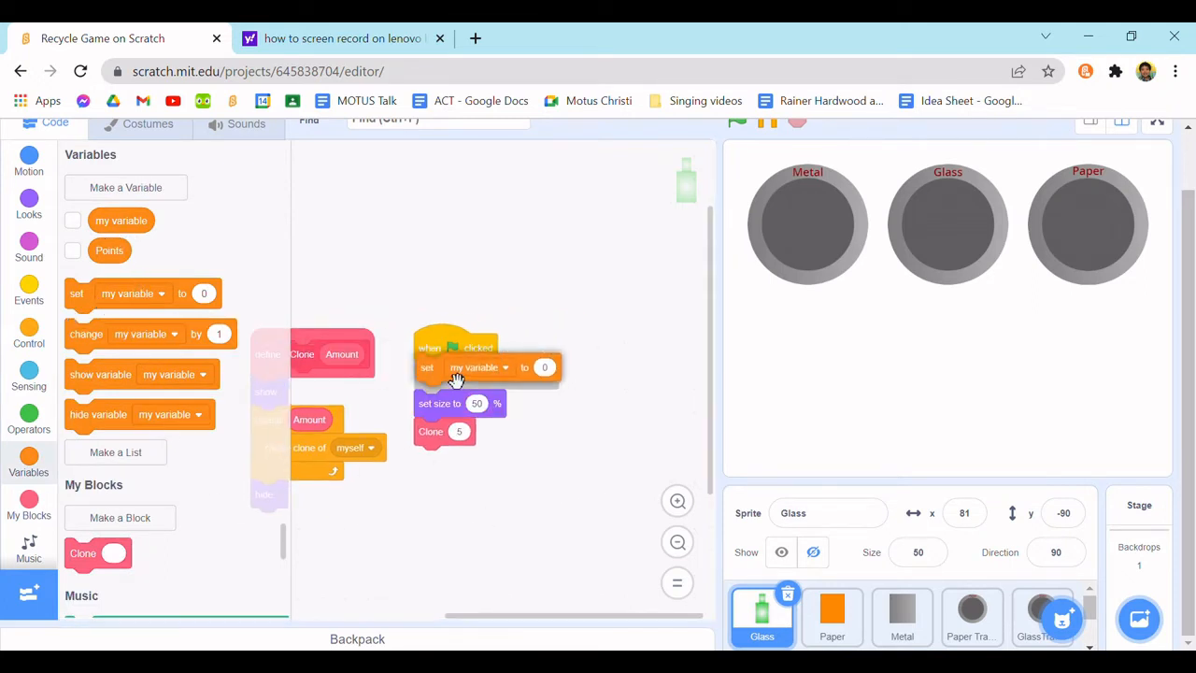
# - Start the flag script by setting the Points variable to 0
pyautogui.click(505, 366)
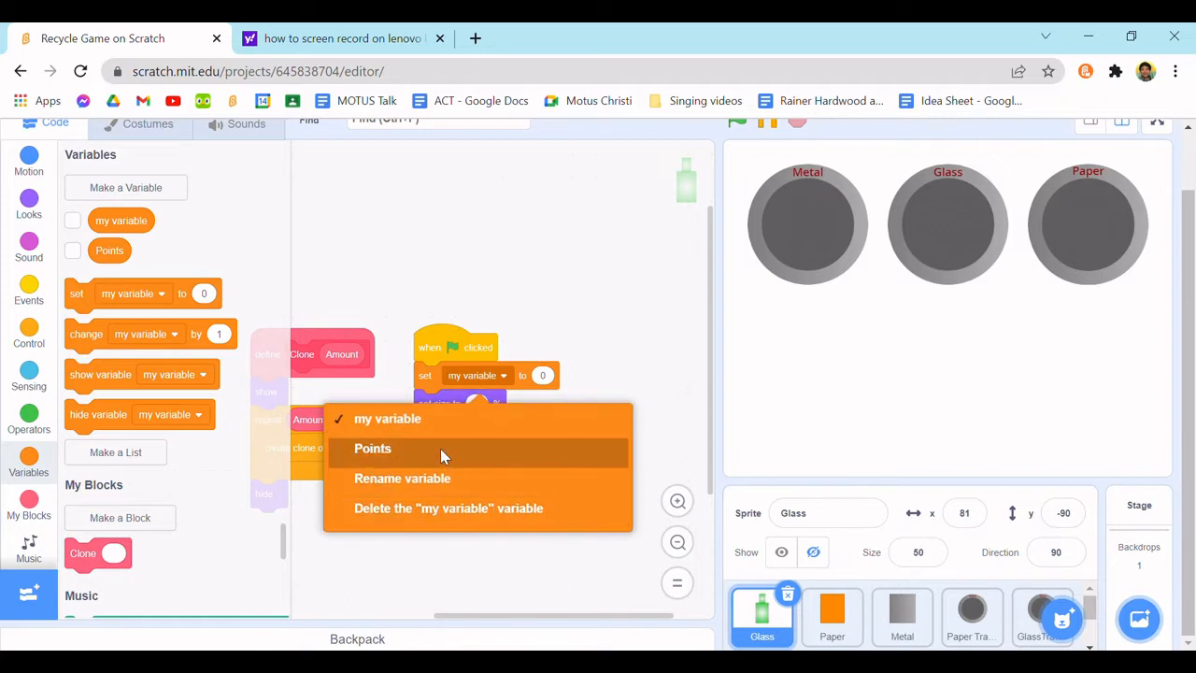
pyautogui.click(372, 448)
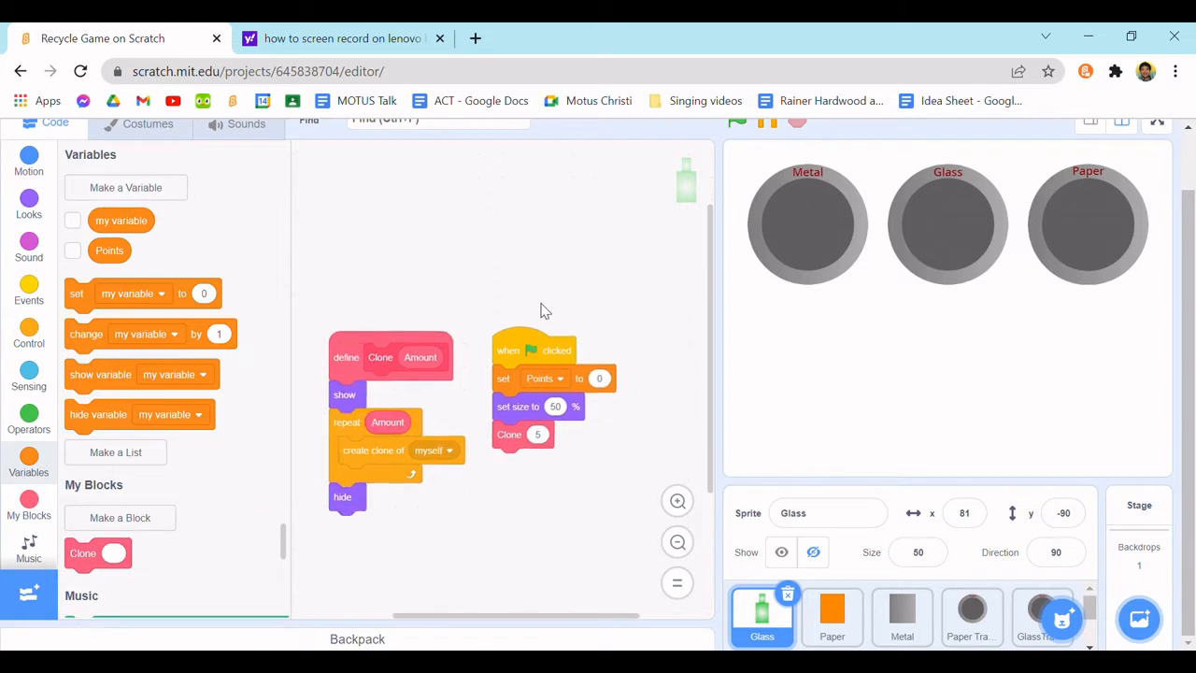
pyautogui.moveTo(345, 464)
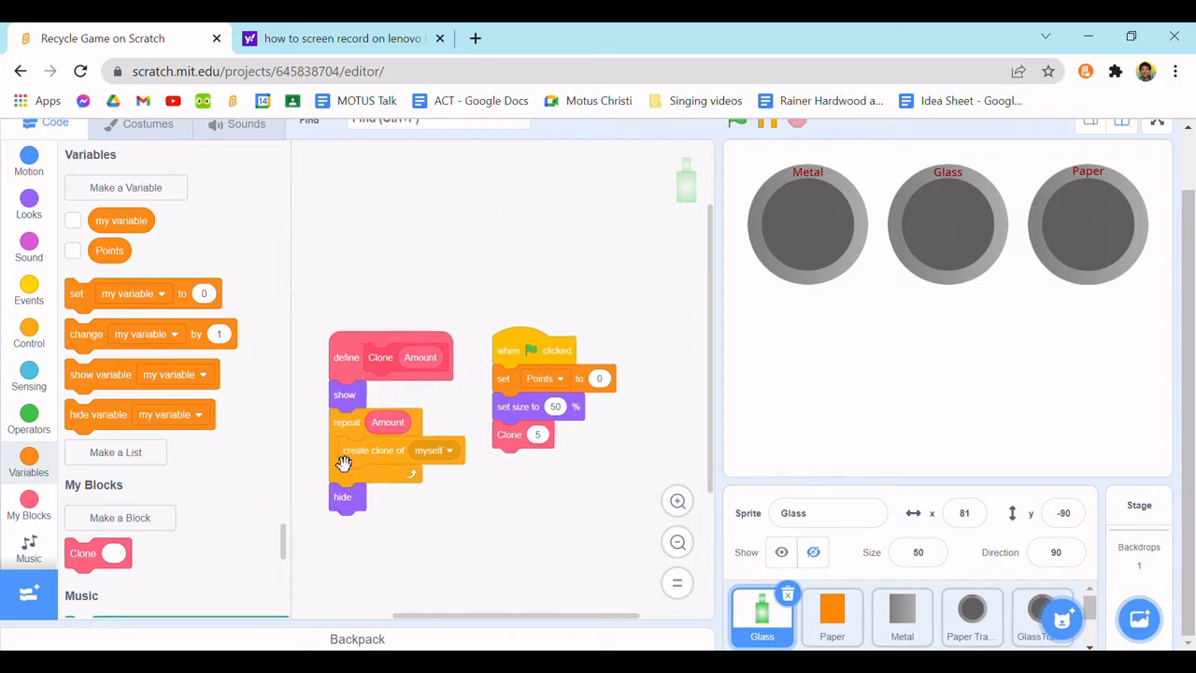
pyautogui.rightClick(121, 219)
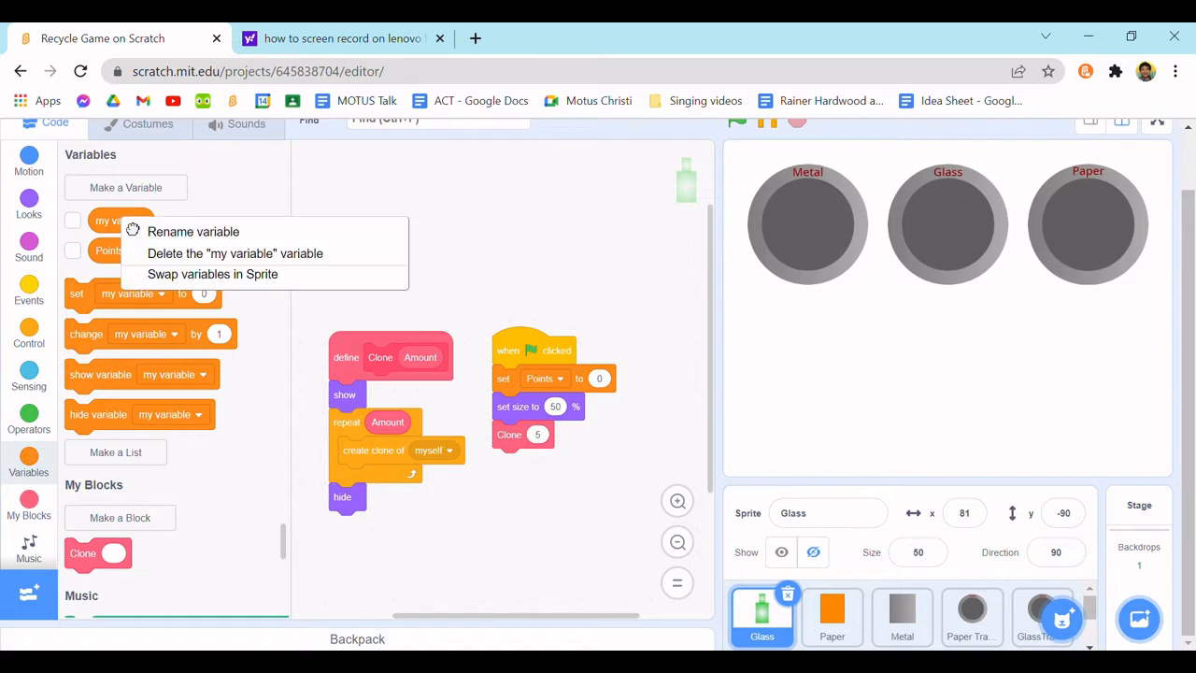
pyautogui.click(29, 336)
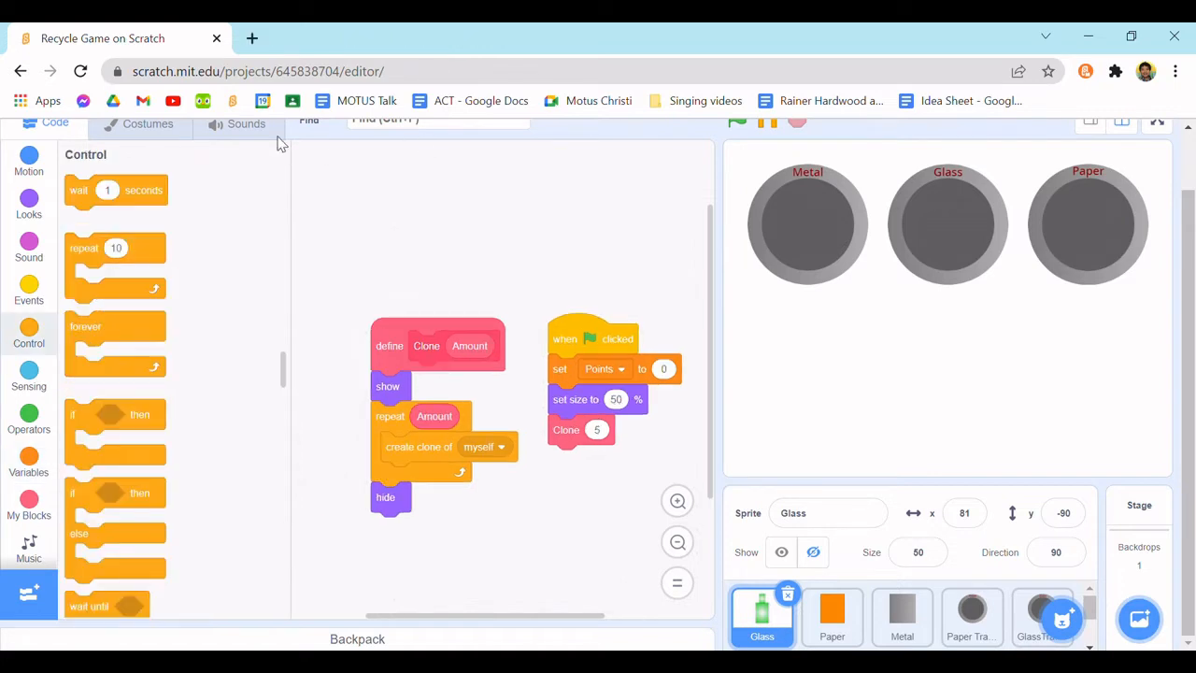
pyautogui.moveTo(589, 293)
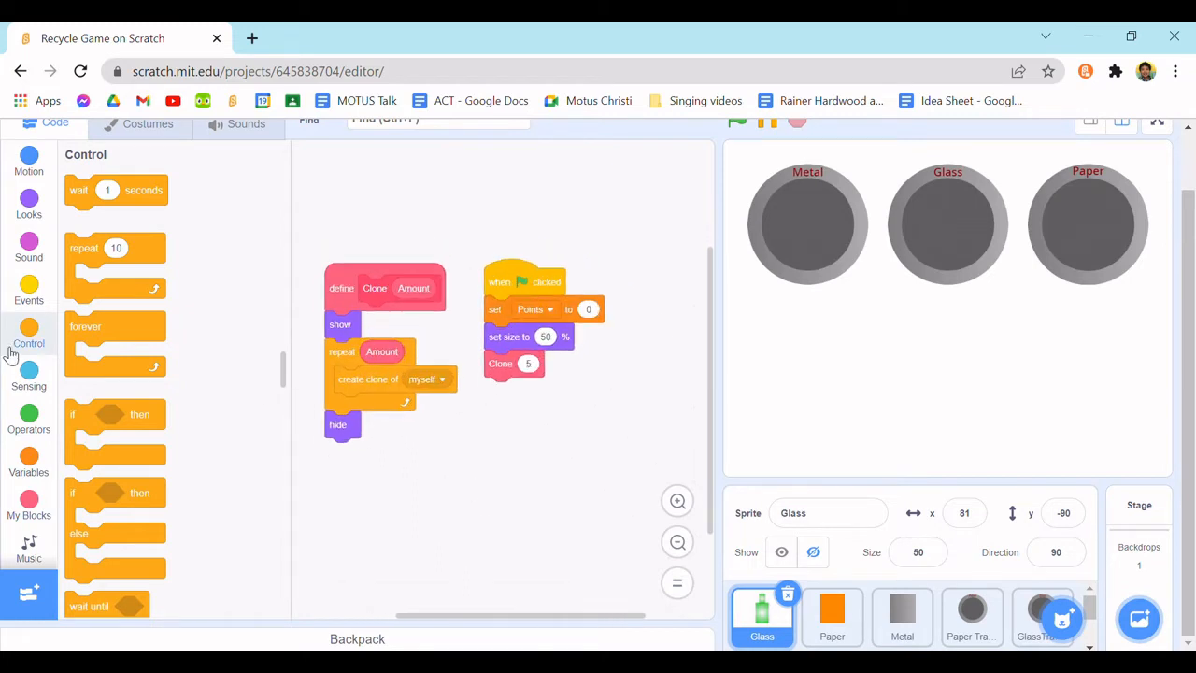
# - Insert 'set drag mode draggable' between set size 50% and Clone 5
pyautogui.click(28, 378)
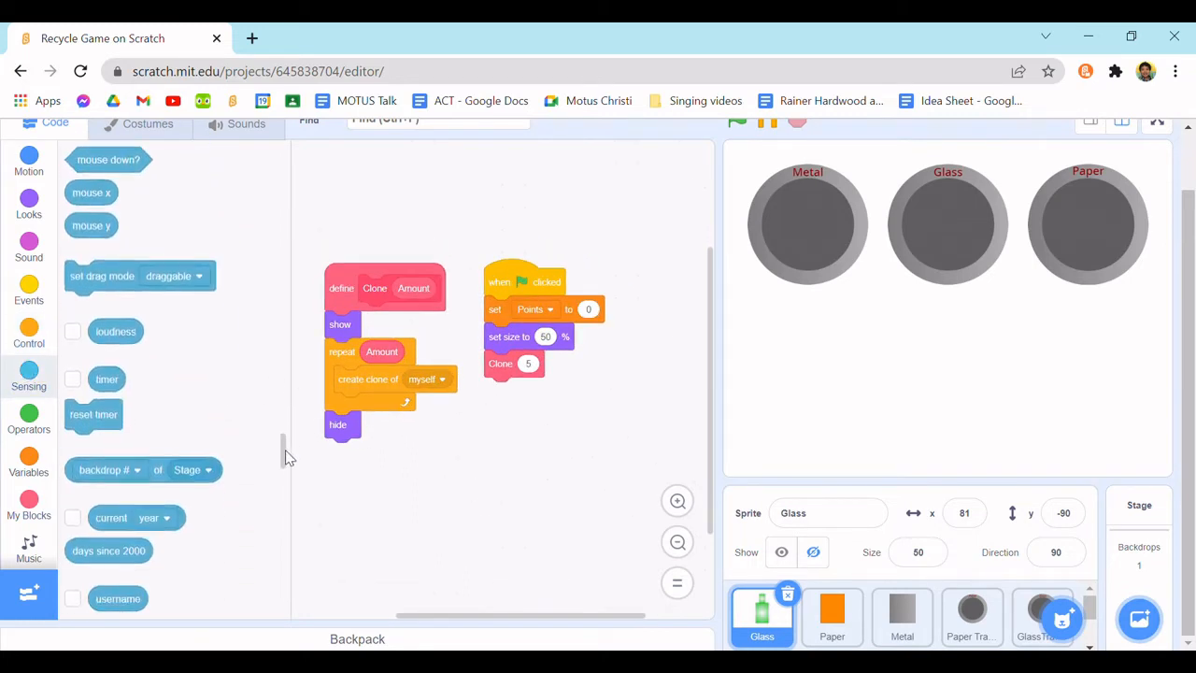
pyautogui.scroll(-3)
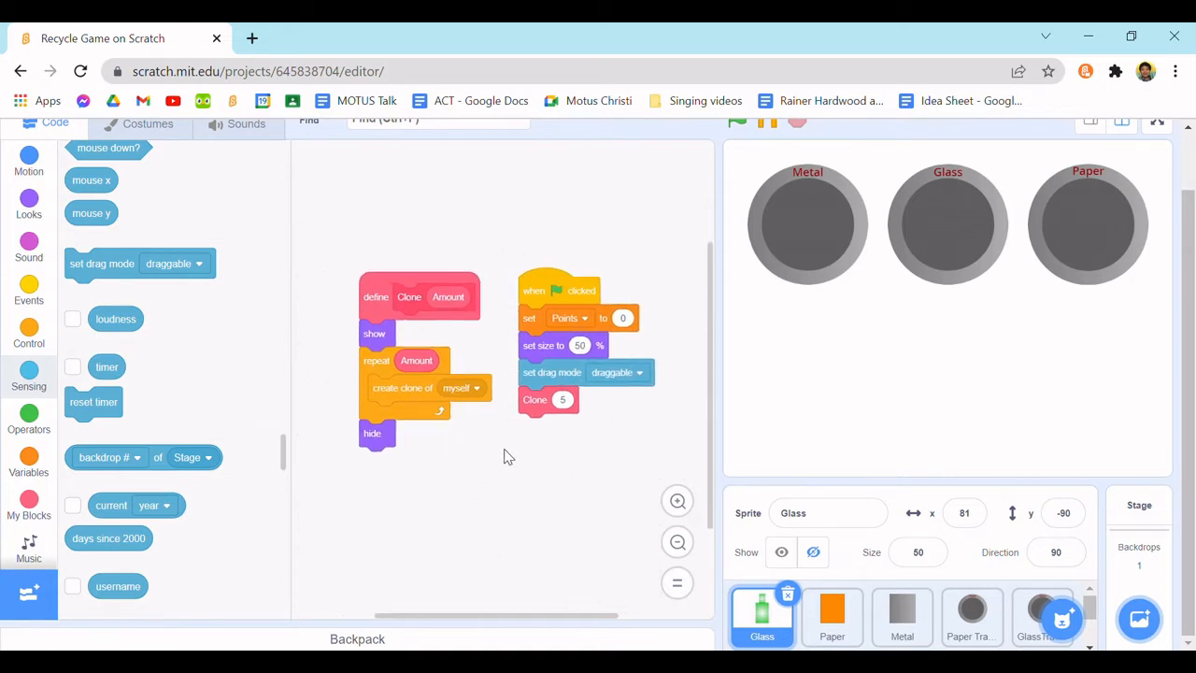
pyautogui.moveTo(537, 535)
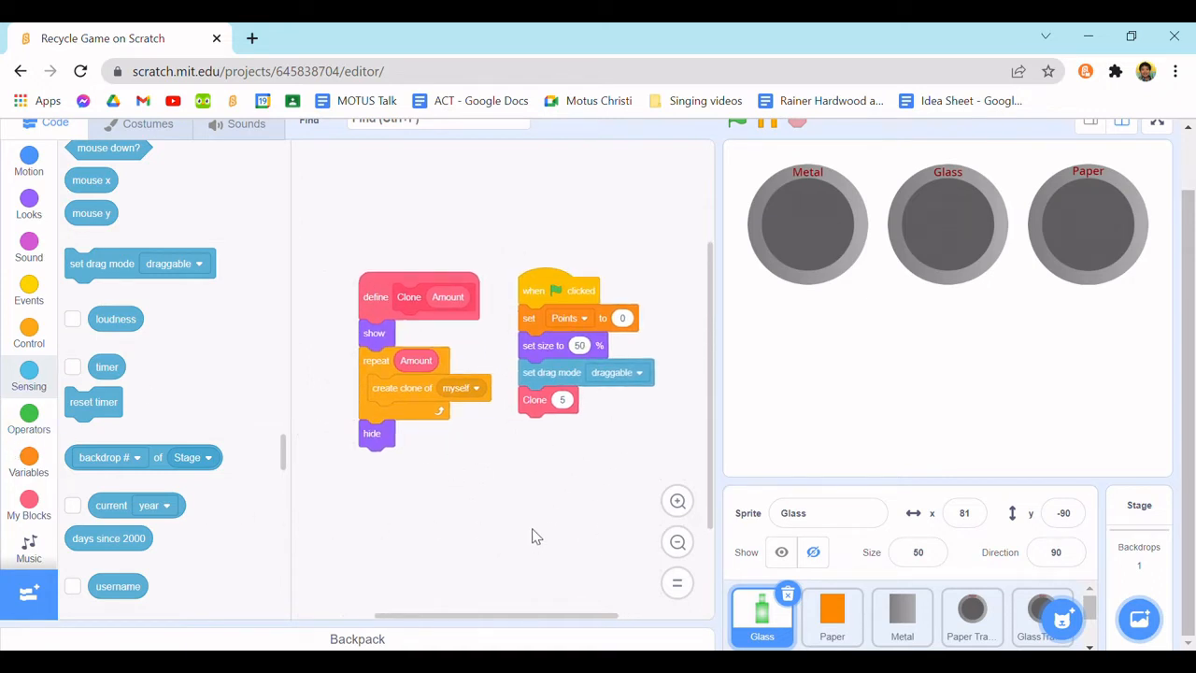
# - Hide the original at flag start and show each clone under a 'when I start as a clone' hat
pyautogui.click(28, 332)
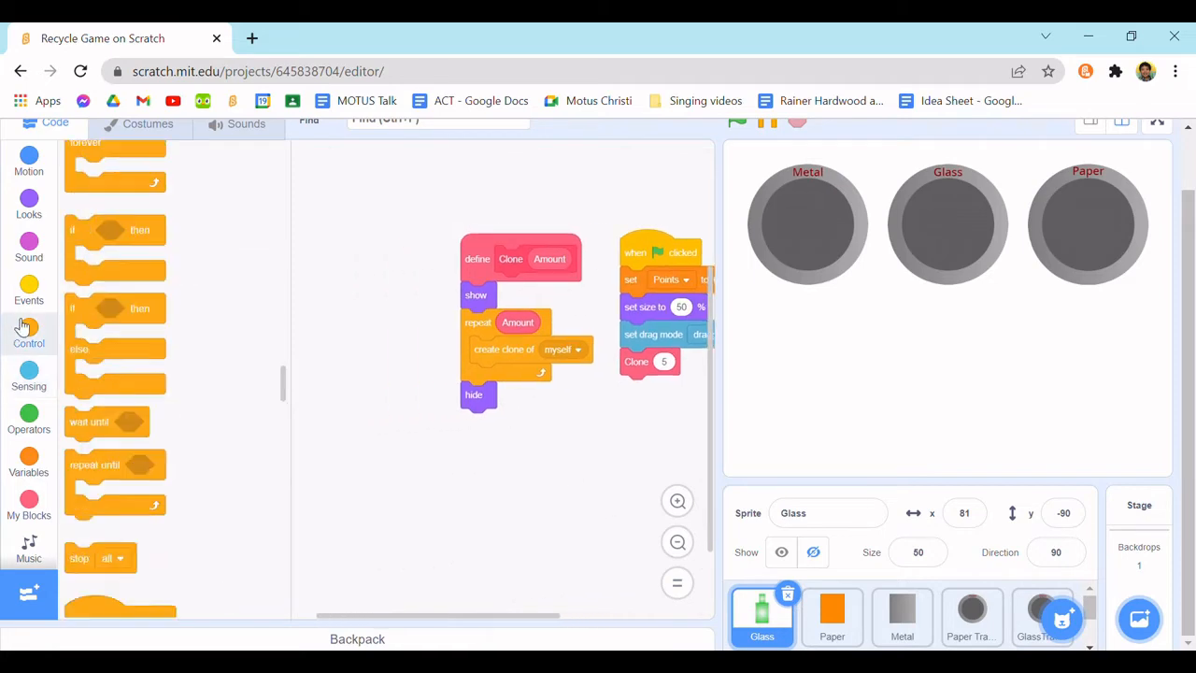
pyautogui.scroll(-3)
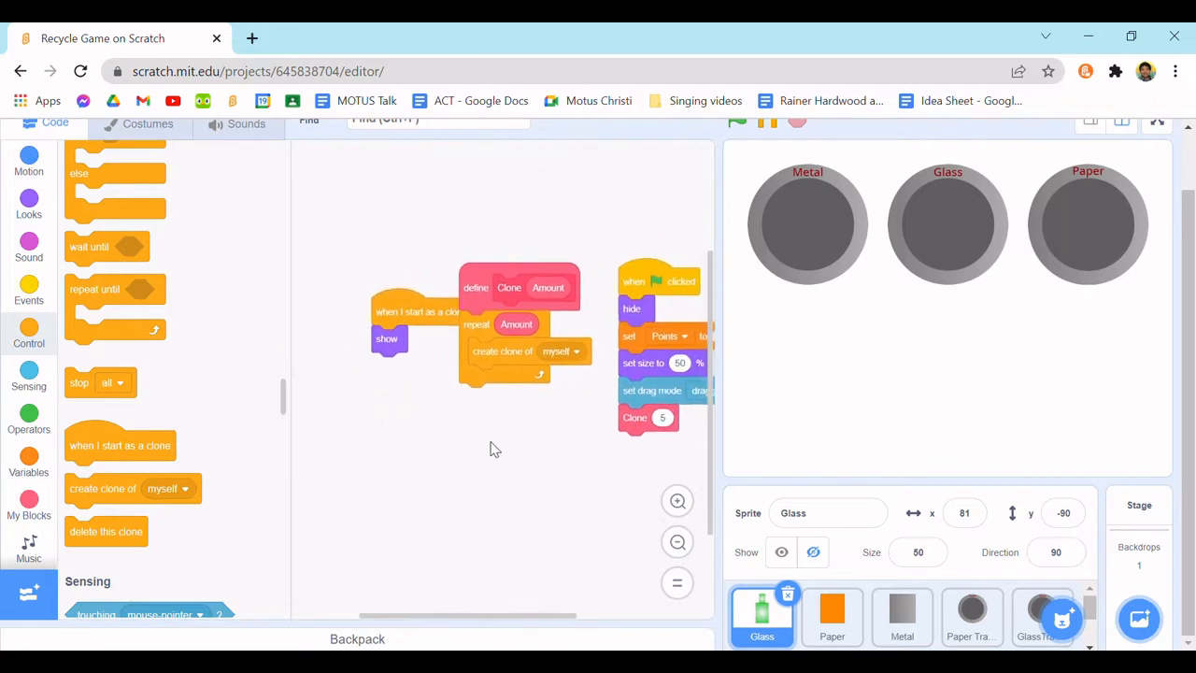
pyautogui.moveTo(418, 312); pyautogui.dragTo(363, 313)
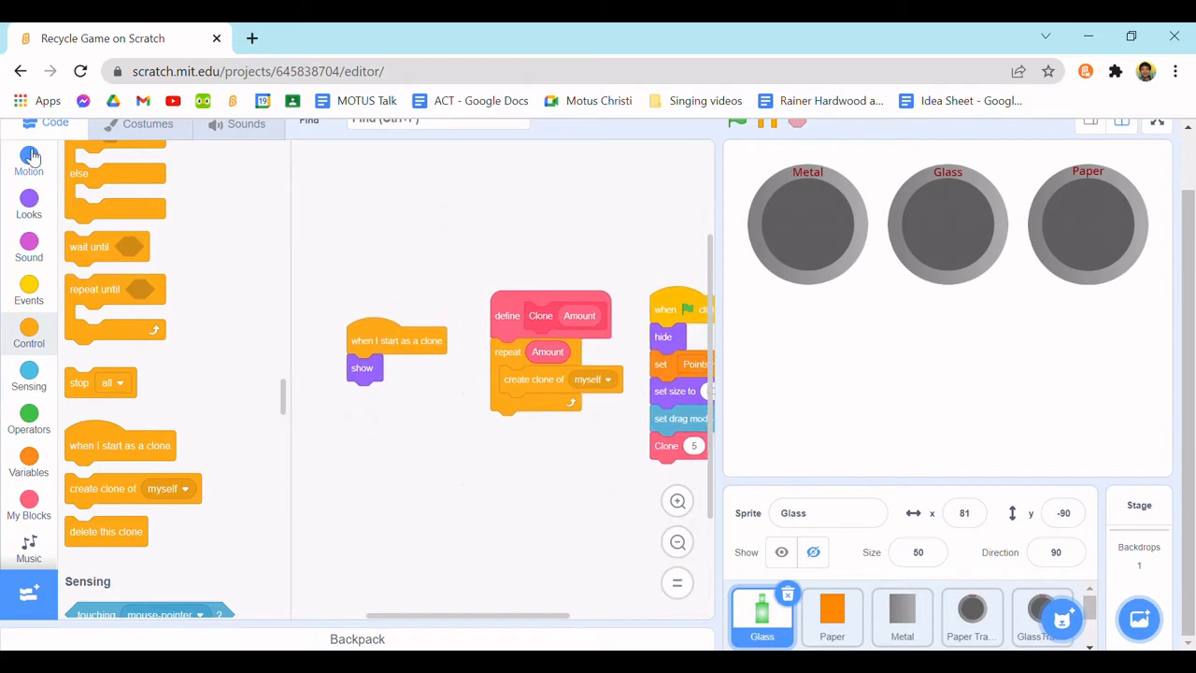
# - Send each clone to a random x between -180 and 180 with a 'go to' block
pyautogui.click(29, 158)
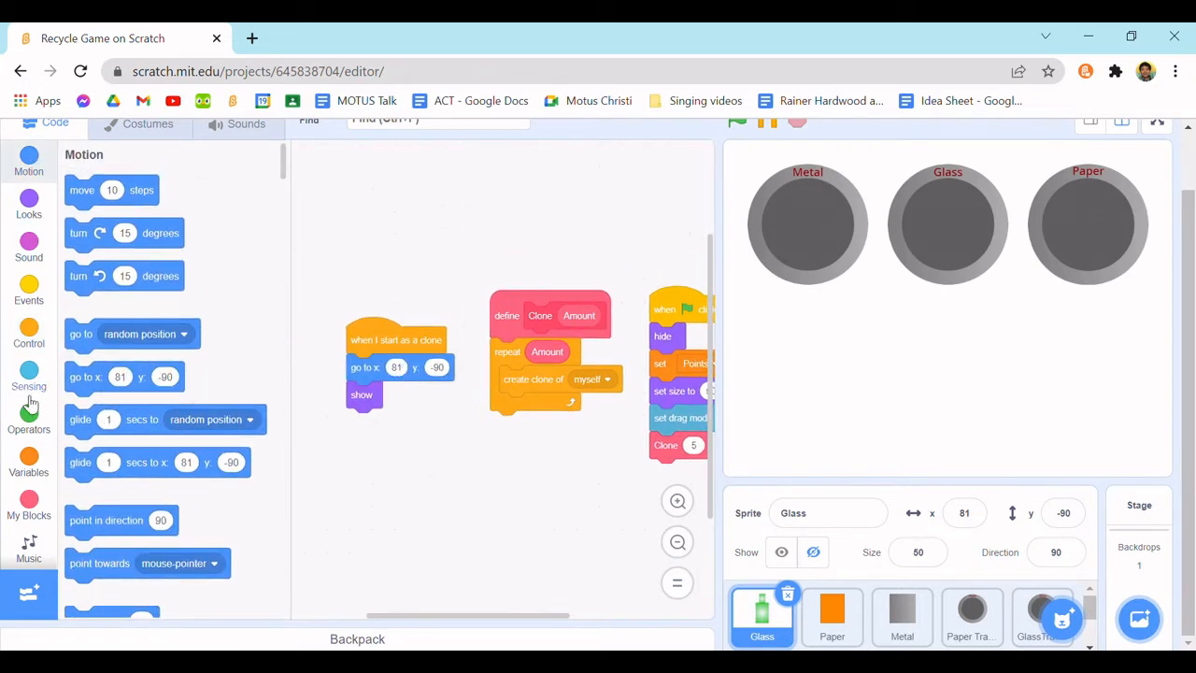
pyautogui.click(28, 421)
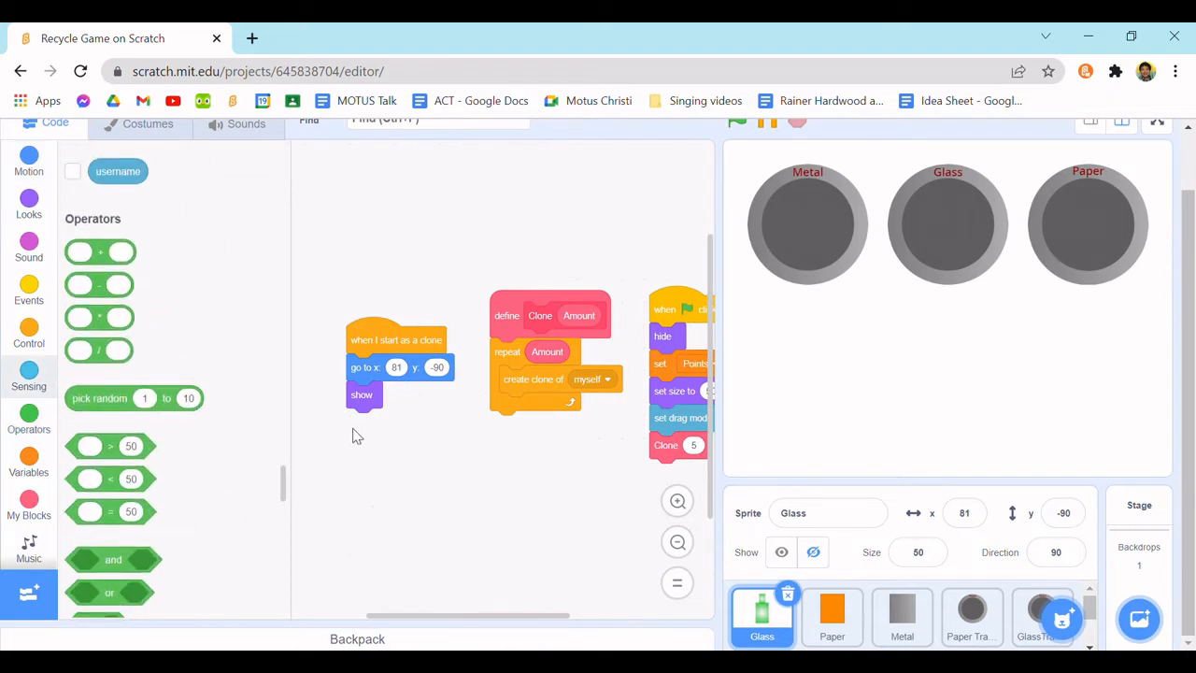
pyautogui.moveTo(134, 397); pyautogui.dragTo(436, 471)
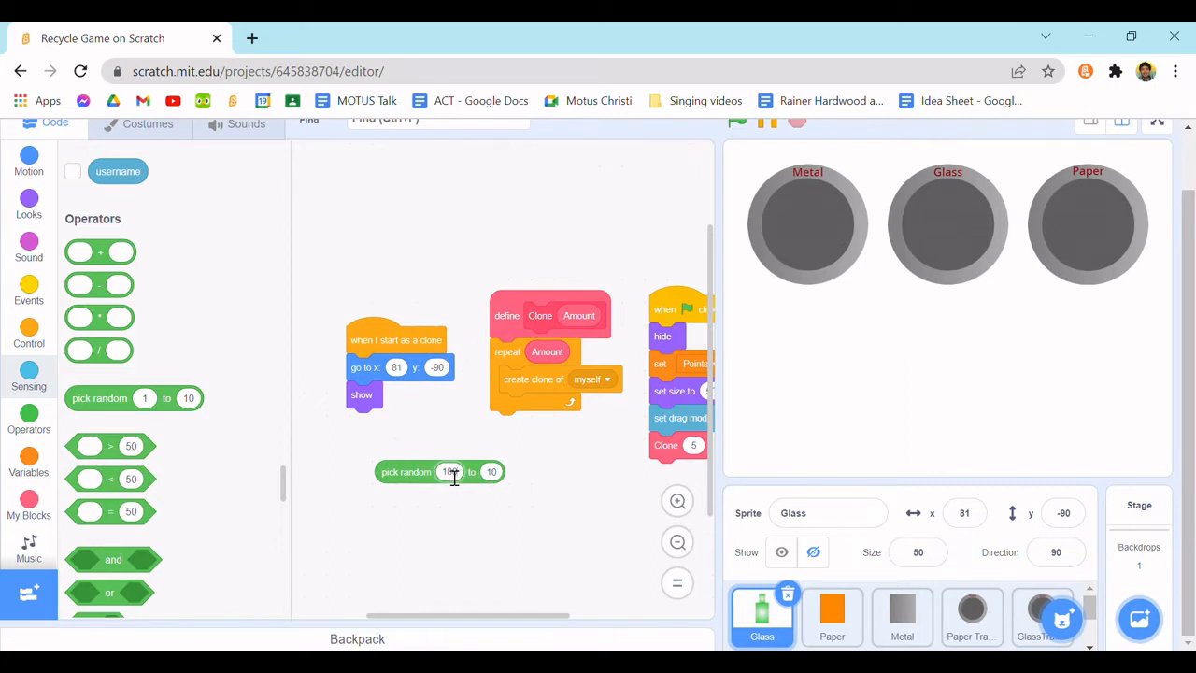
pyautogui.write('-180')
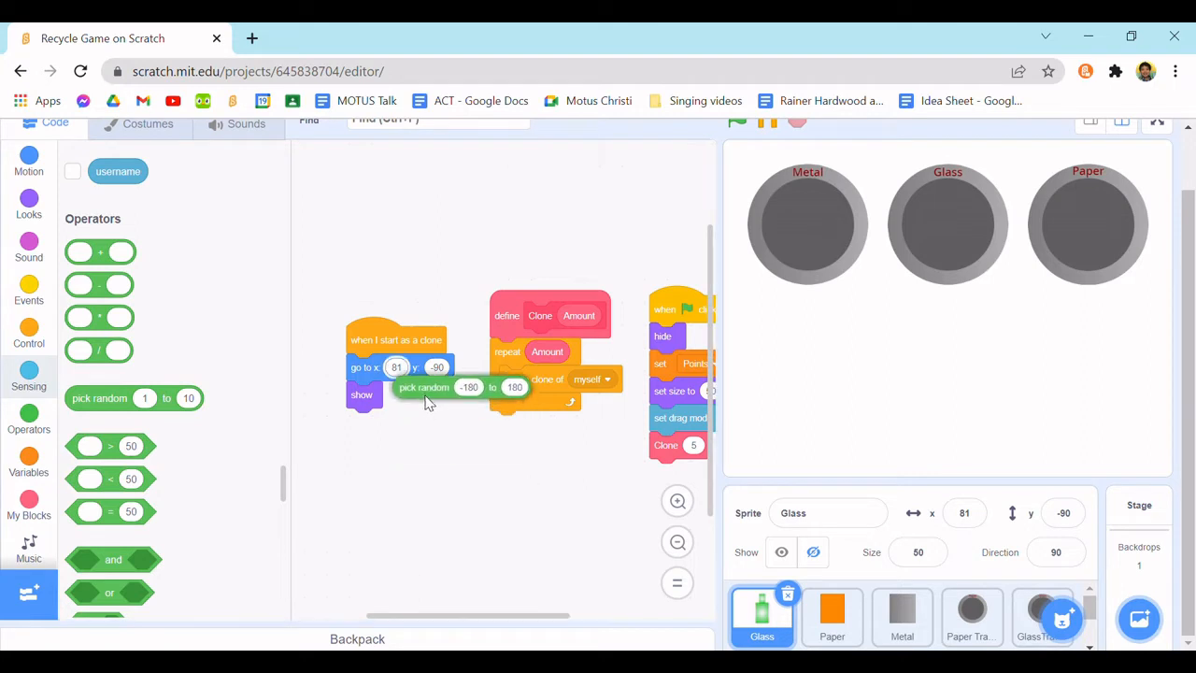
pyautogui.moveTo(395, 339); pyautogui.dragTo(414, 414)
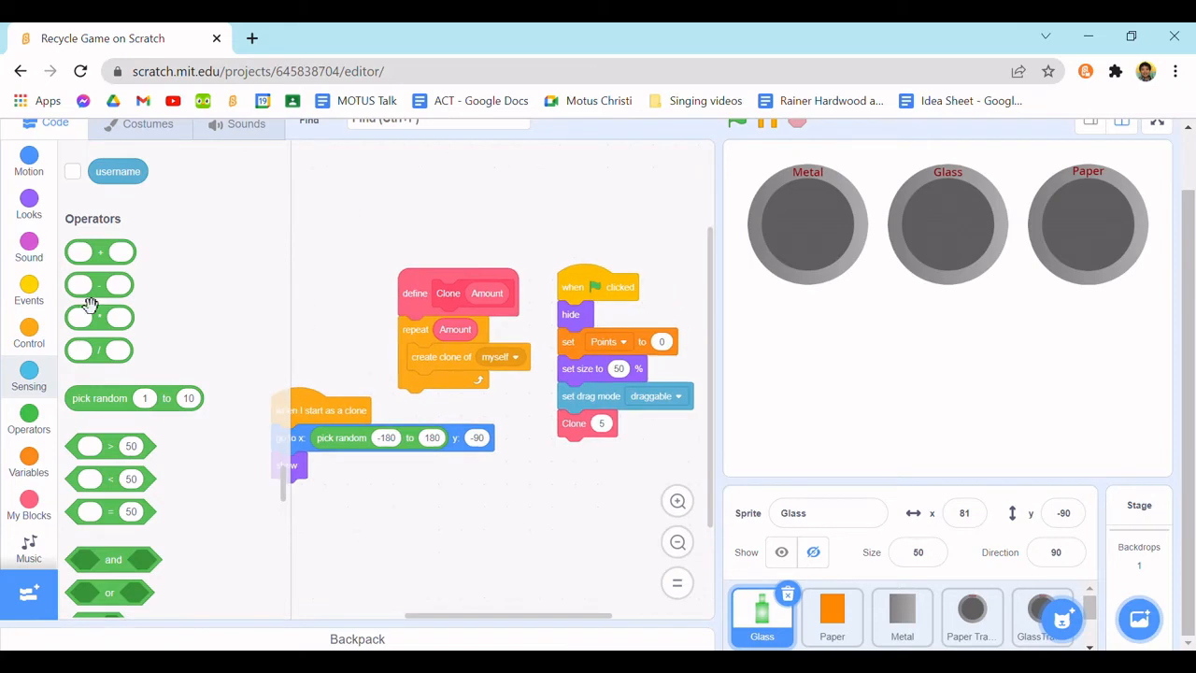
# - Randomize the clone's y position between -90 and -110
pyautogui.moveTo(133, 397); pyautogui.dragTo(365, 505)
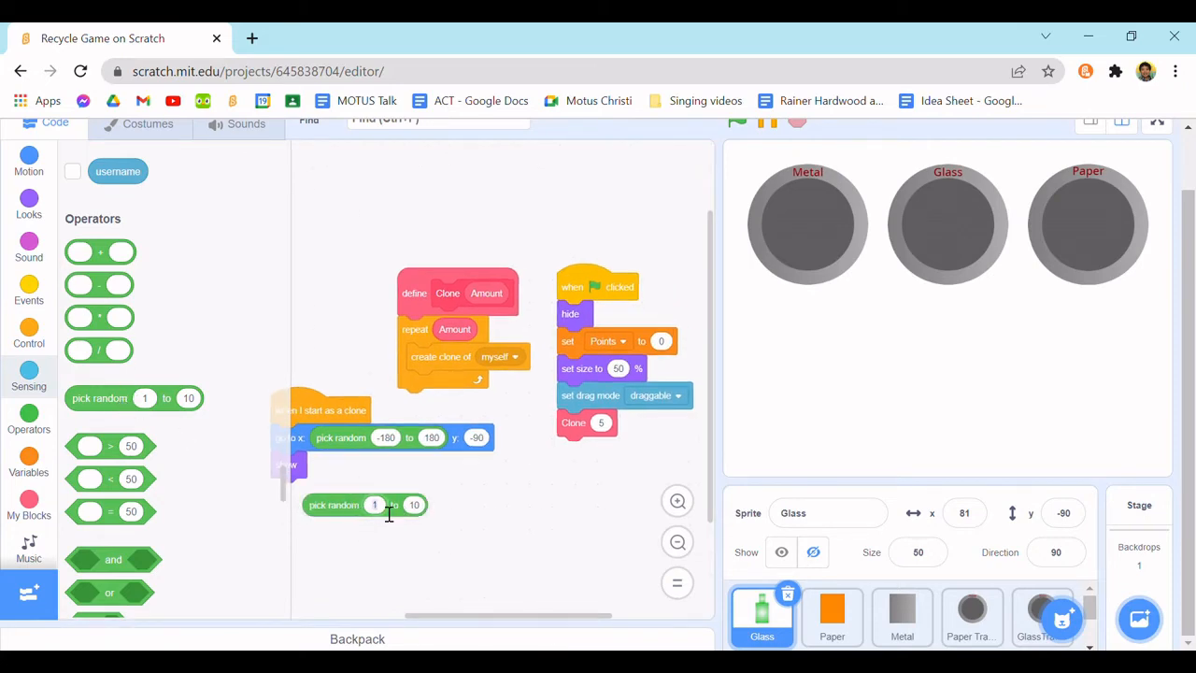
pyautogui.write('-90')
pyautogui.write('-110')
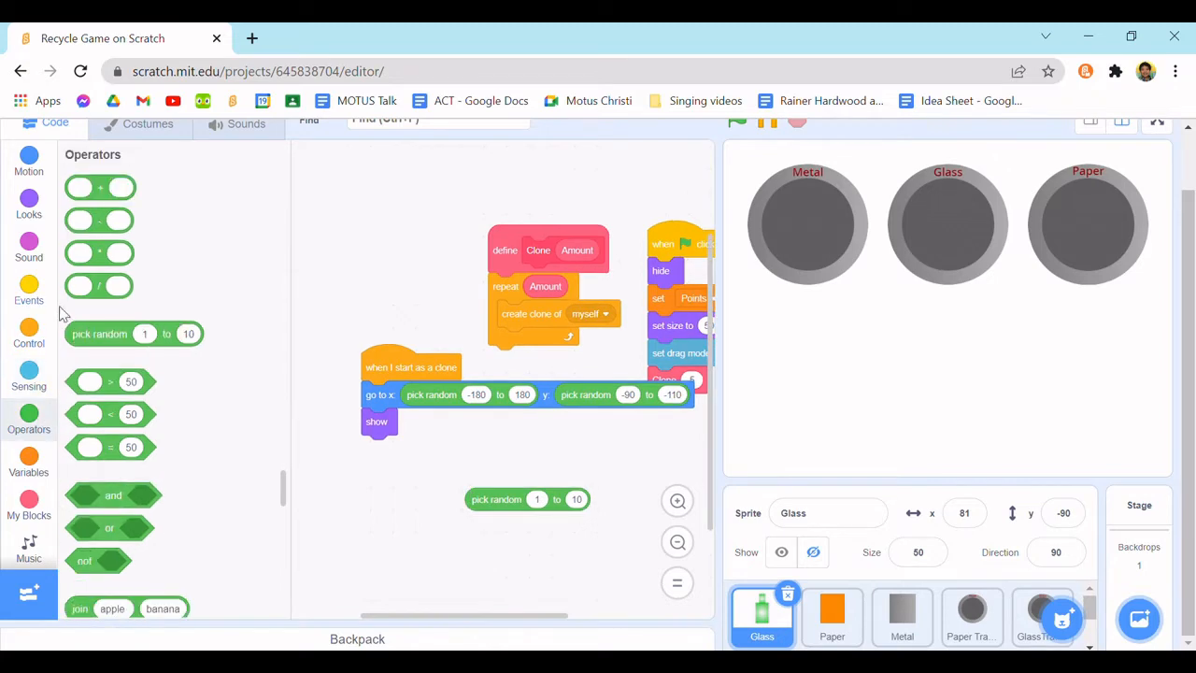
# - Switch each clone to a random costume from 1 to 2 after it shows
pyautogui.click(28, 290)
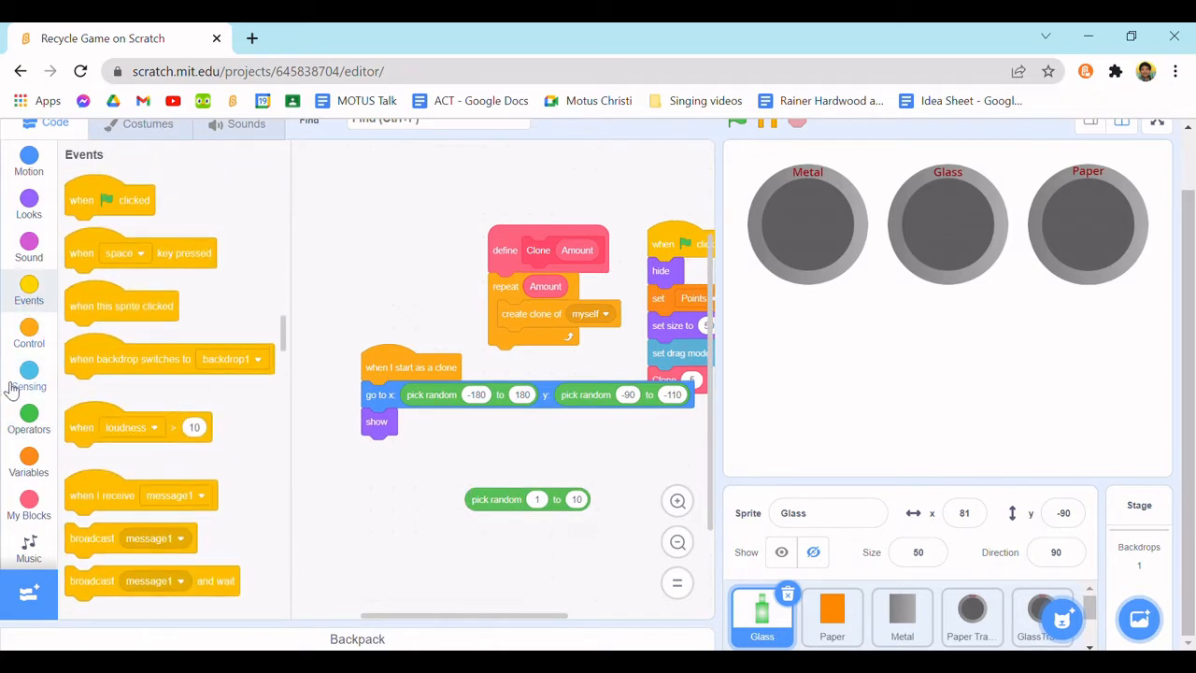
pyautogui.click(29, 203)
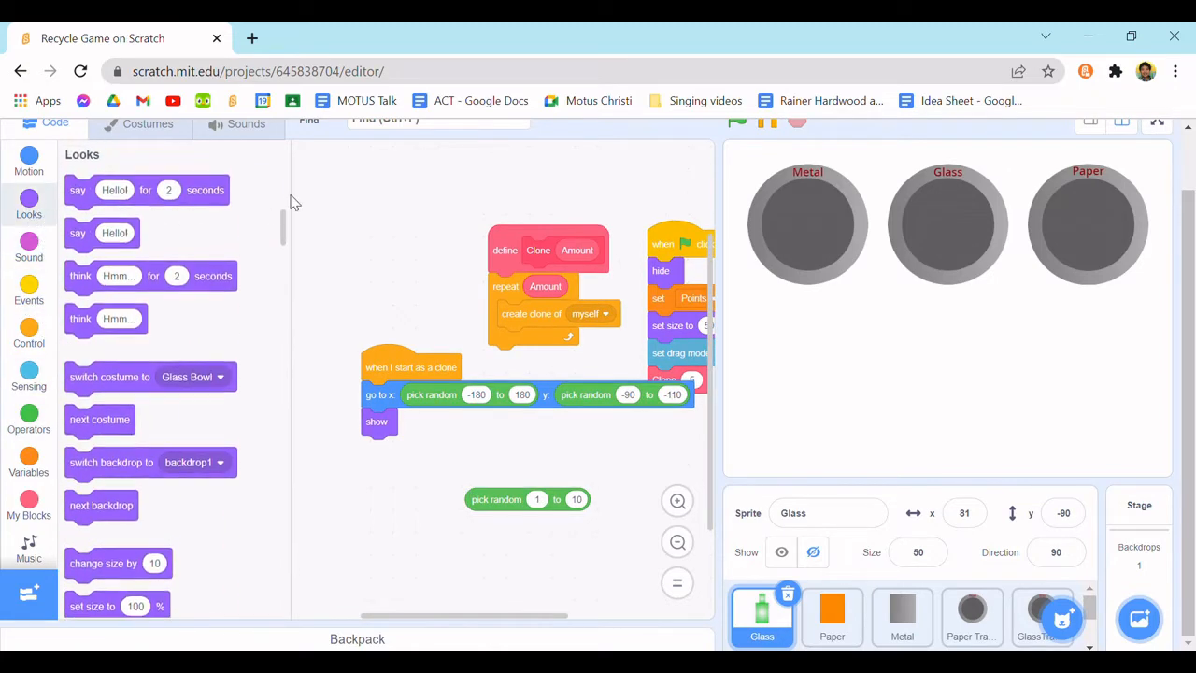
pyautogui.scroll(-3)
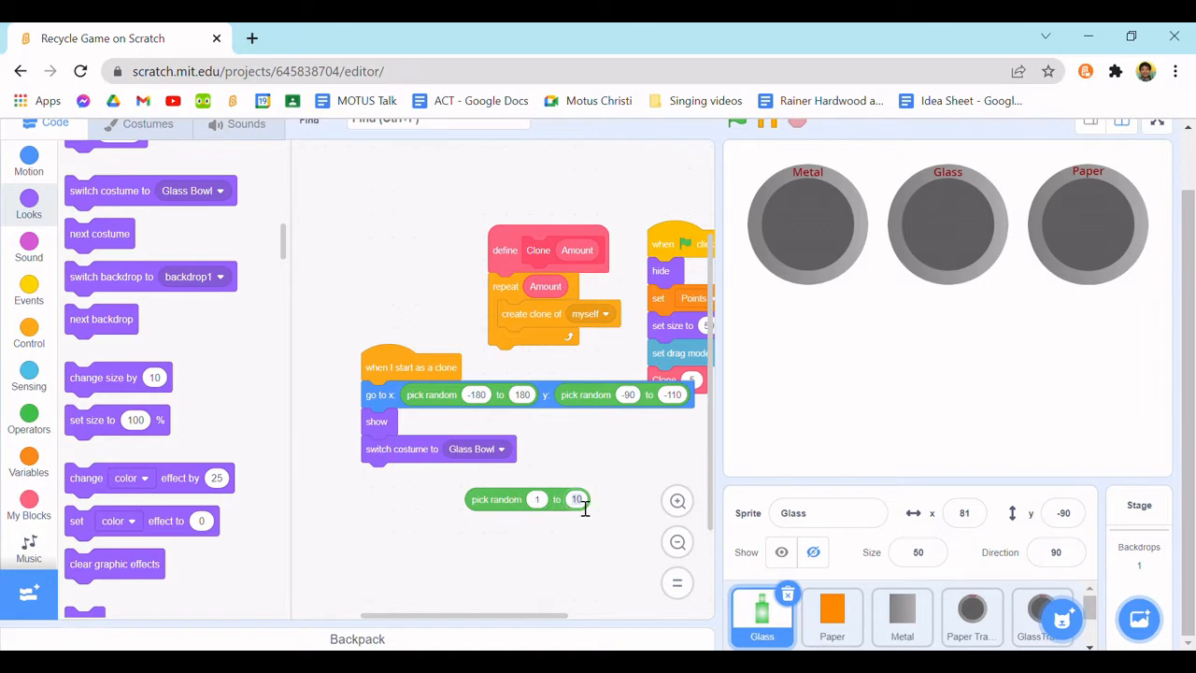
pyautogui.moveTo(528, 498); pyautogui.dragTo(505, 449)
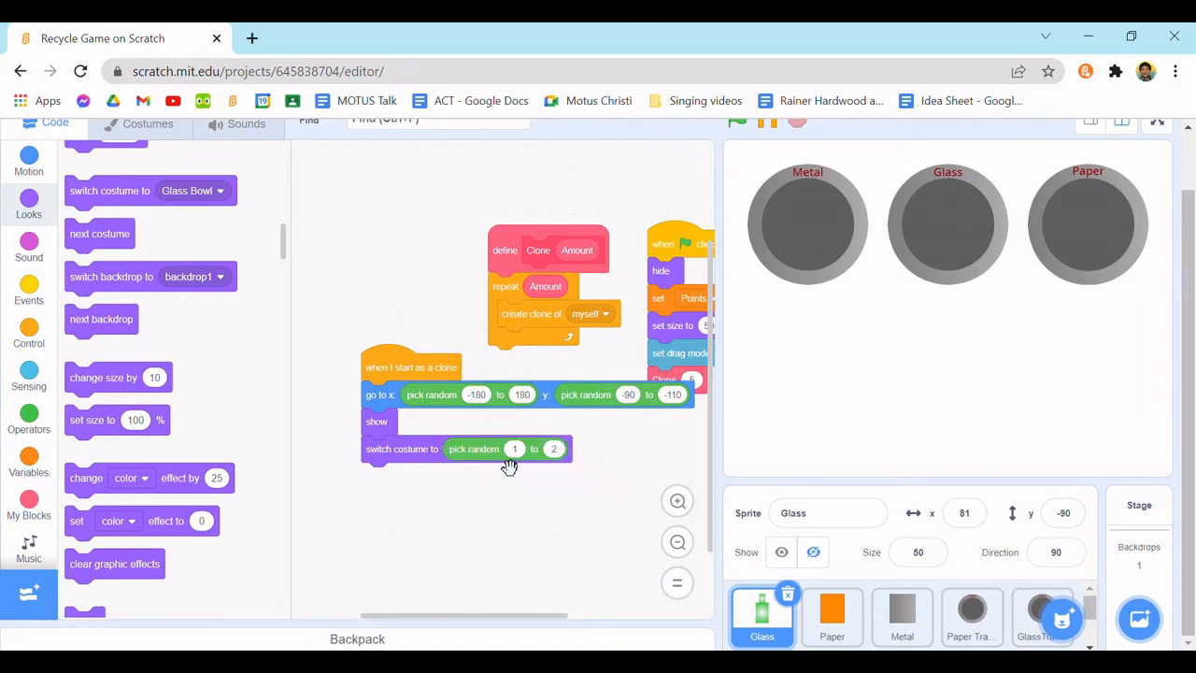
pyautogui.moveTo(587, 469)
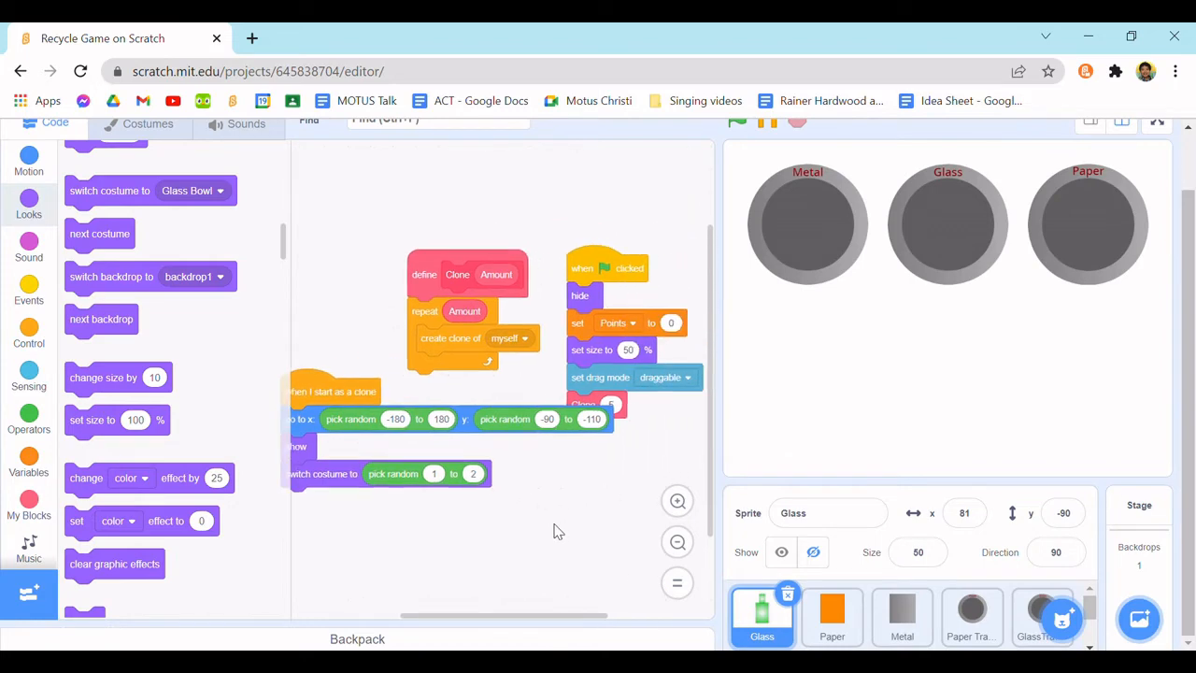
# - Start the game, drop a spawned glass bottle into the Glass bin in full screen, then leave full screen
pyautogui.click(740, 119)
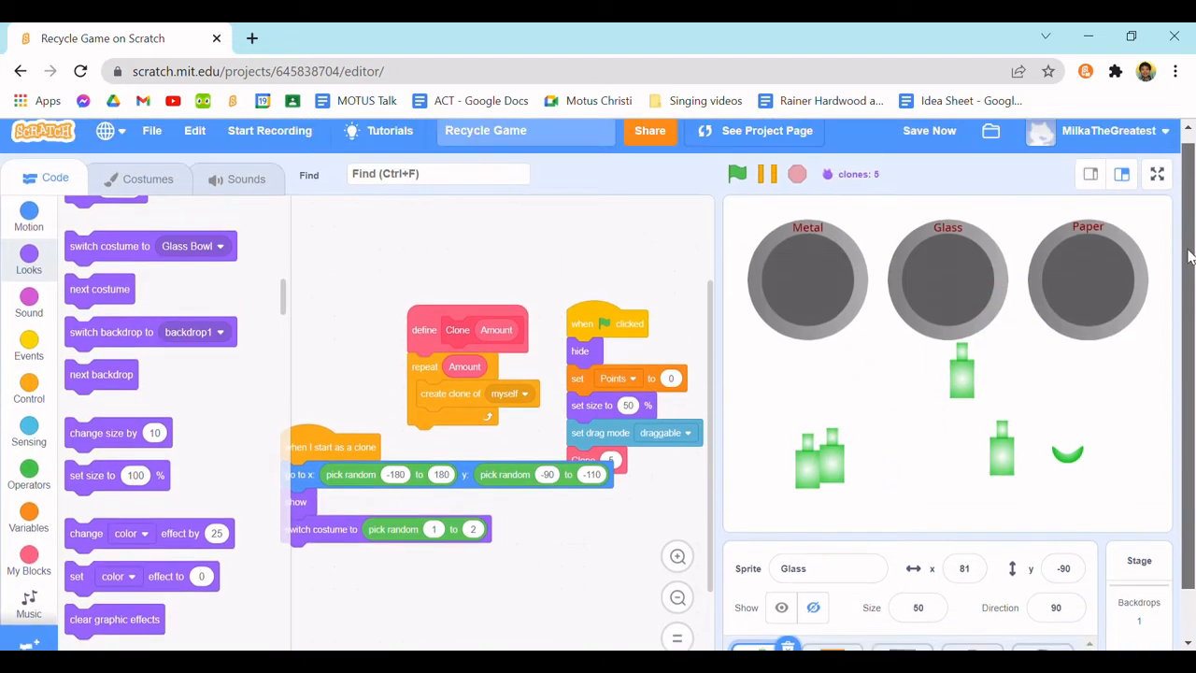
pyautogui.click(1156, 174)
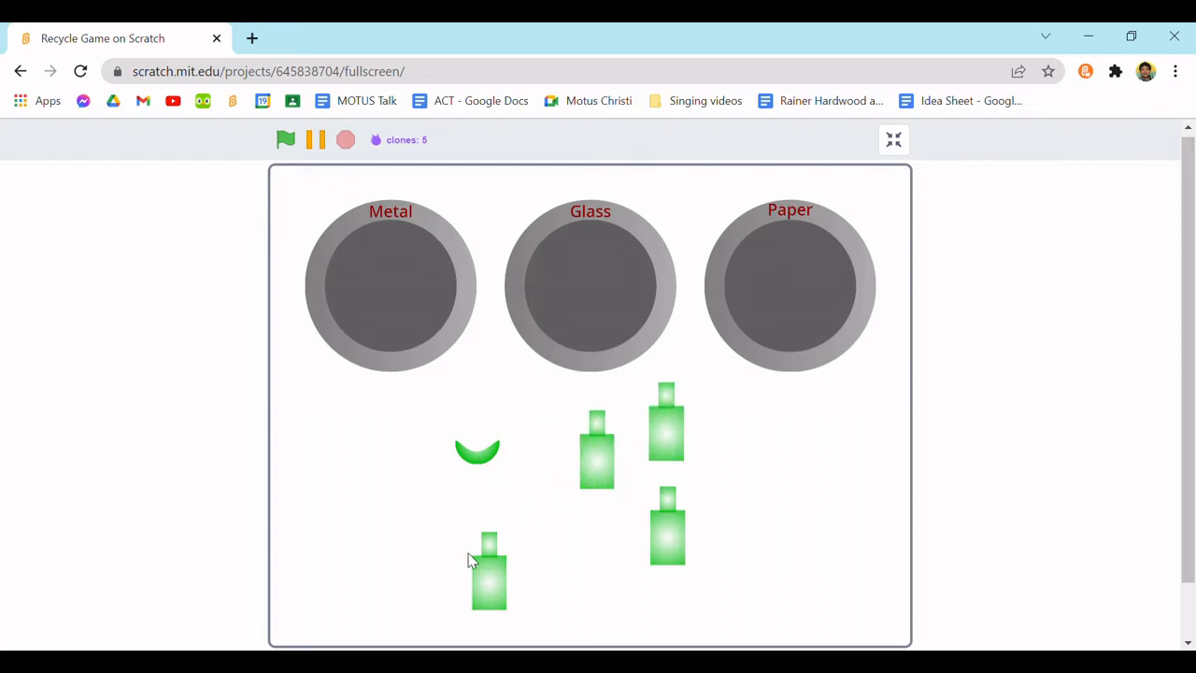
pyautogui.moveTo(489, 570); pyautogui.dragTo(598, 280)
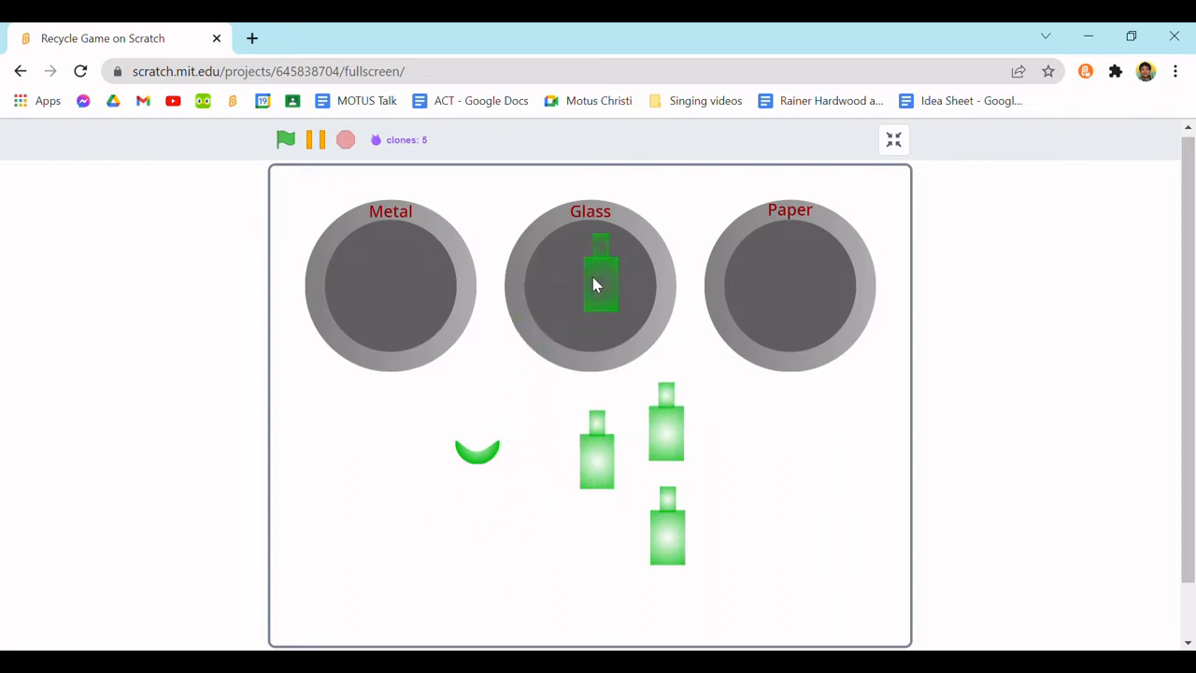
pyautogui.click(893, 139)
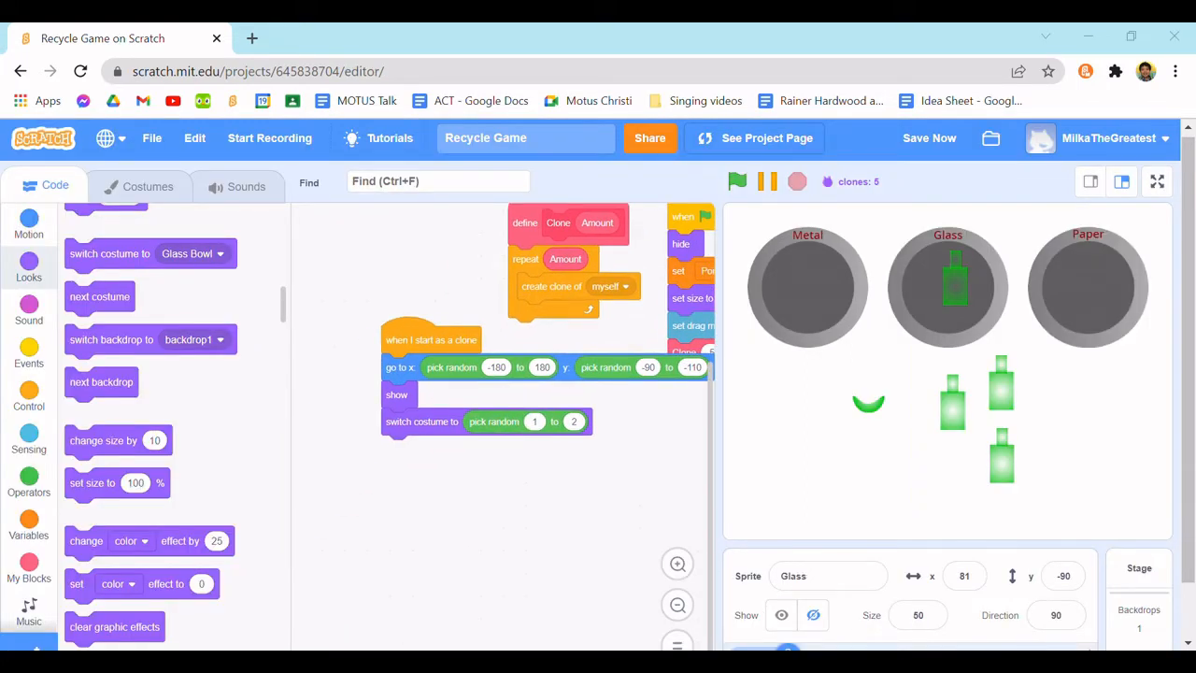
# - Save the project and locate the wait until block among the control blocks
pyautogui.click(929, 137)
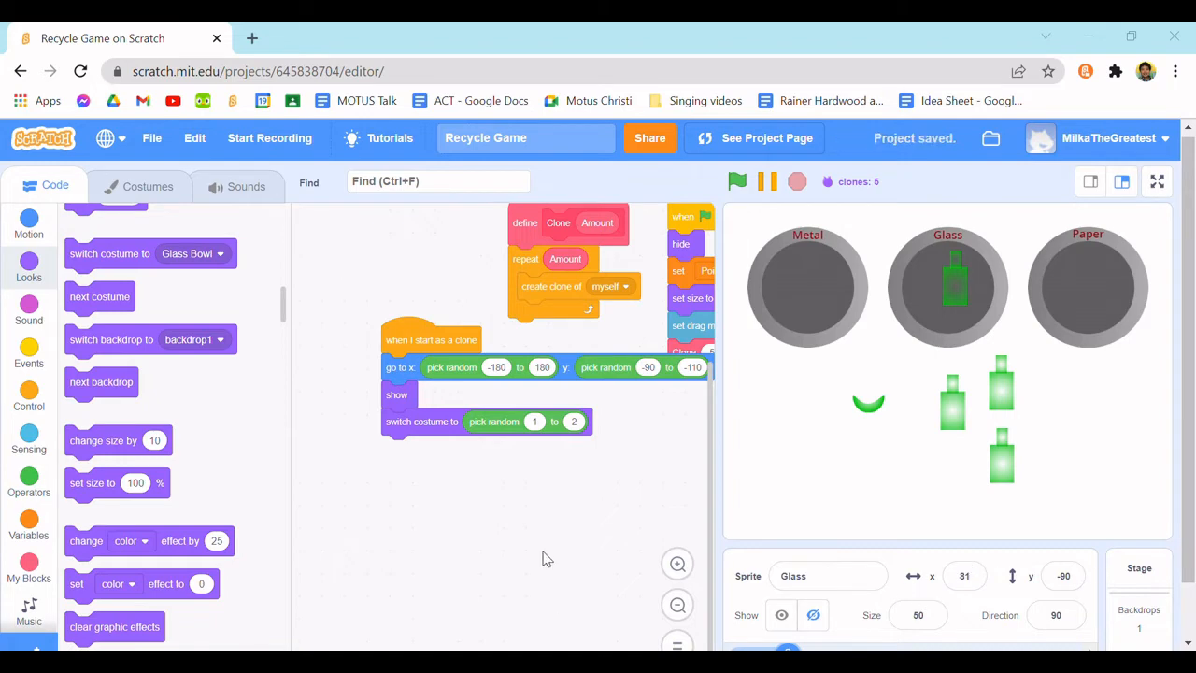
pyautogui.moveTo(556, 621)
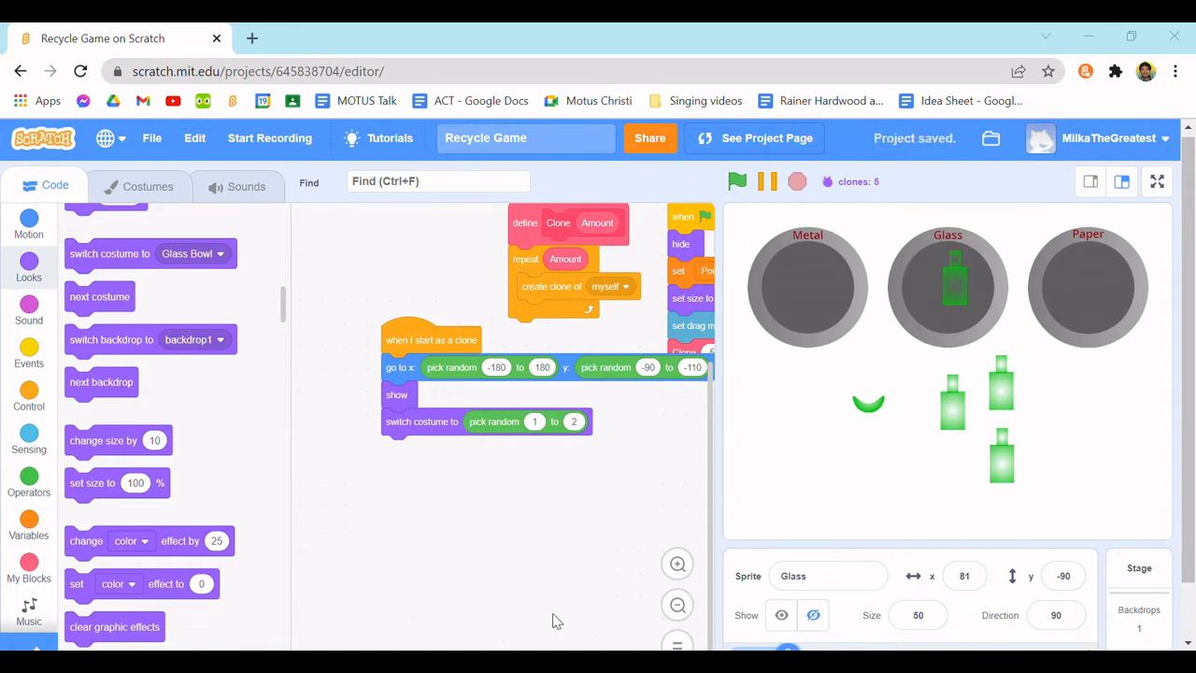
pyautogui.click(28, 397)
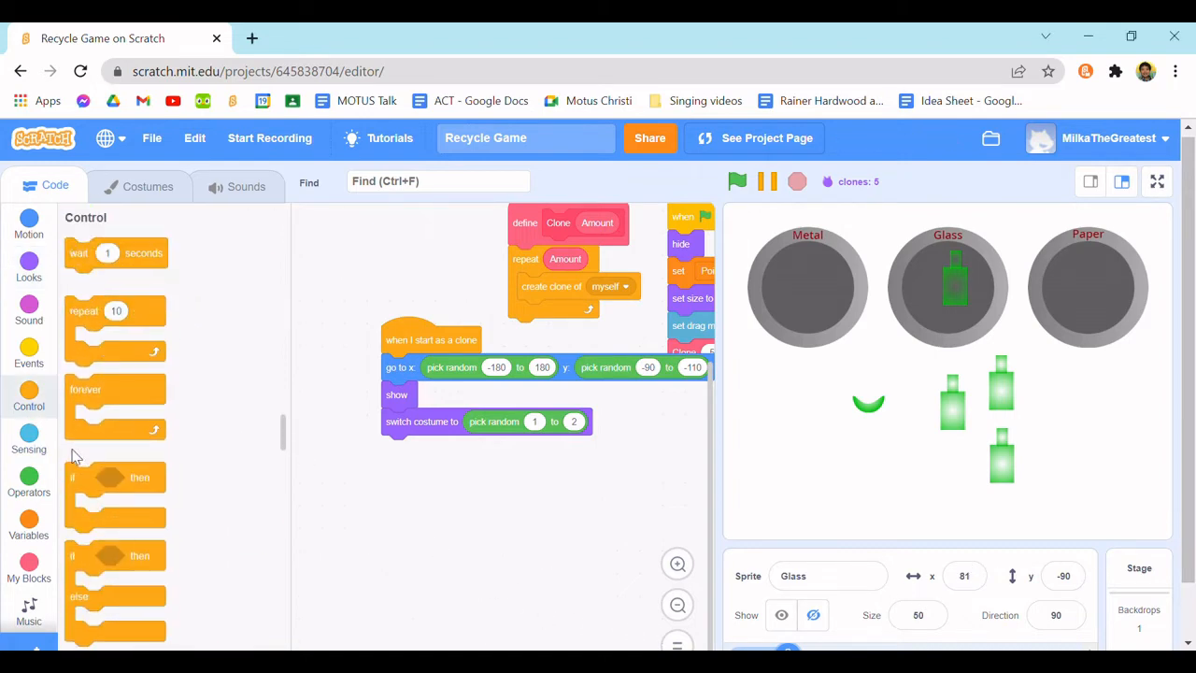
pyautogui.scroll(-3)
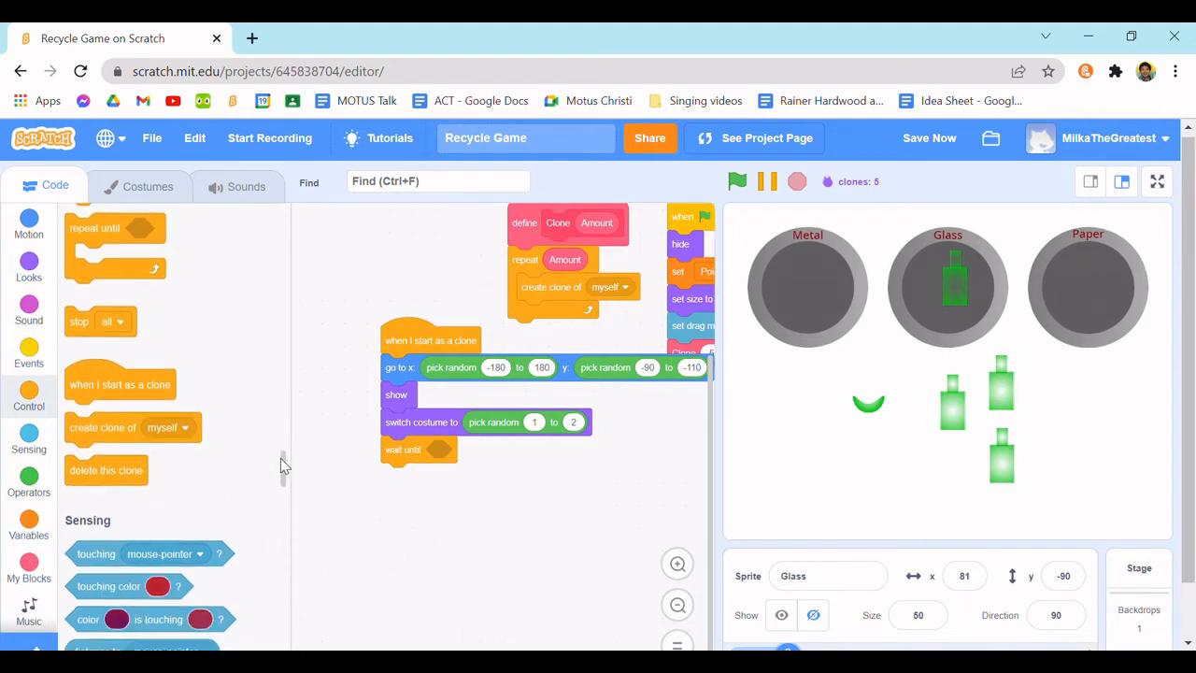
pyautogui.scroll(-3)
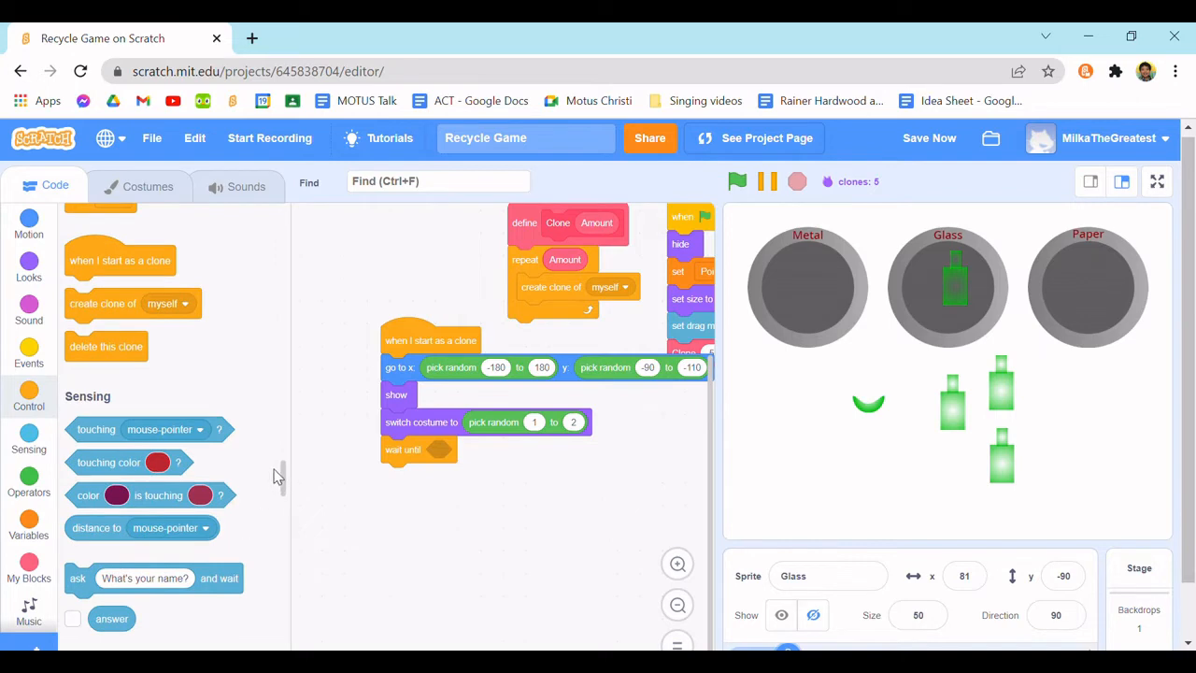
pyautogui.scroll(-3)
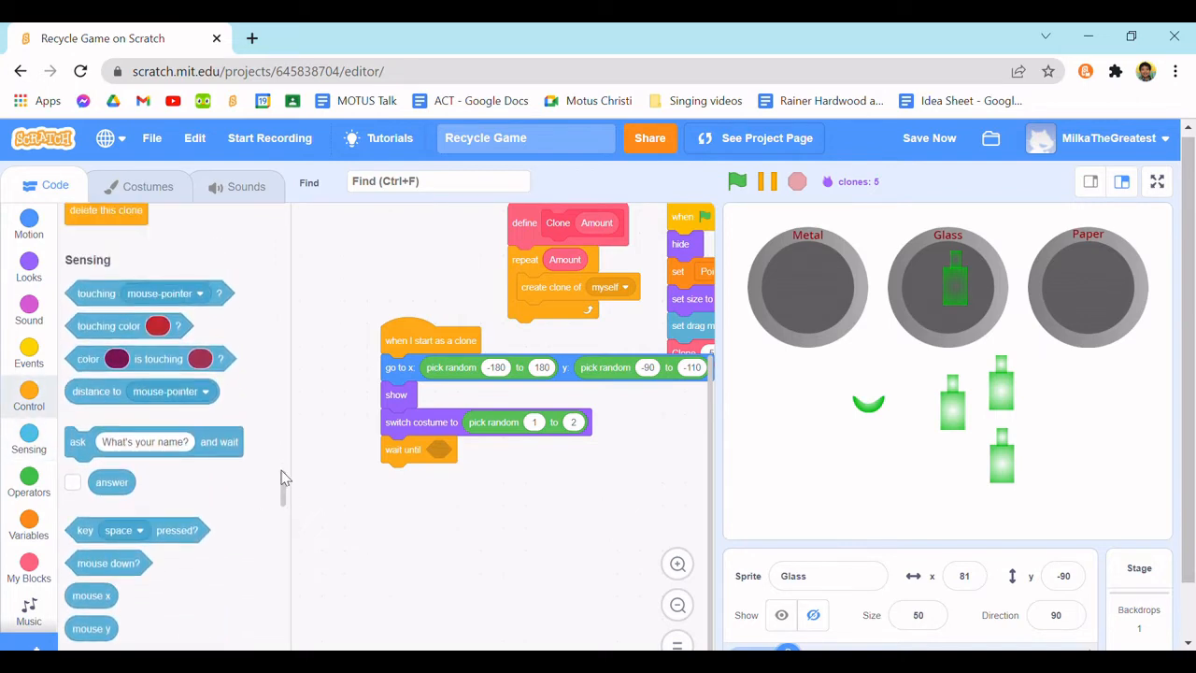
pyautogui.moveTo(255, 467)
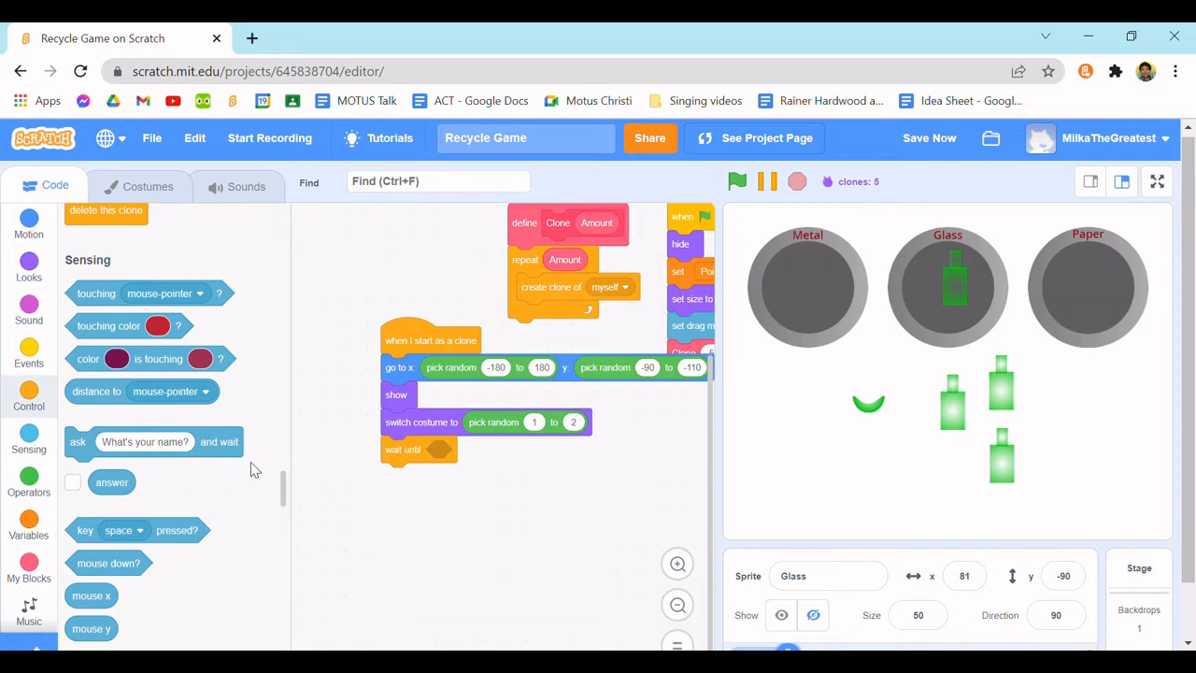
pyautogui.scroll(-3)
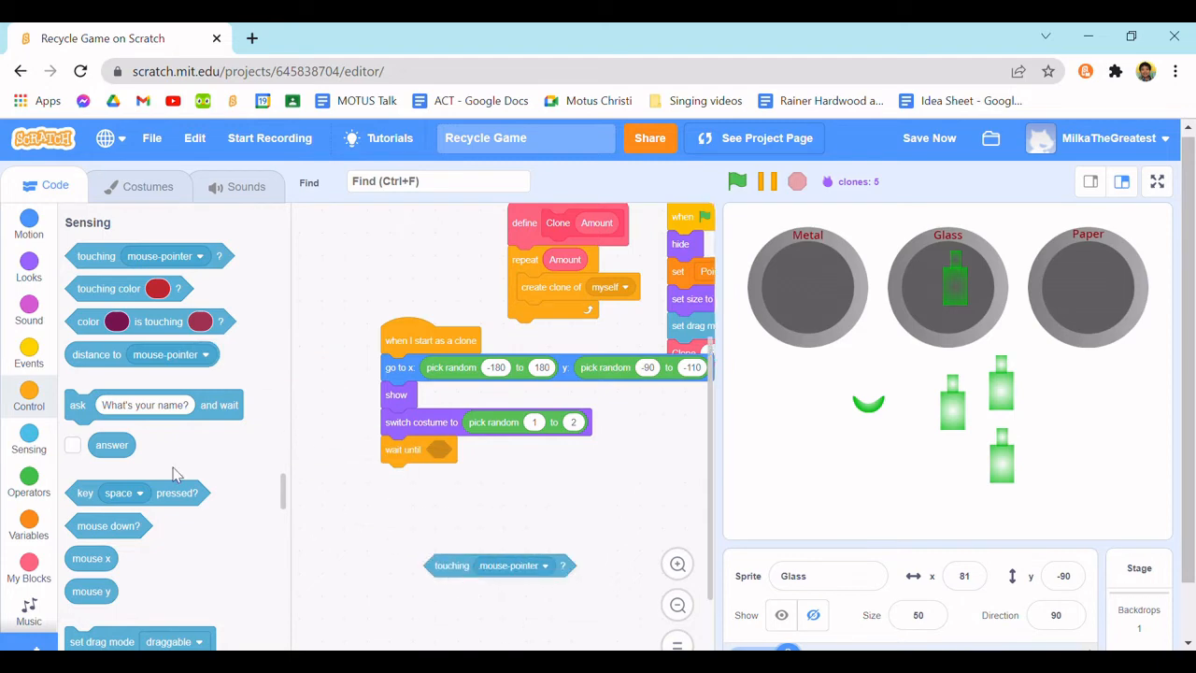
# - Nest an or condition in the wait until block with its first check touching Metal Trash Can
pyautogui.click(29, 479)
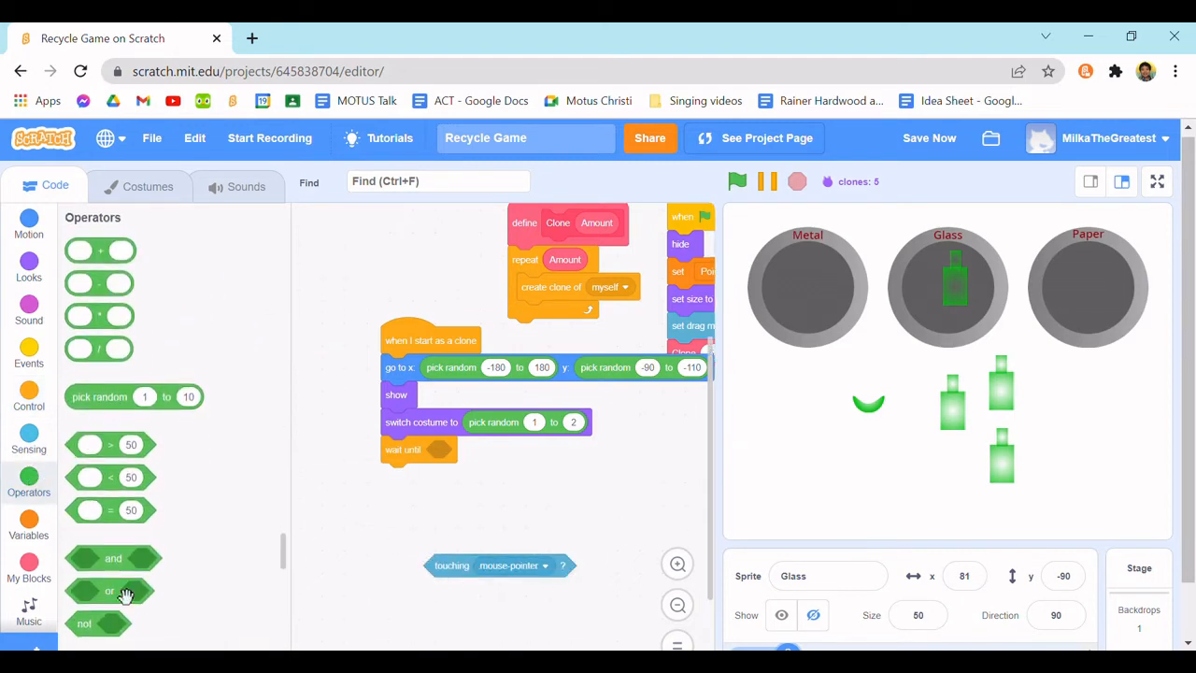
pyautogui.moveTo(109, 590); pyautogui.dragTo(332, 547)
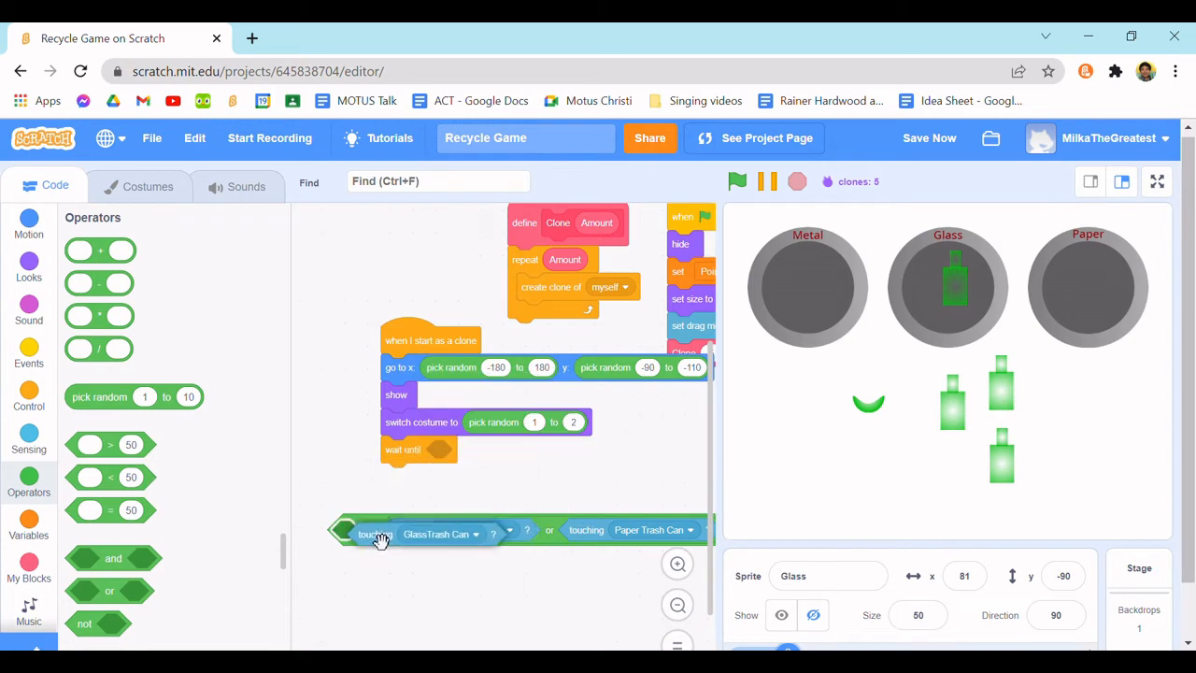
pyautogui.click(439, 534)
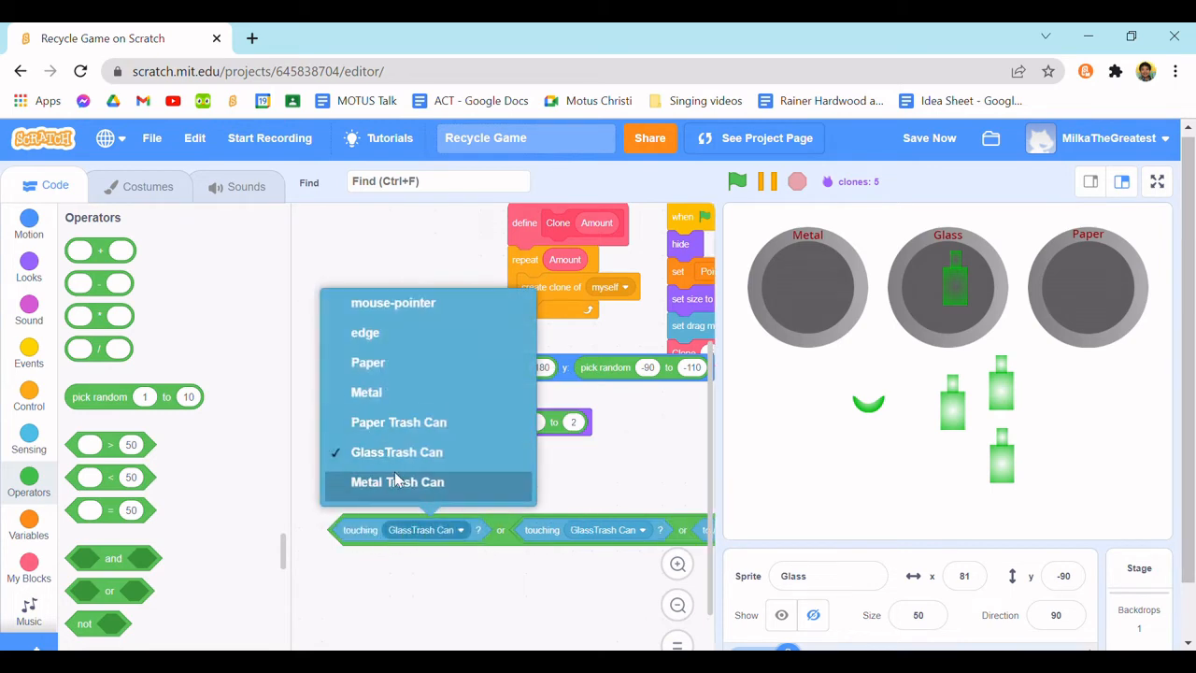
pyautogui.click(397, 481)
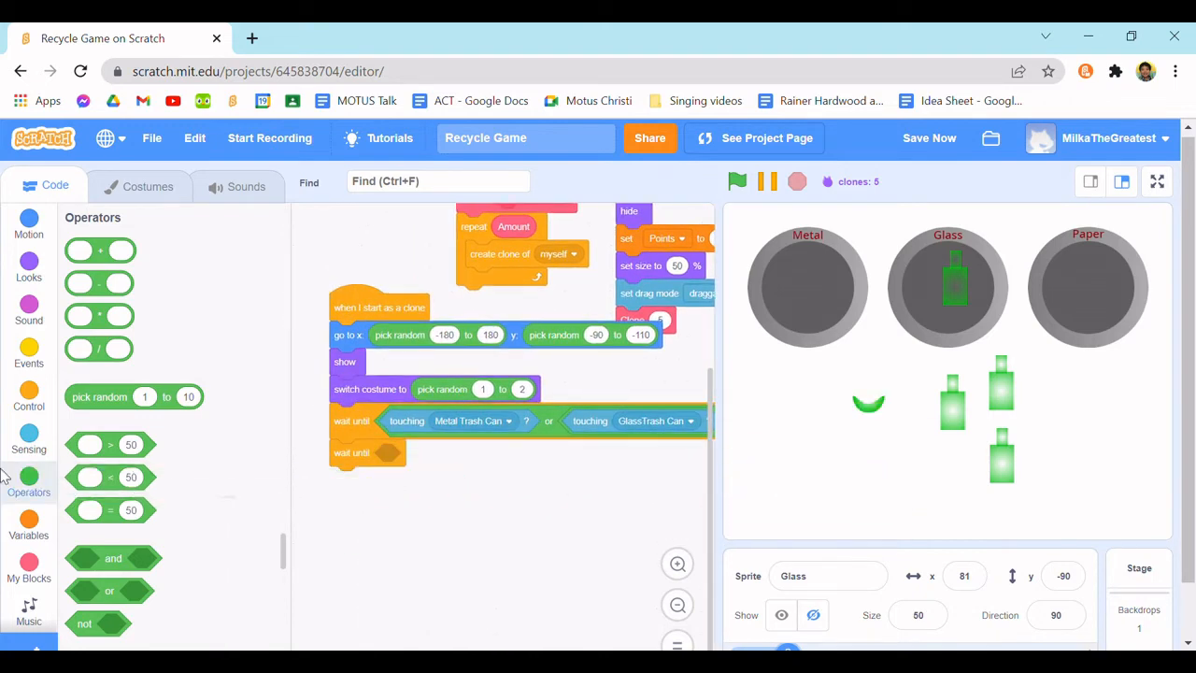
# - Fill the second wait until with not mouse down? using sensing and operator blocks
pyautogui.click(28, 440)
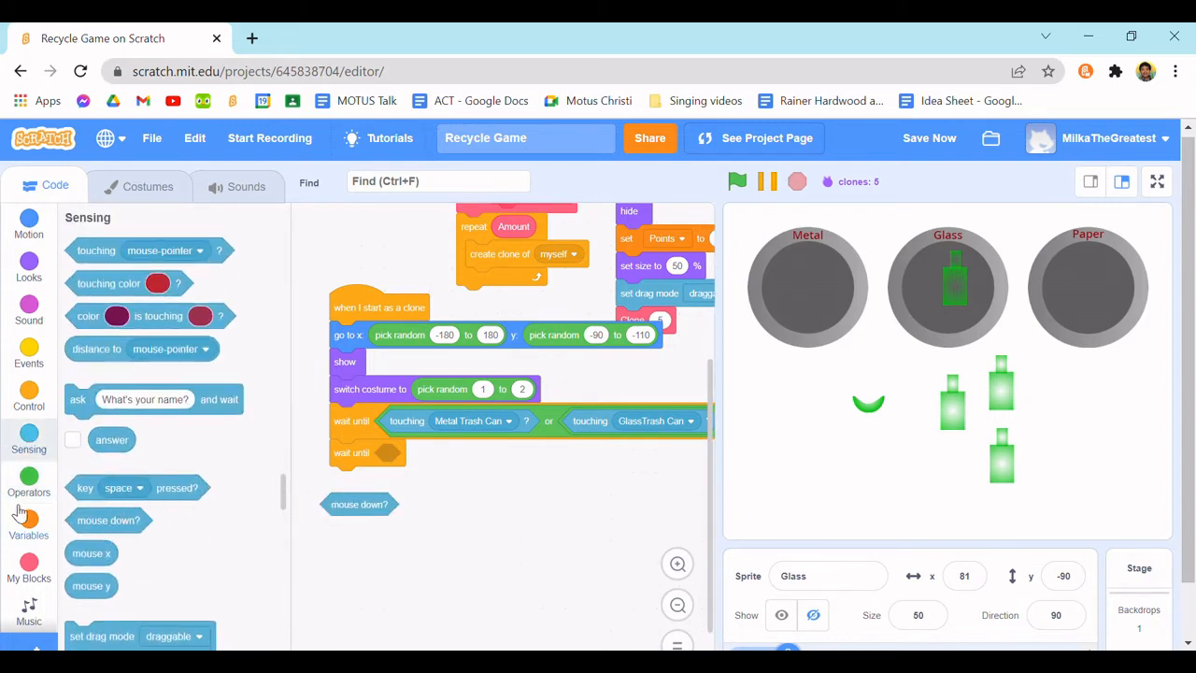
pyautogui.click(28, 481)
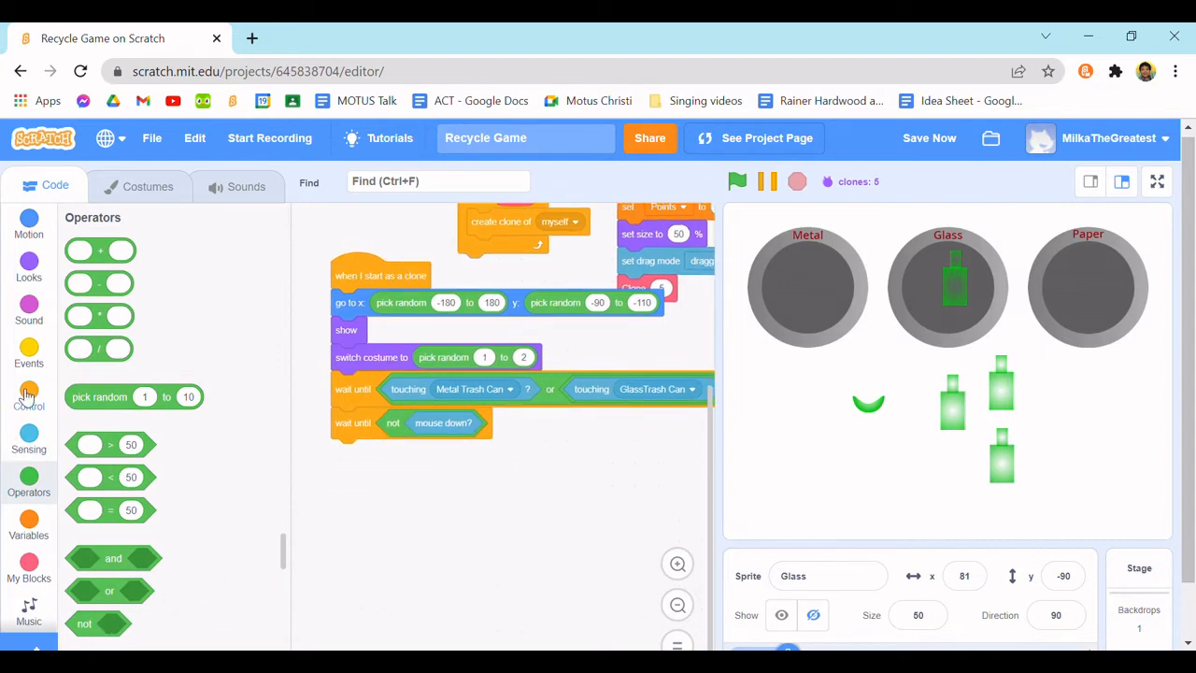
pyautogui.click(28, 392)
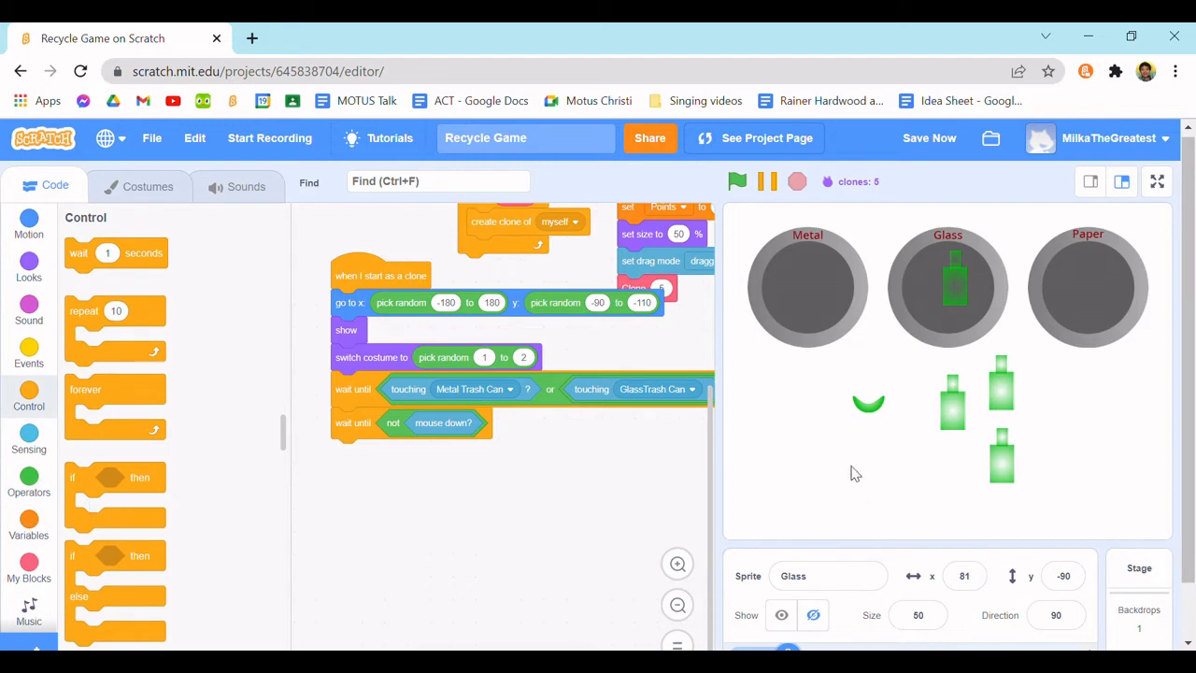
pyautogui.moveTo(1147, 125)
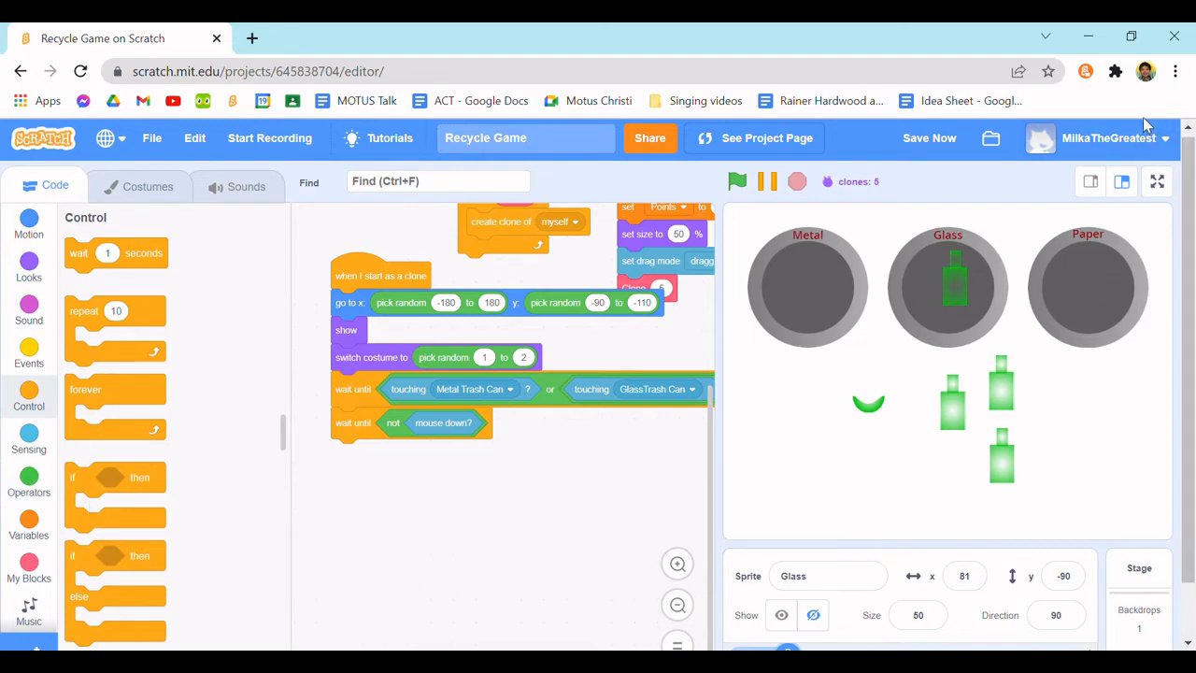
pyautogui.moveTo(1065, 152)
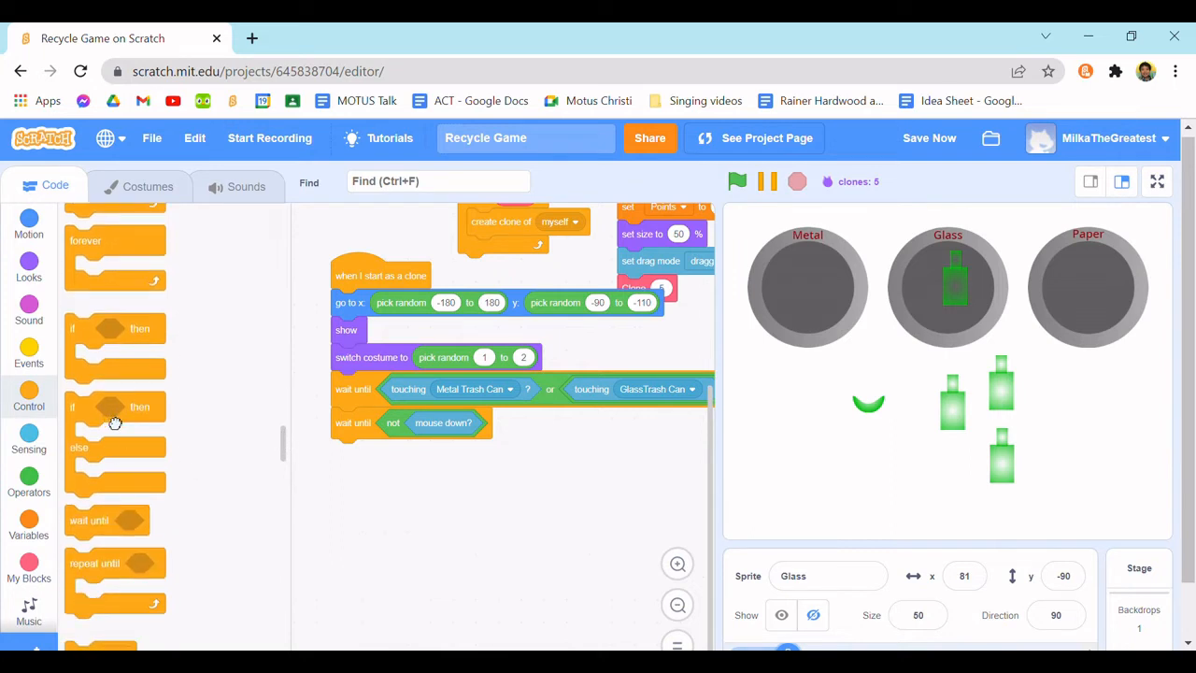
# - Add an if-else testing touching the glass bin and rename that sprite to Glass Trash Can
pyautogui.click(29, 439)
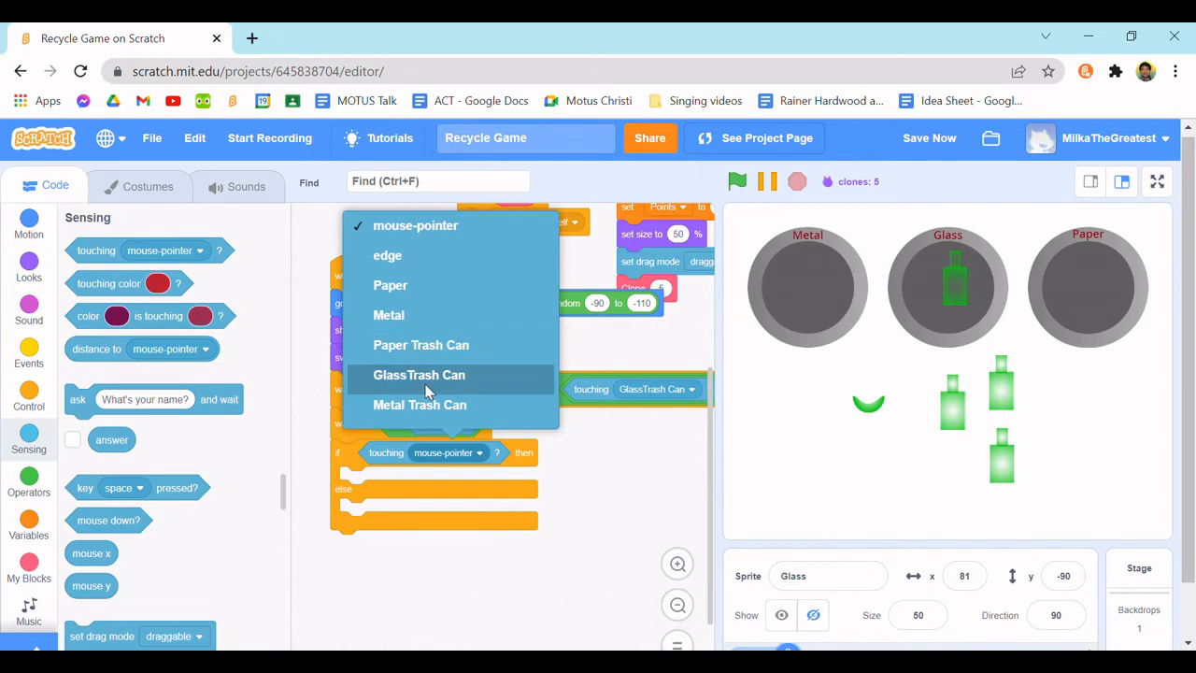
pyautogui.click(420, 404)
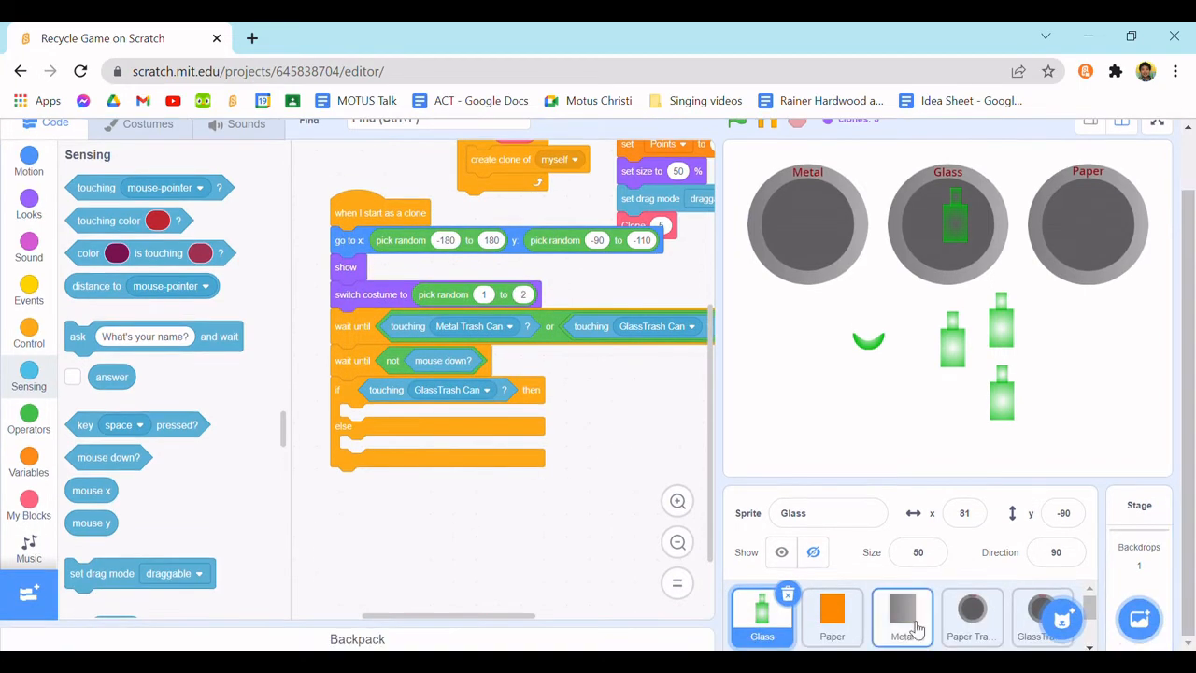
pyautogui.click(1040, 615)
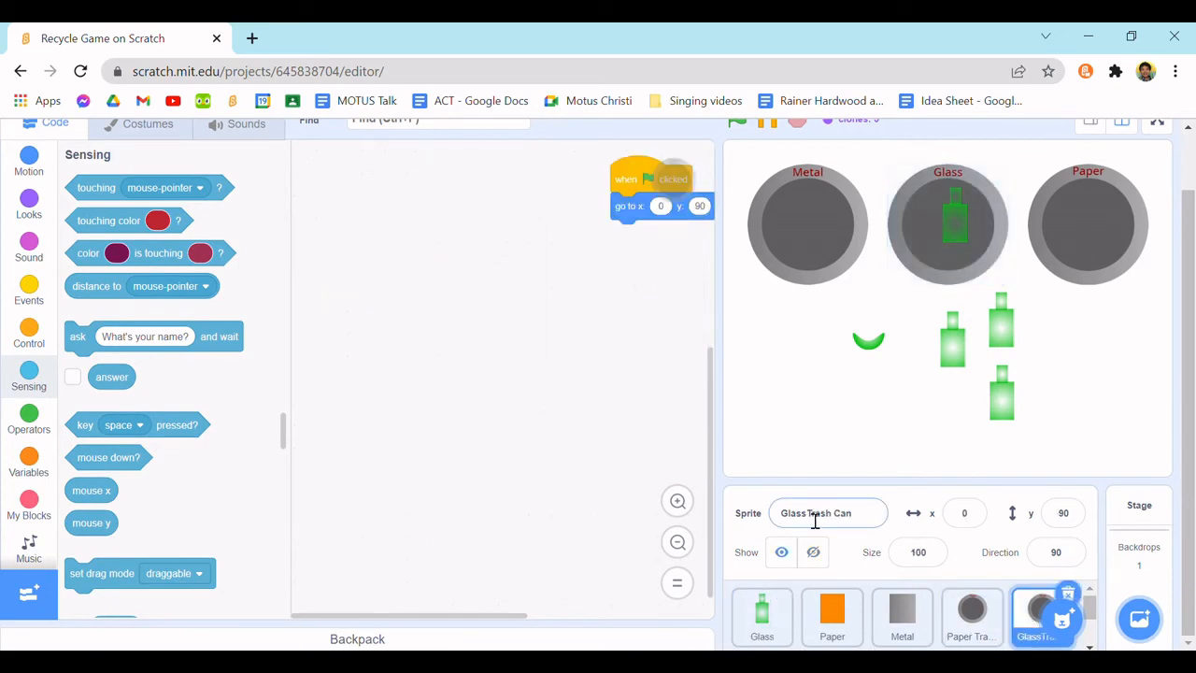
pyautogui.click(762, 617)
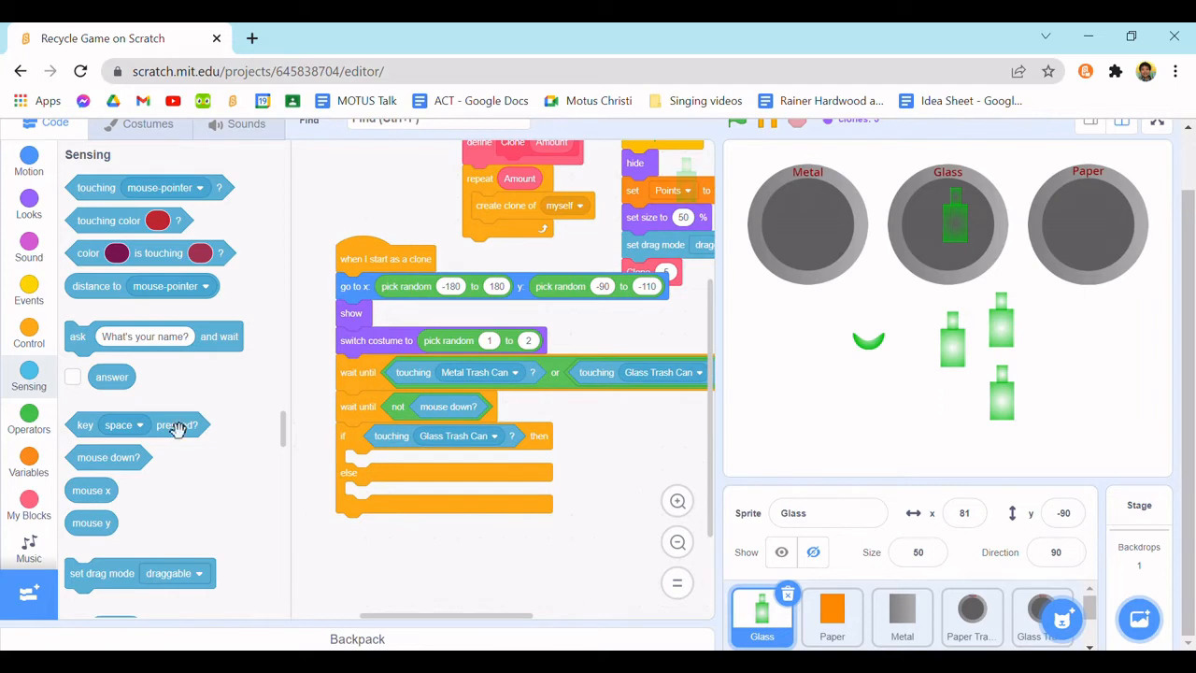
# - Put change Points by 1 from the variable blocks into the if branch
pyautogui.click(28, 333)
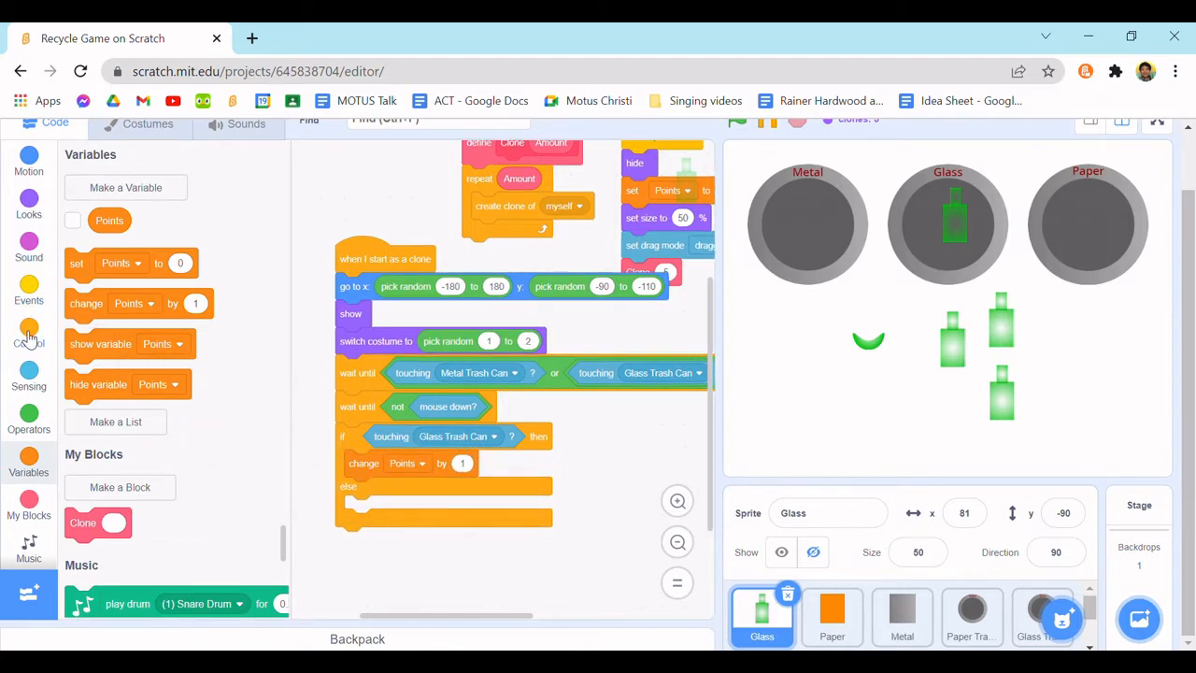
pyautogui.click(28, 332)
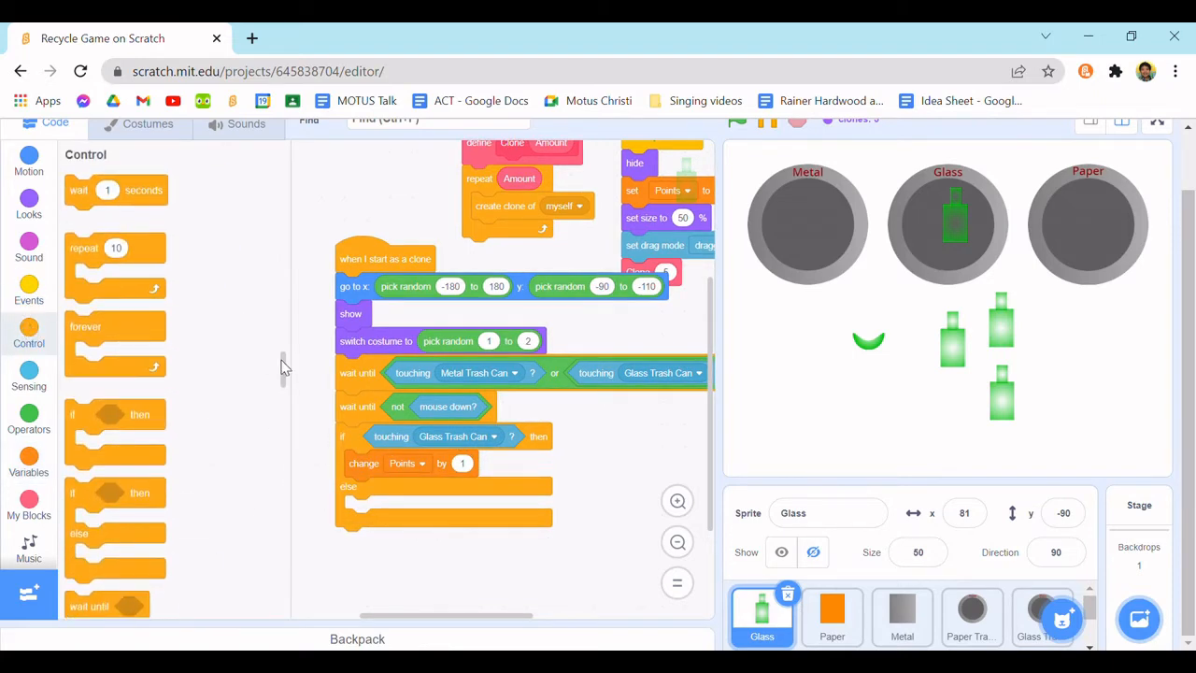
pyautogui.scroll(-3)
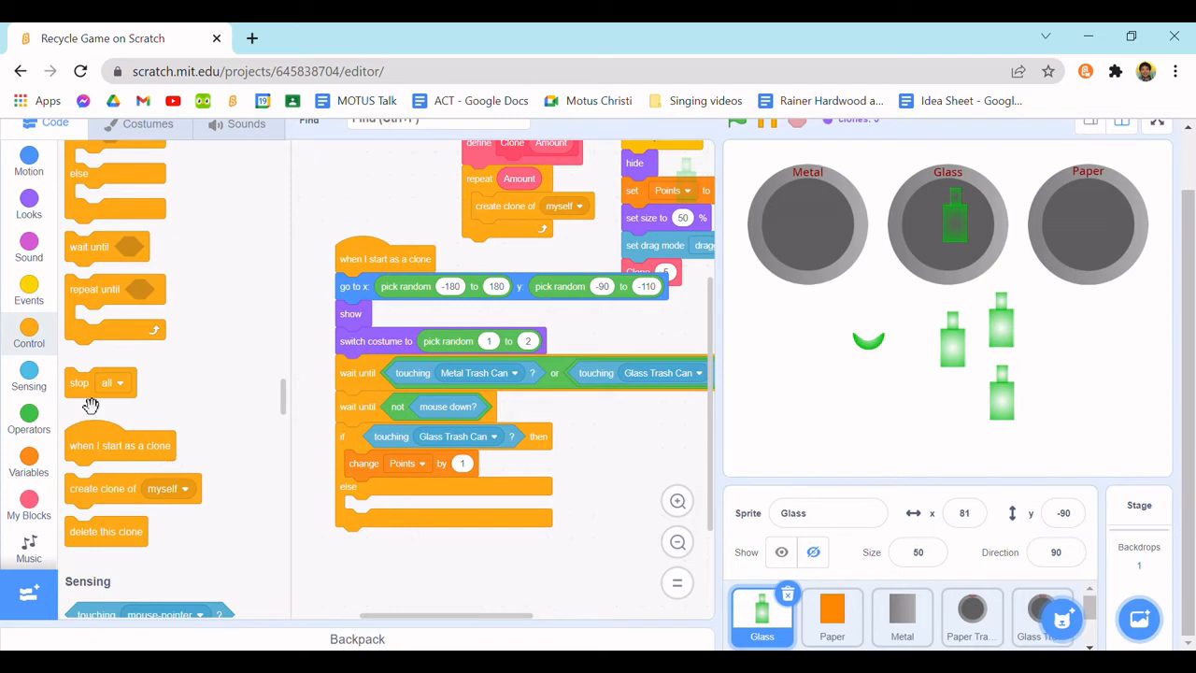
pyautogui.moveTo(91, 403)
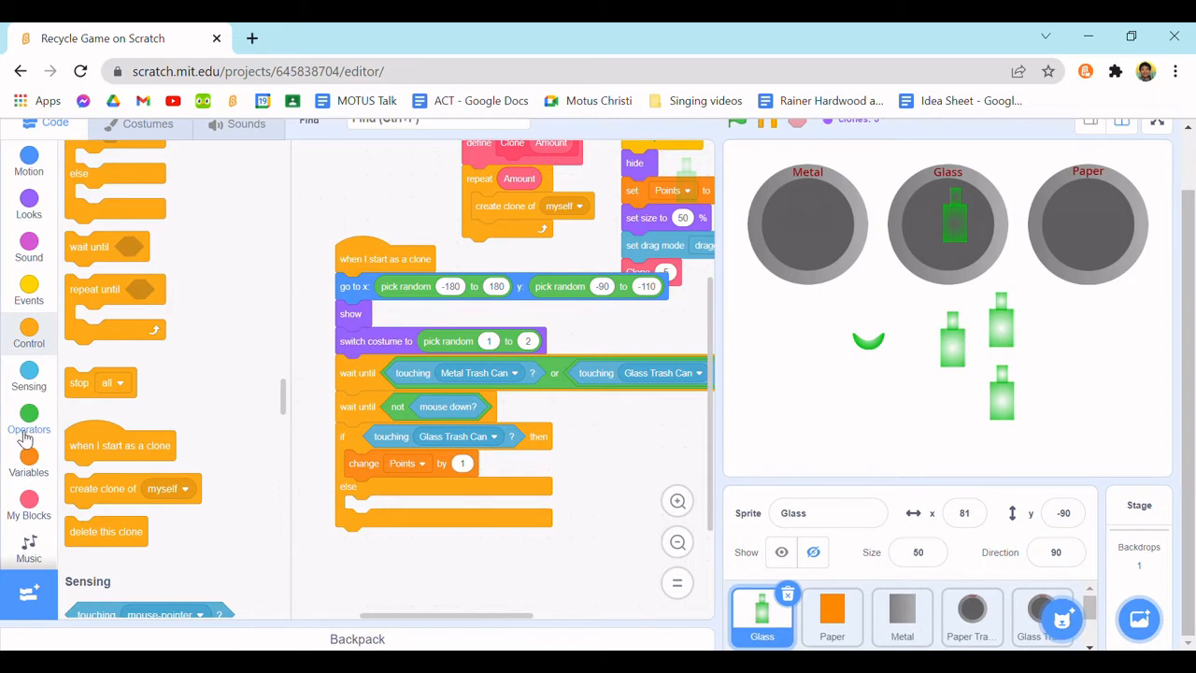
pyautogui.moveTo(98, 518)
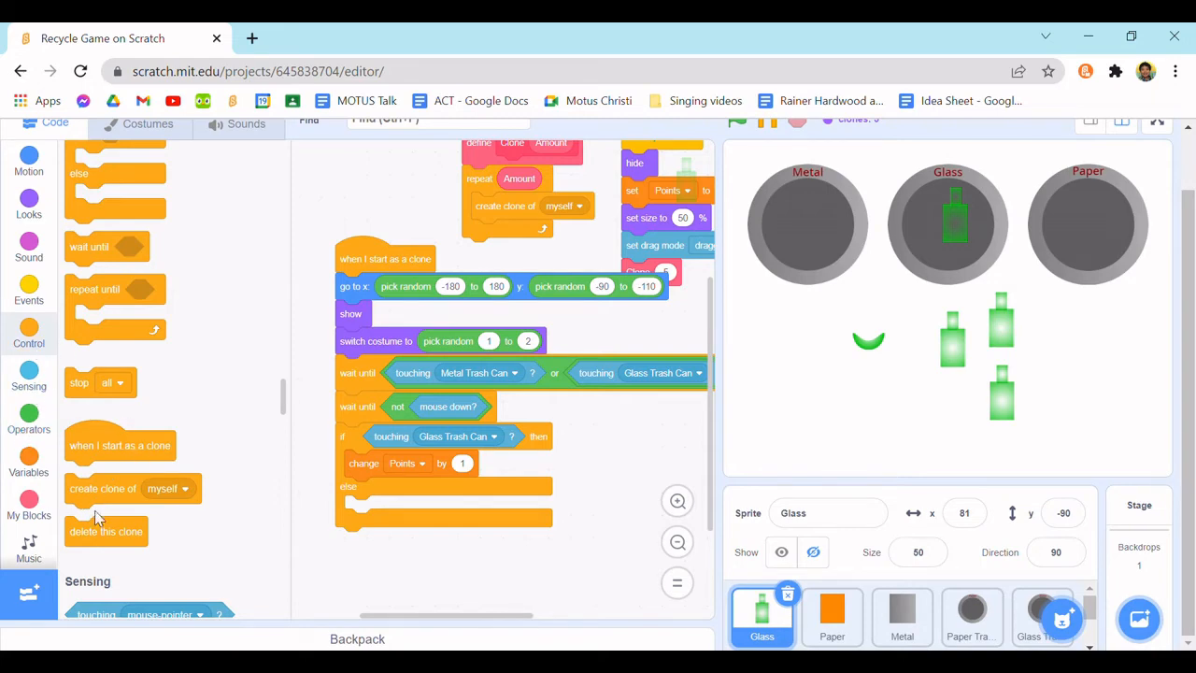
# - Attach delete this clone after the if-else at the end of the clone script
pyautogui.moveTo(106, 530); pyautogui.dragTo(372, 540)
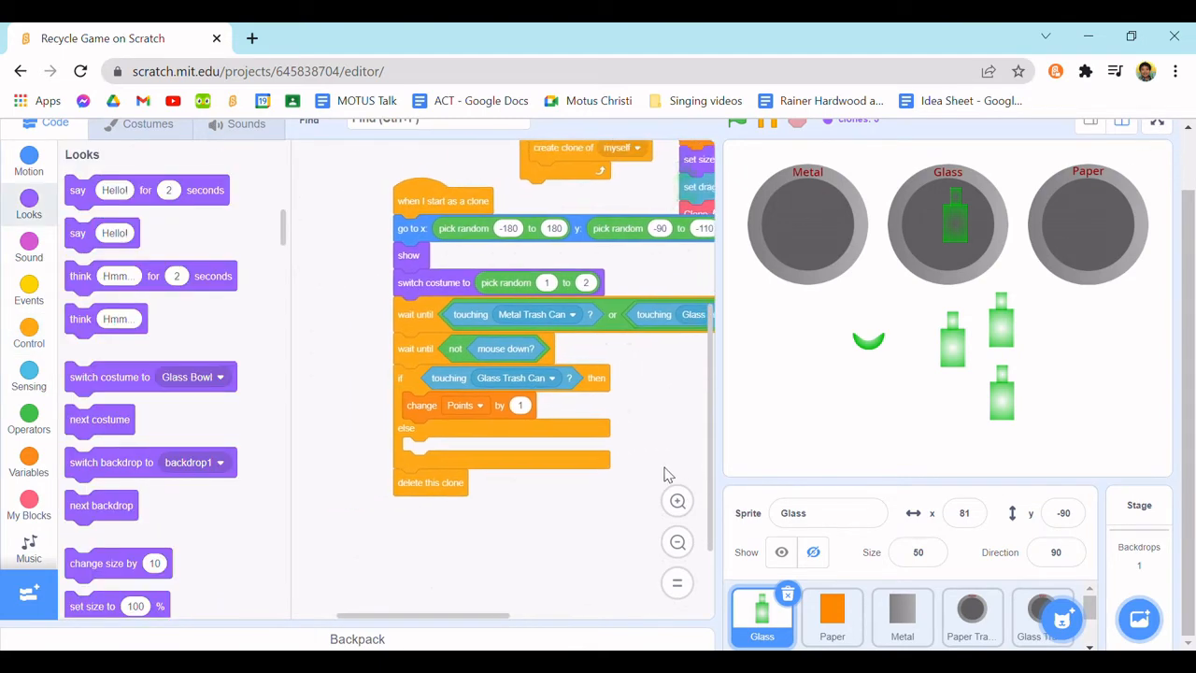
pyautogui.scroll(-3)
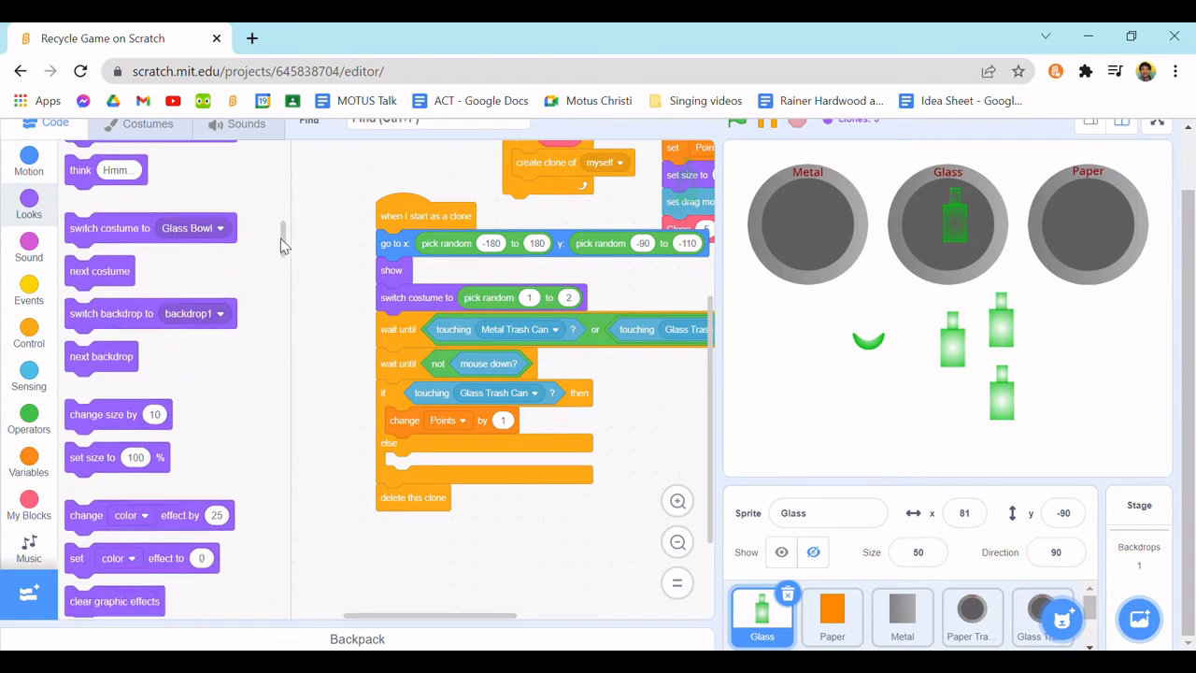
pyautogui.scroll(-3)
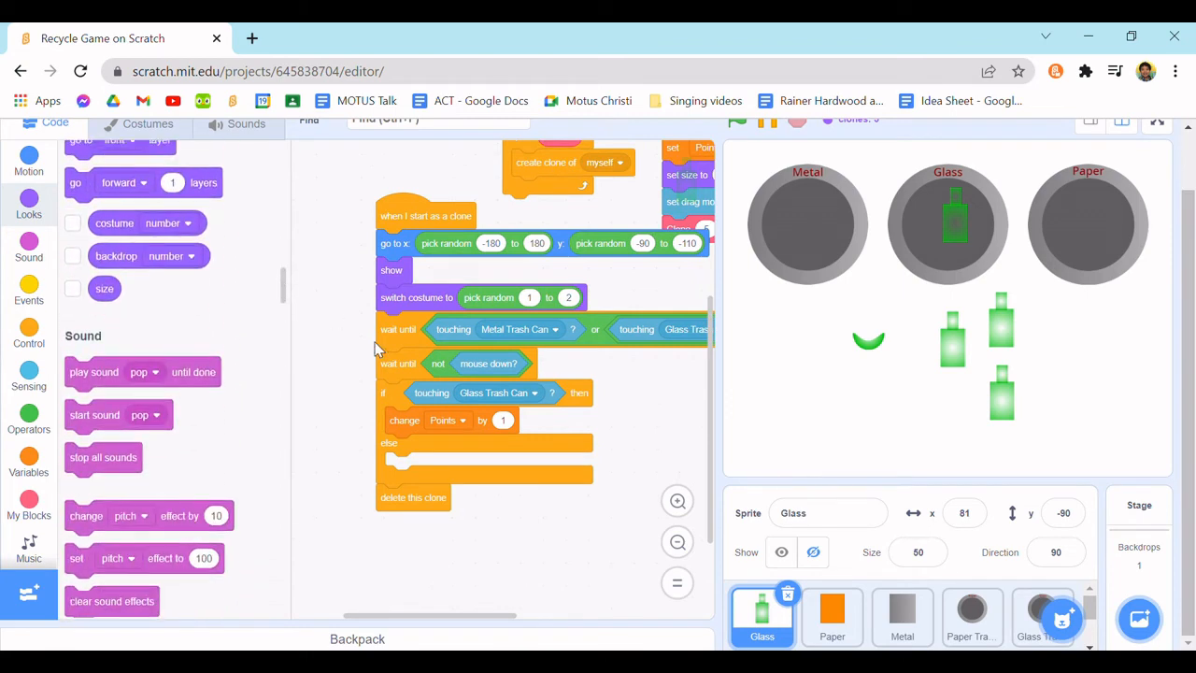
pyautogui.moveTo(234, 278)
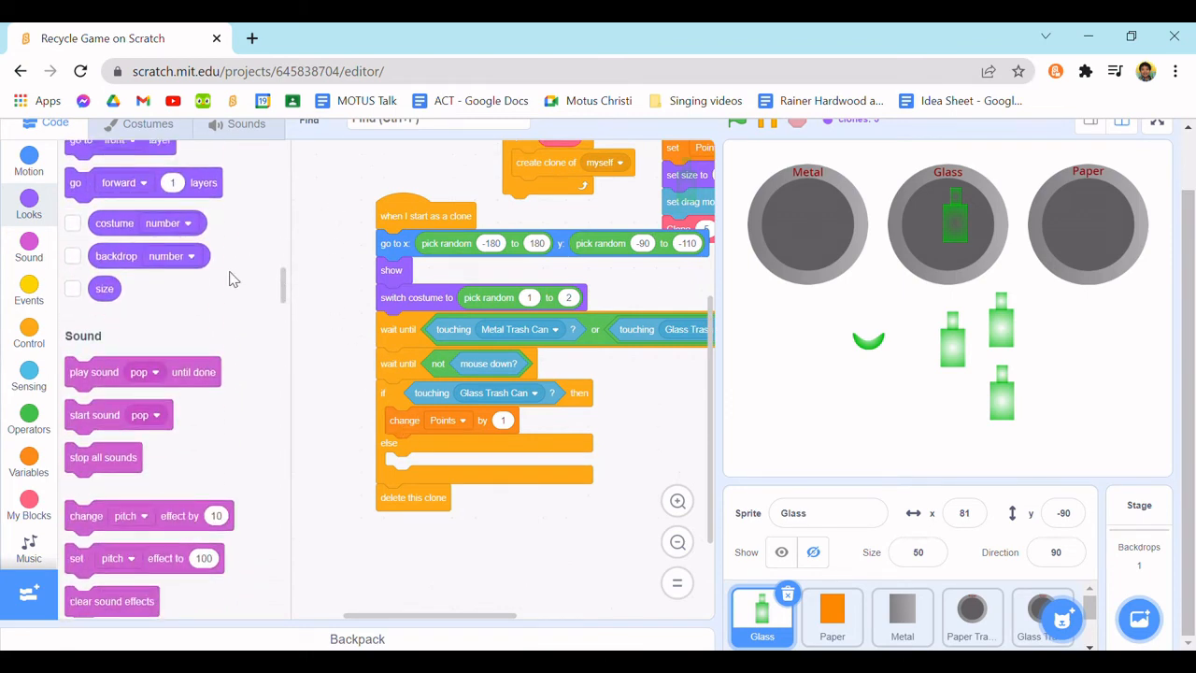
pyautogui.moveTo(287, 278)
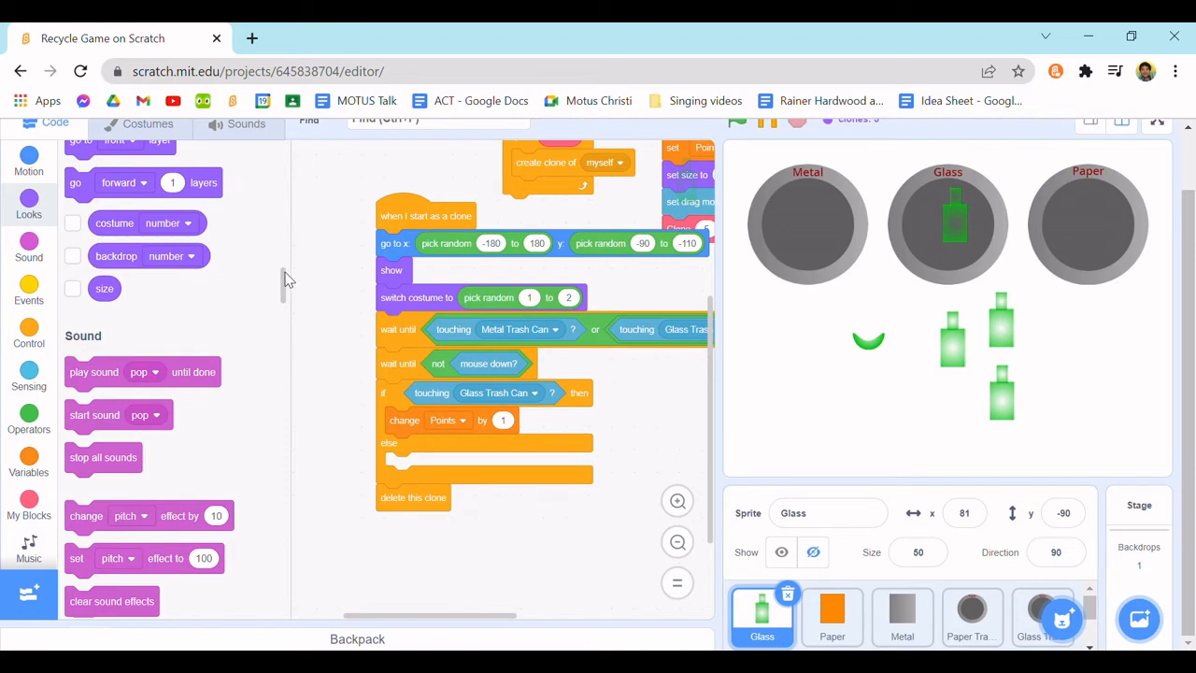
pyautogui.moveTo(250, 358)
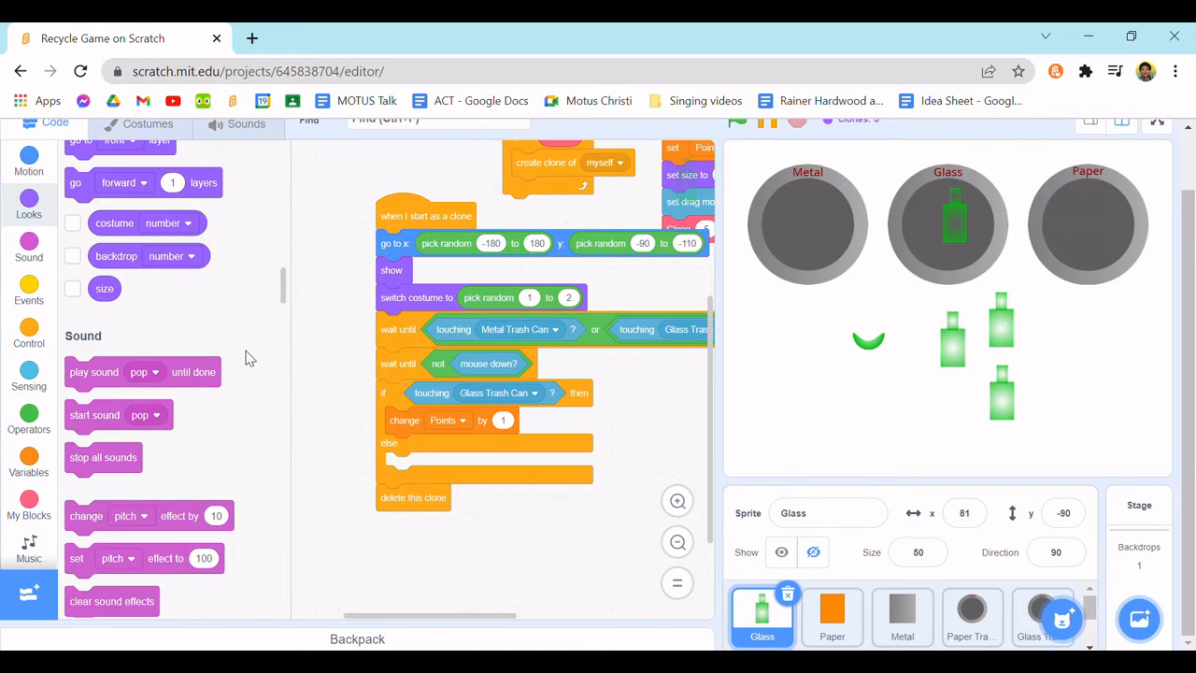
# - Add the Collect effect sound from the sound library to the Glass sprite
pyautogui.click(244, 123)
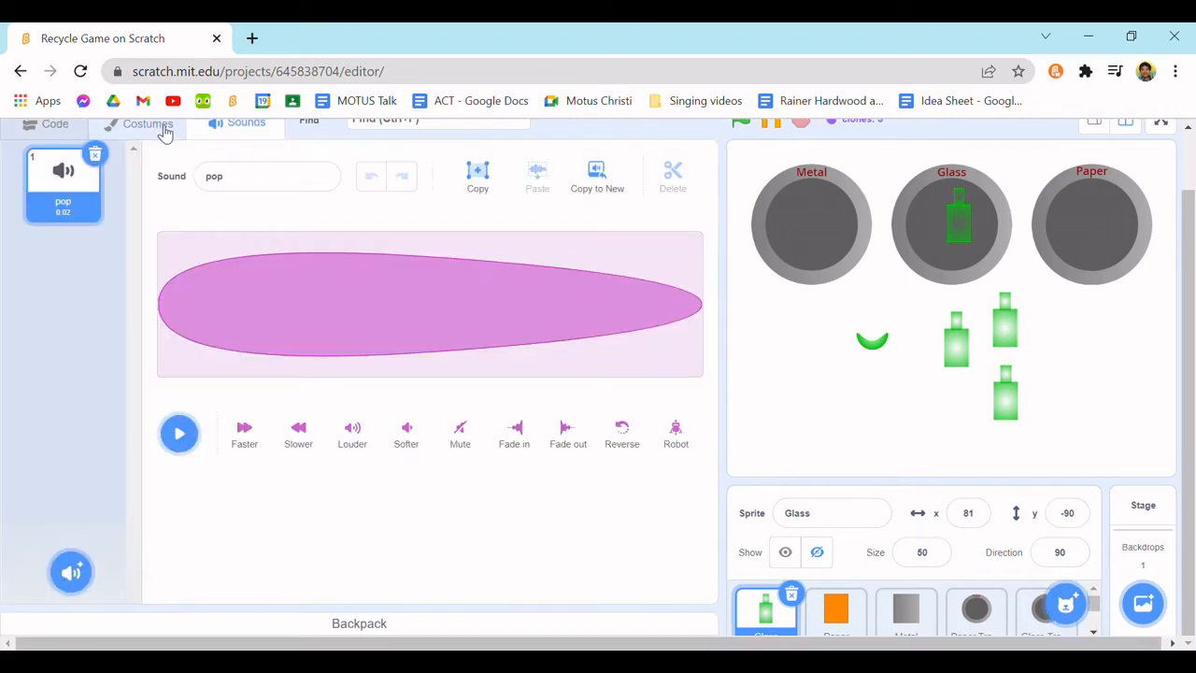
pyautogui.click(55, 122)
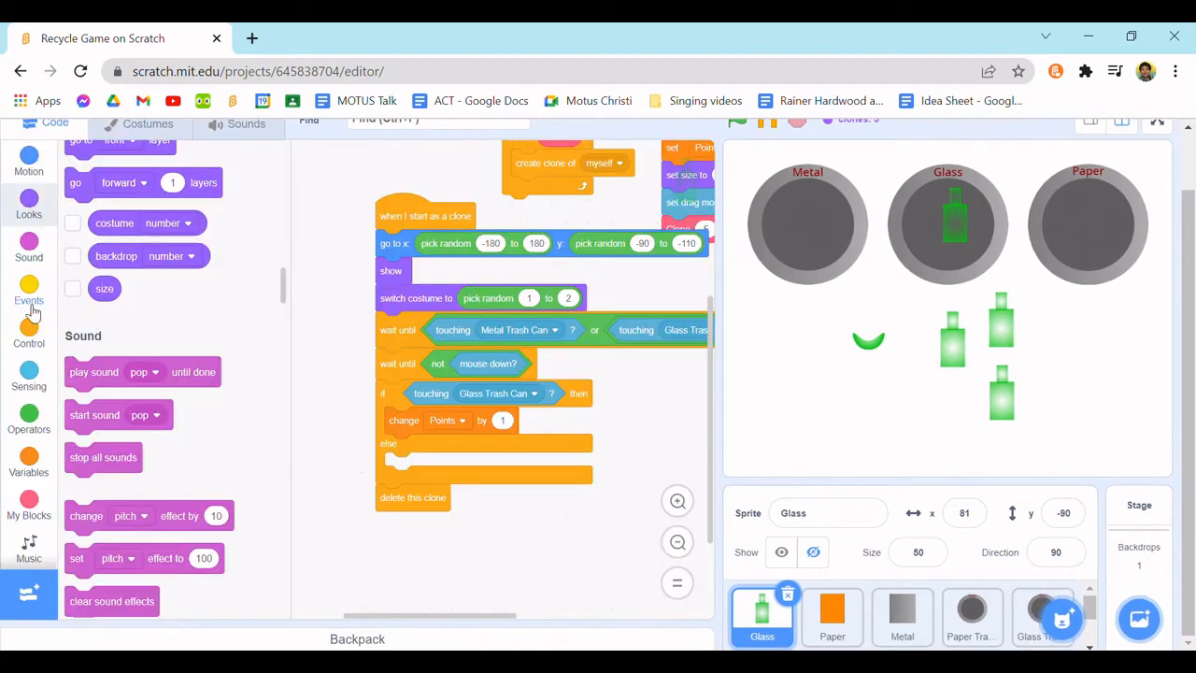
pyautogui.click(245, 122)
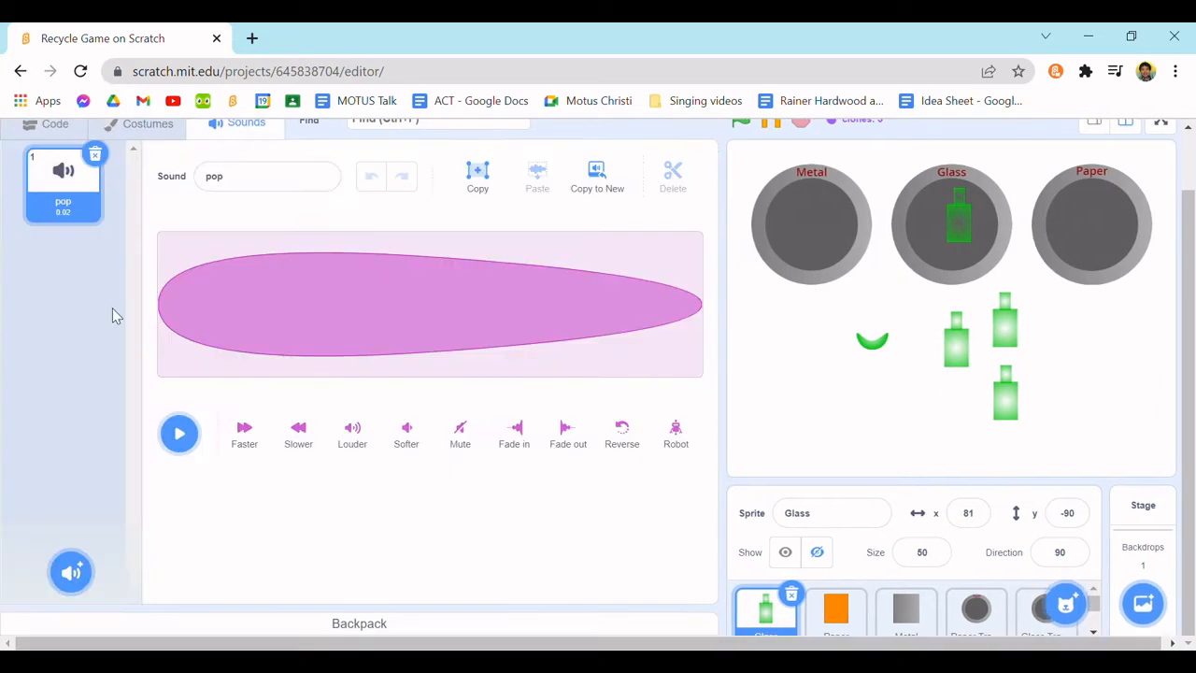
pyautogui.click(71, 572)
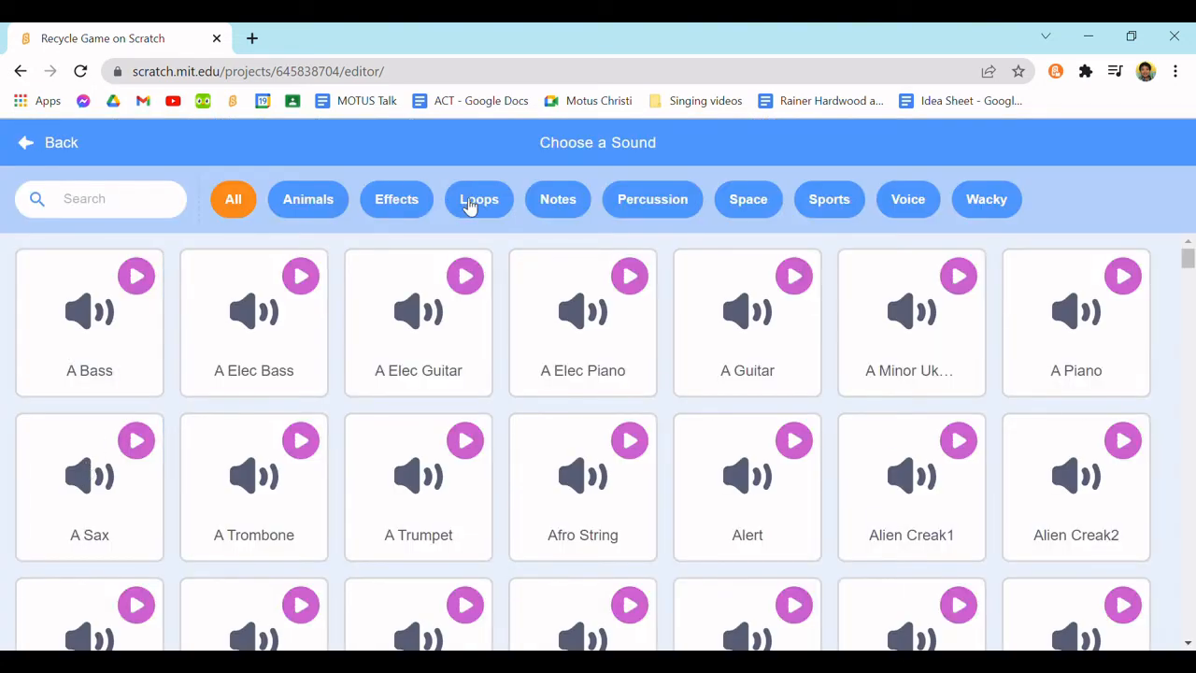
pyautogui.click(396, 199)
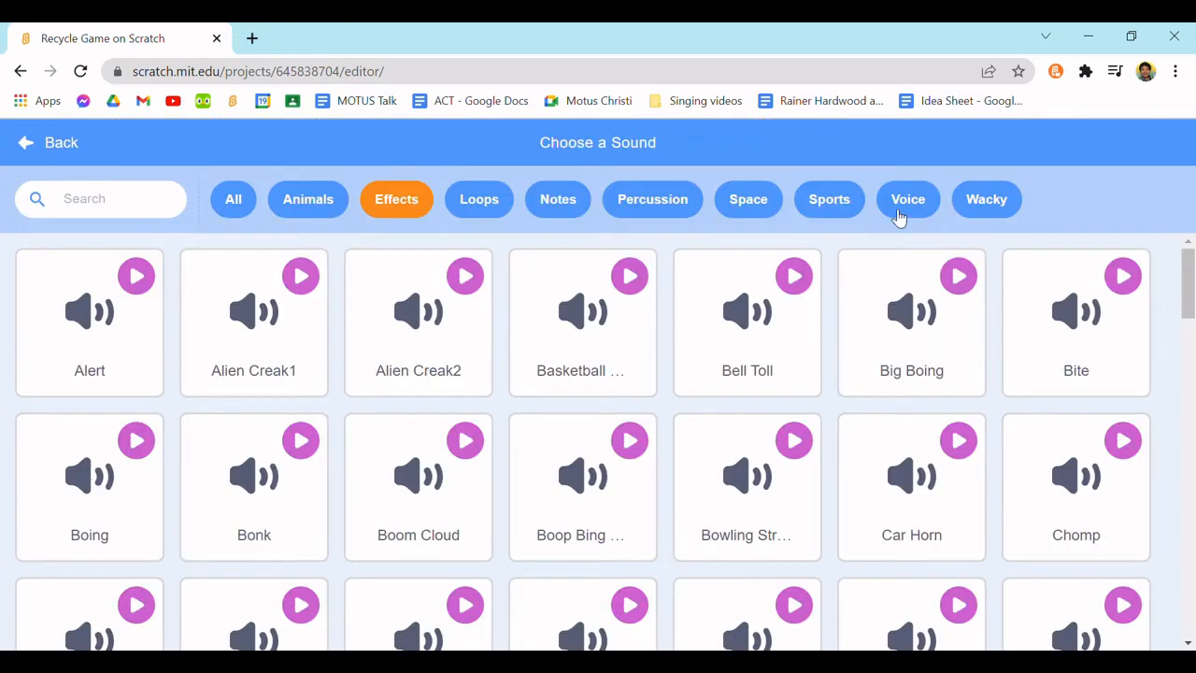
pyautogui.scroll(-3)
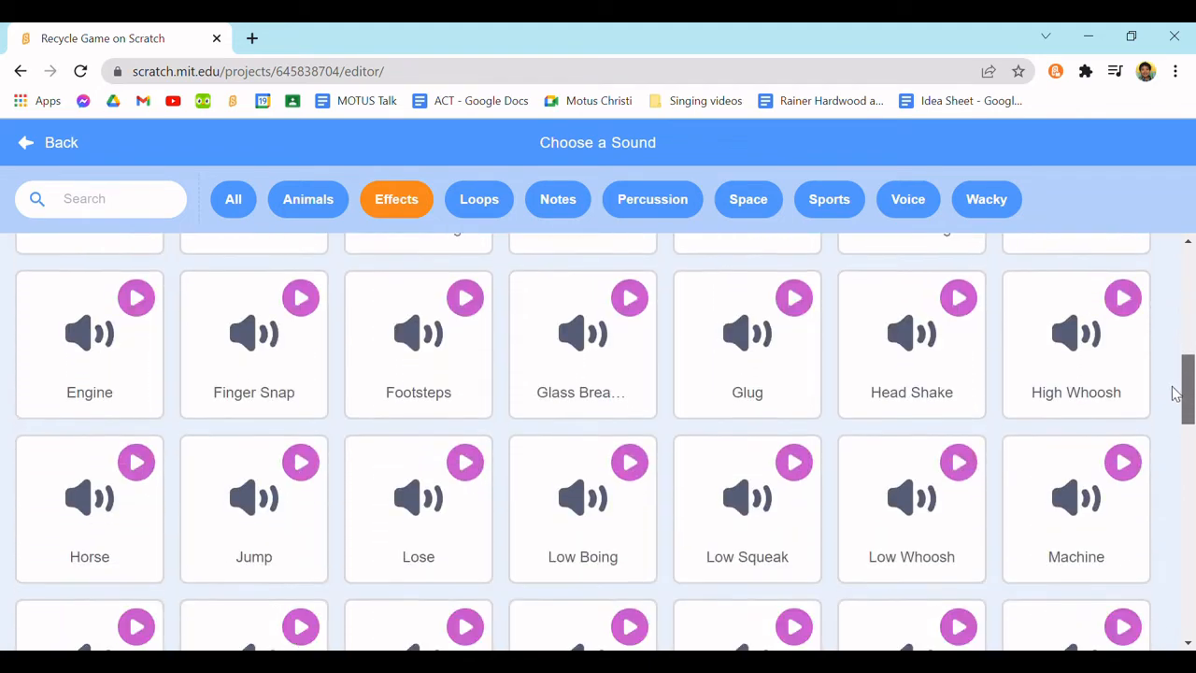
pyautogui.scroll(-3)
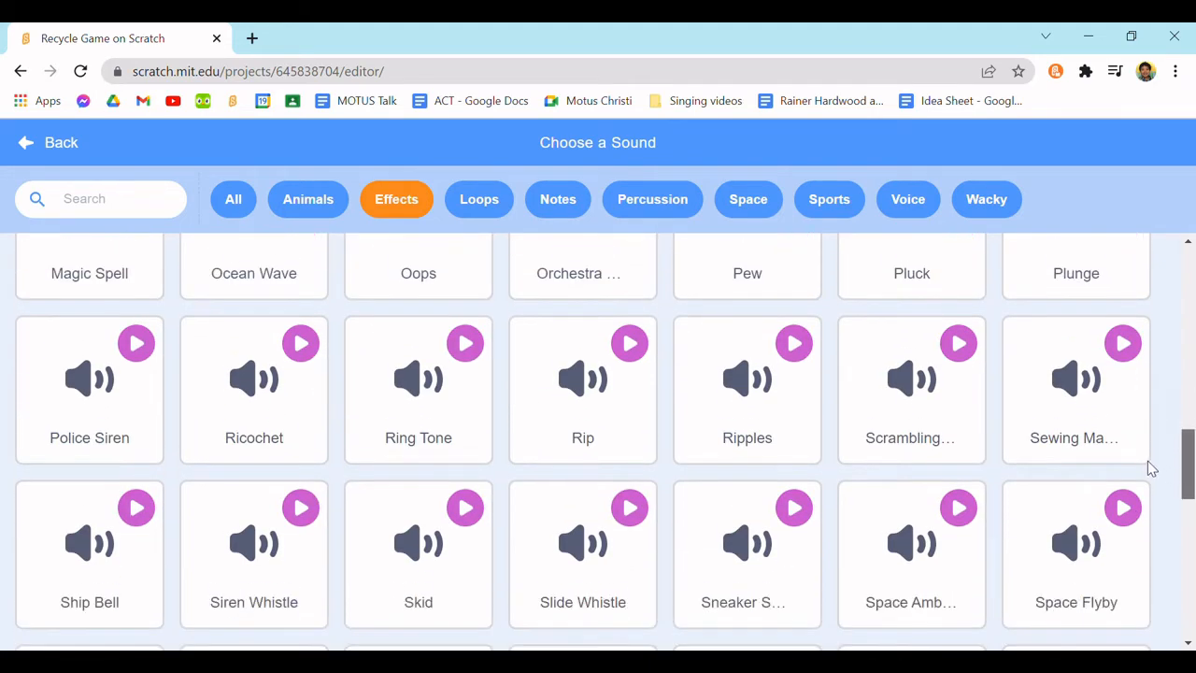
pyautogui.scroll(-3)
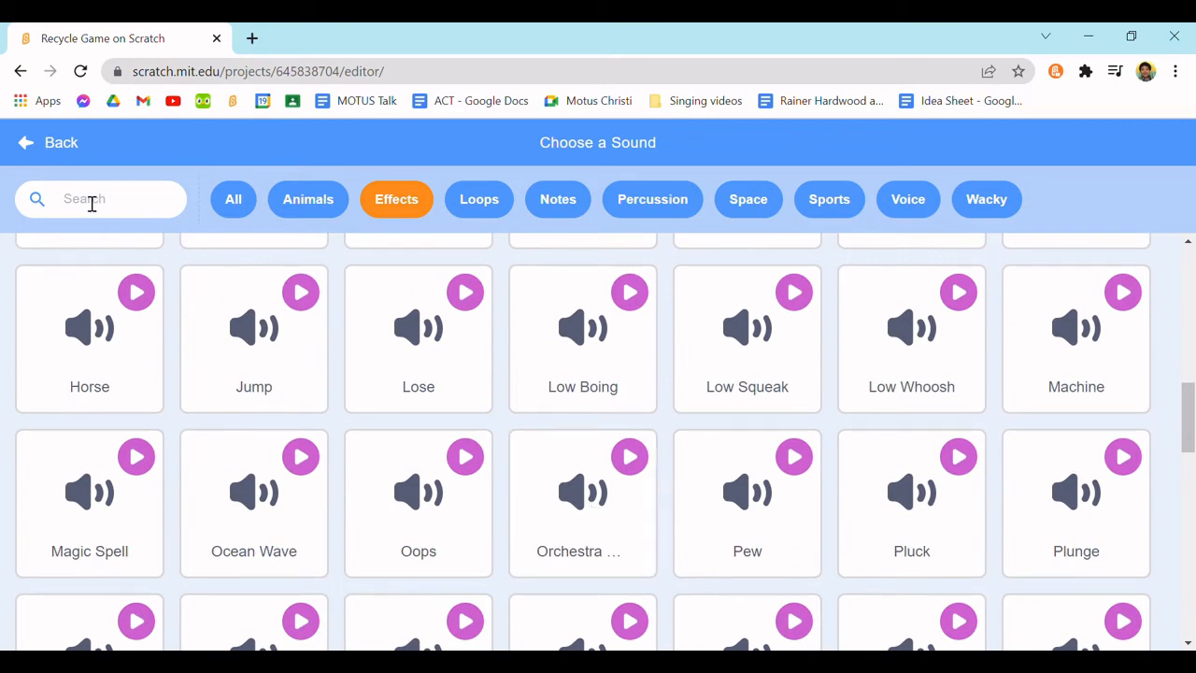
pyautogui.write('Colle')
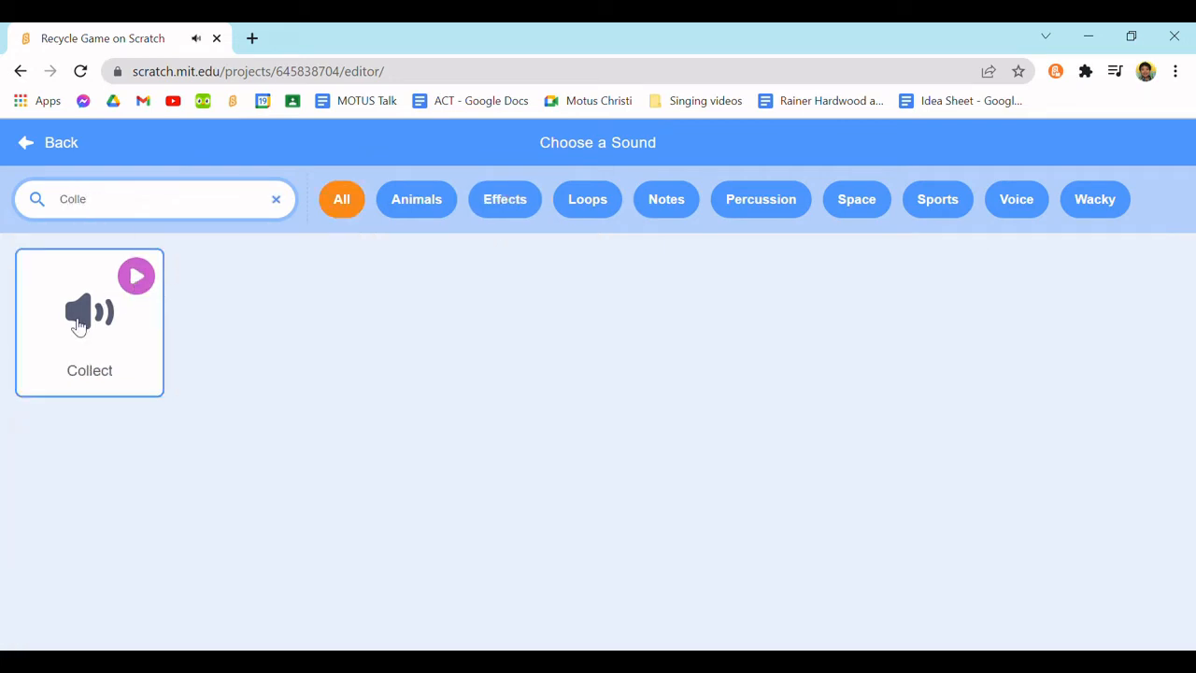
pyautogui.click(89, 323)
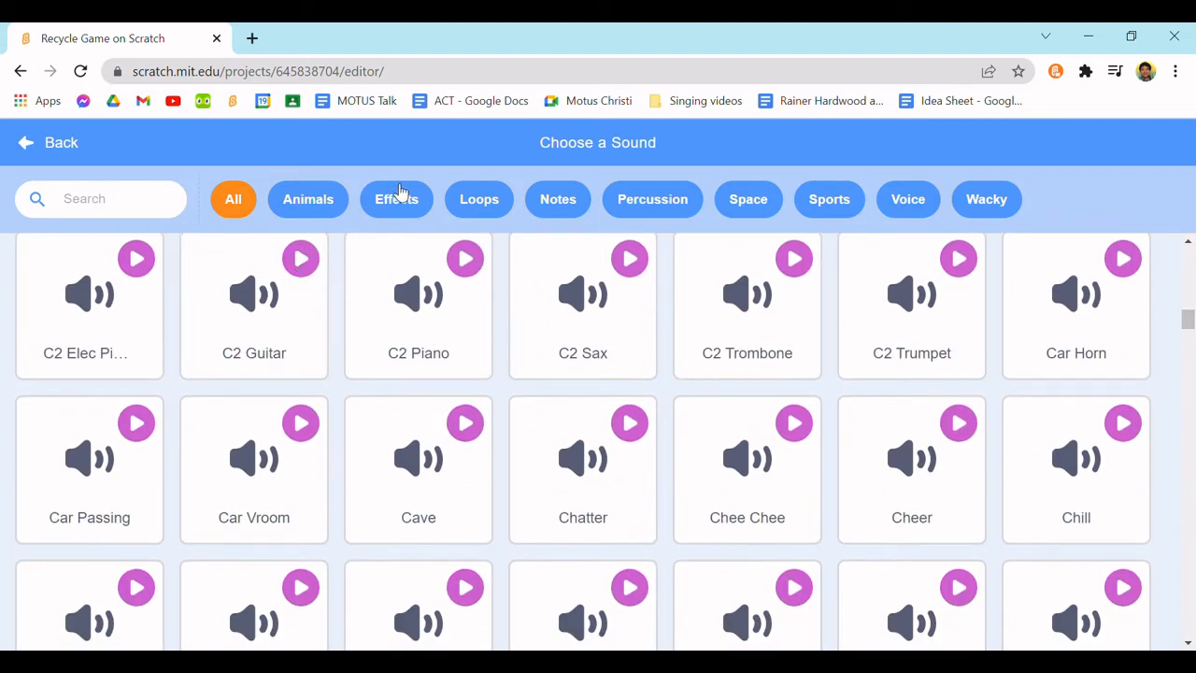
# - Add the Oops effect sound from the library to the Glass sprite as well
pyautogui.click(396, 199)
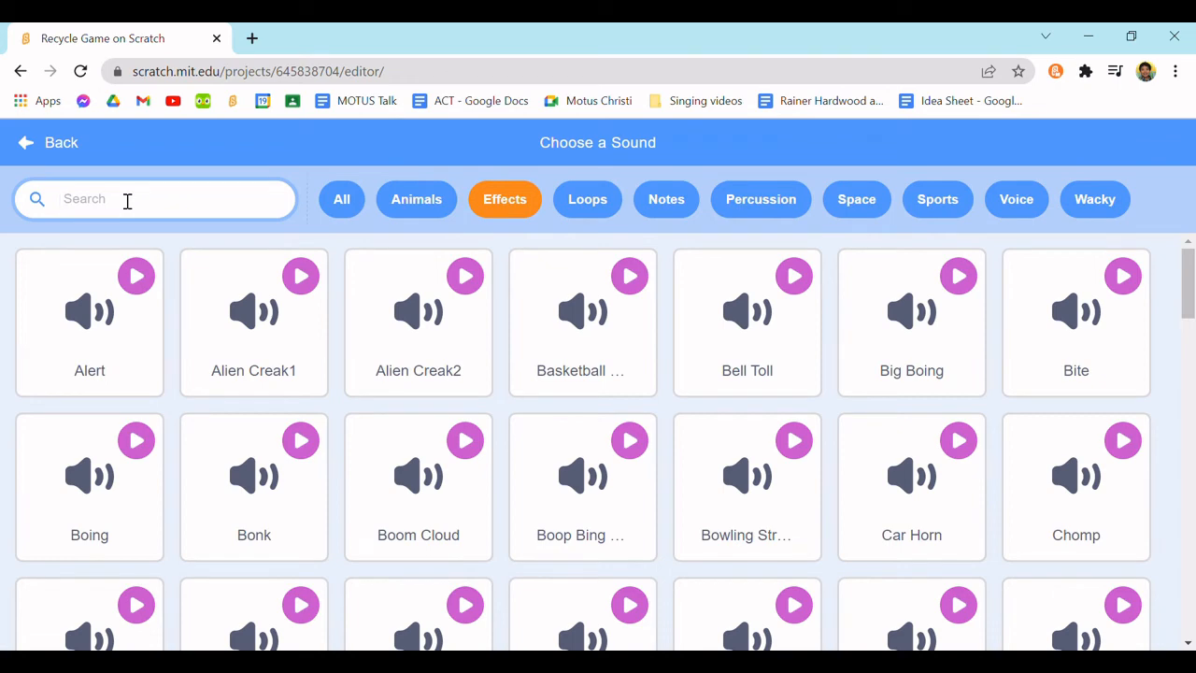
pyautogui.write('Oops')
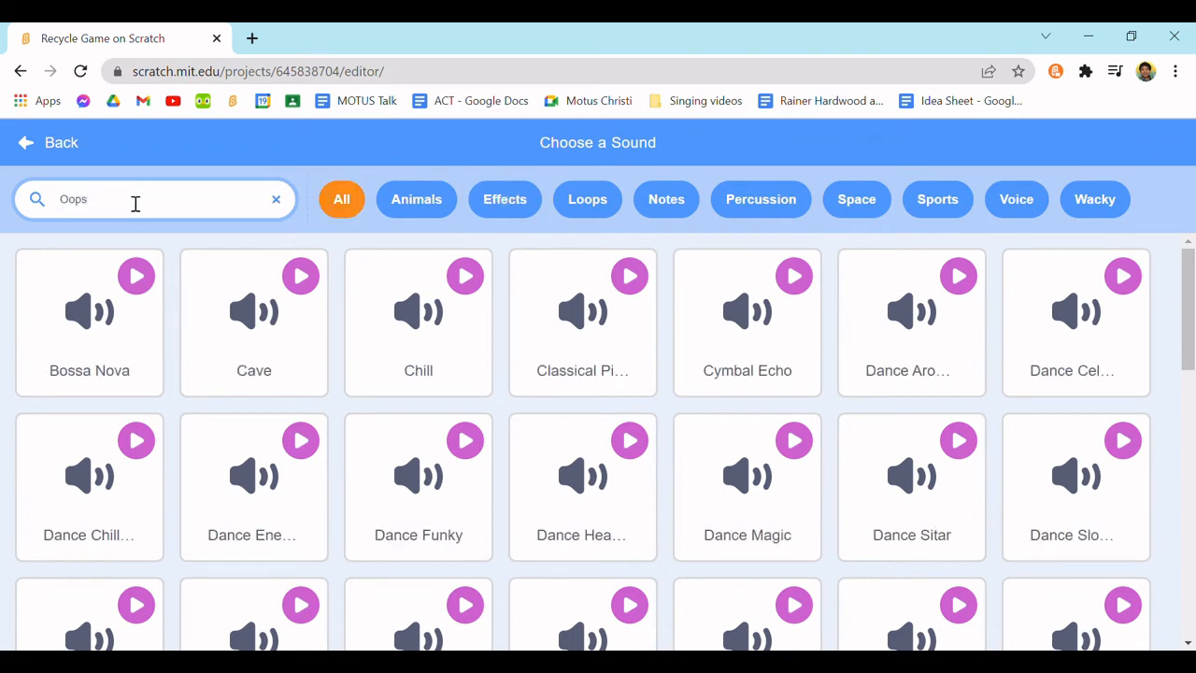
pyautogui.scroll(-3)
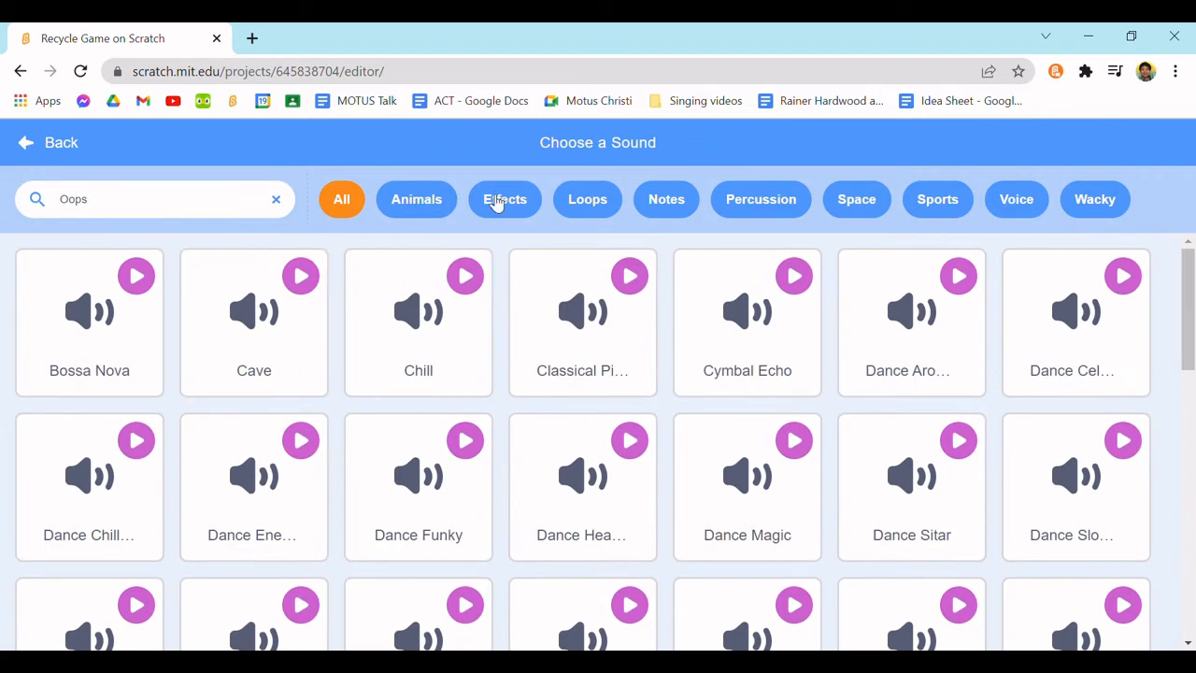
pyautogui.click(505, 199)
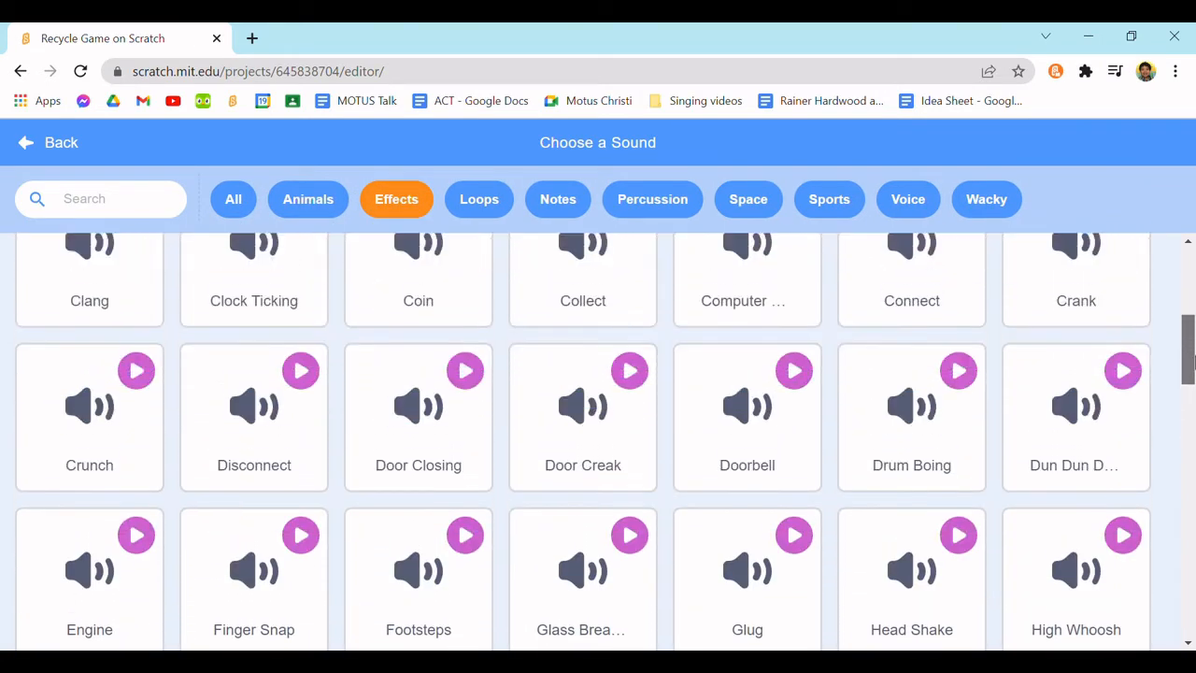
pyautogui.scroll(-3)
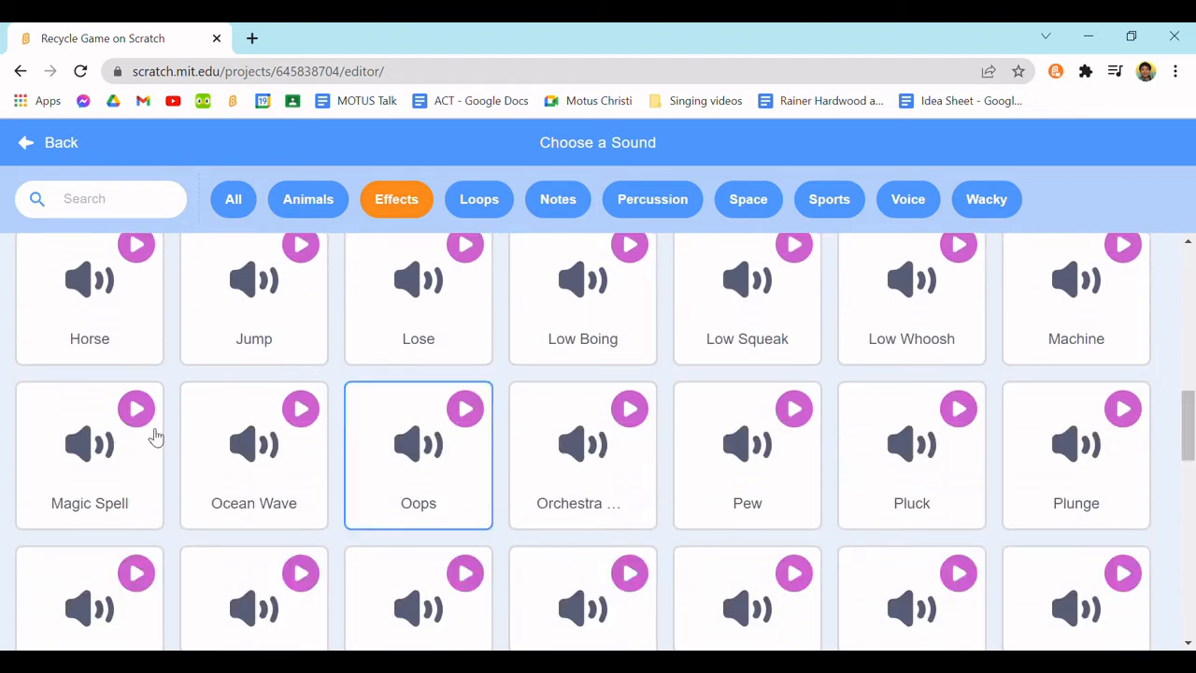
pyautogui.click(418, 455)
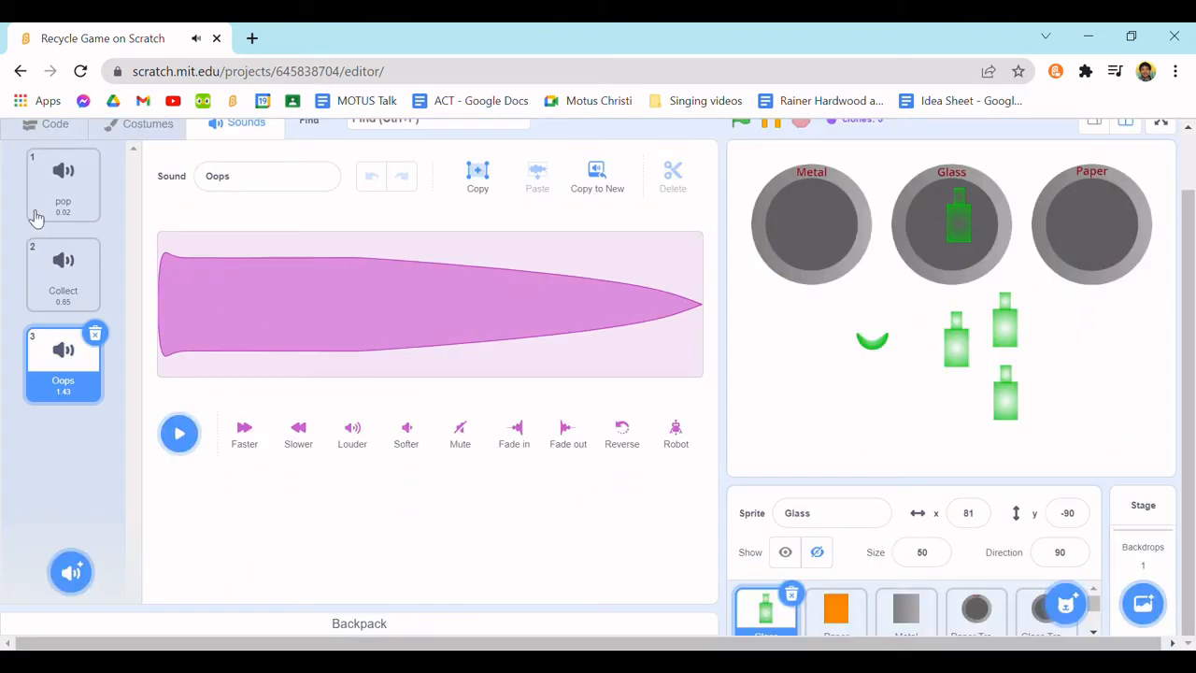
# - Make the if branch play Collect and the else branch play Oops in the Glass clone script
pyautogui.click(54, 122)
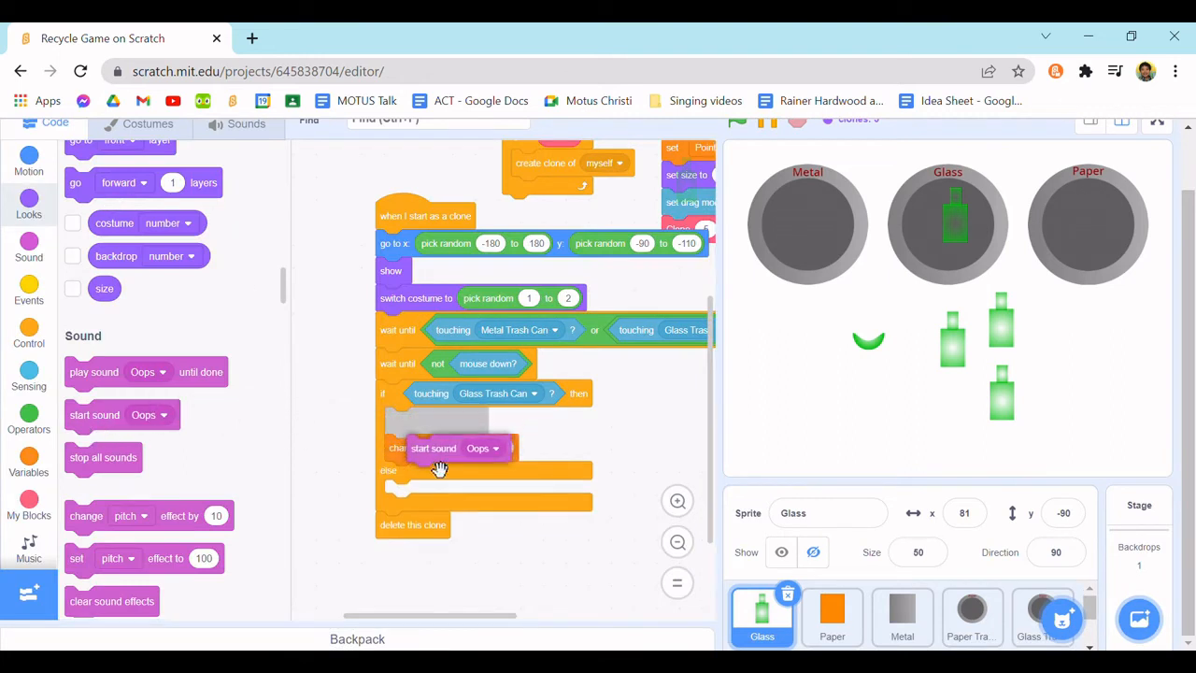
pyautogui.click(472, 447)
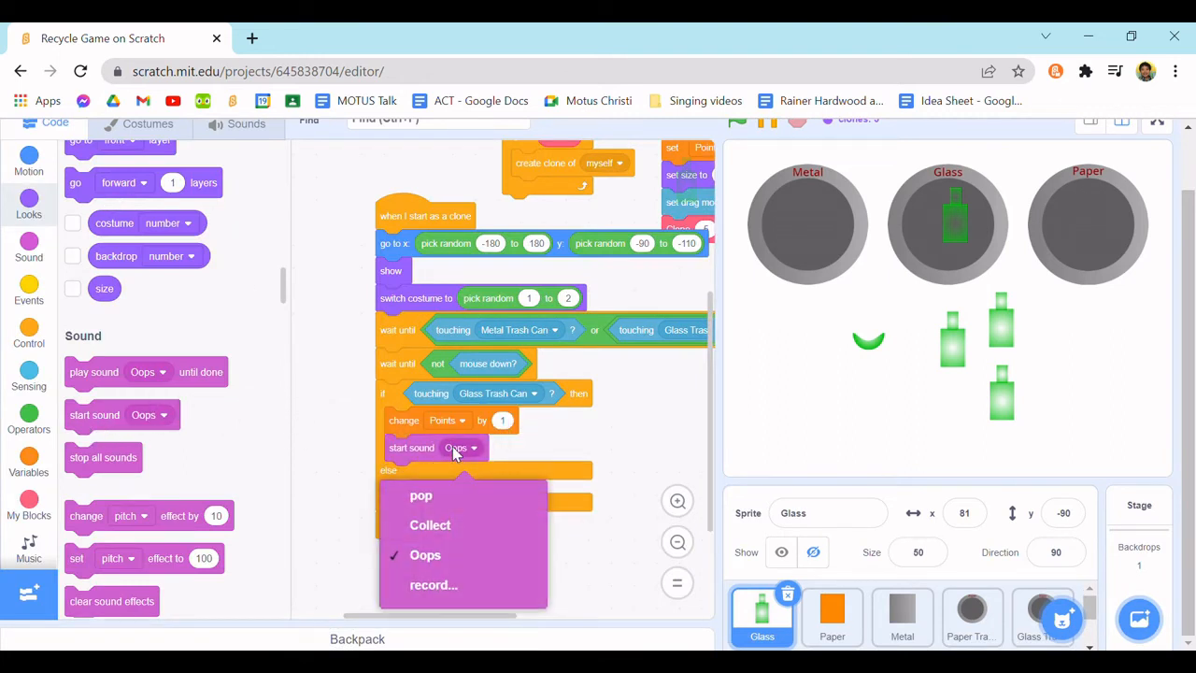
pyautogui.click(429, 525)
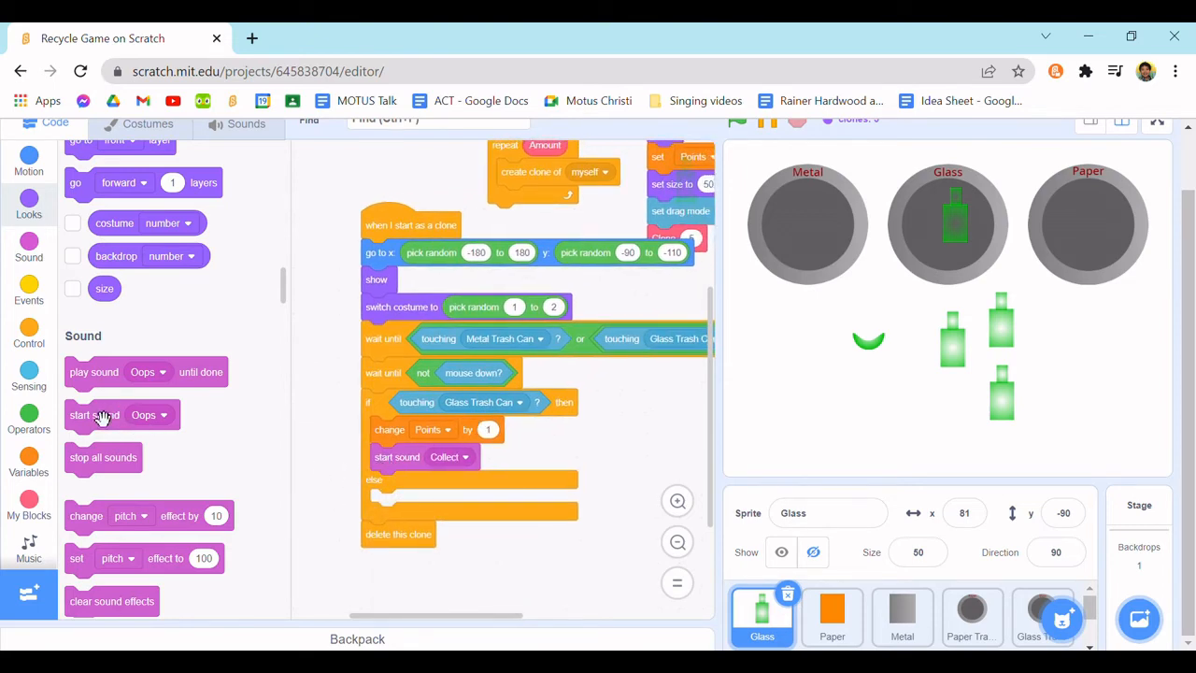
pyautogui.moveTo(94, 415); pyautogui.dragTo(411, 499)
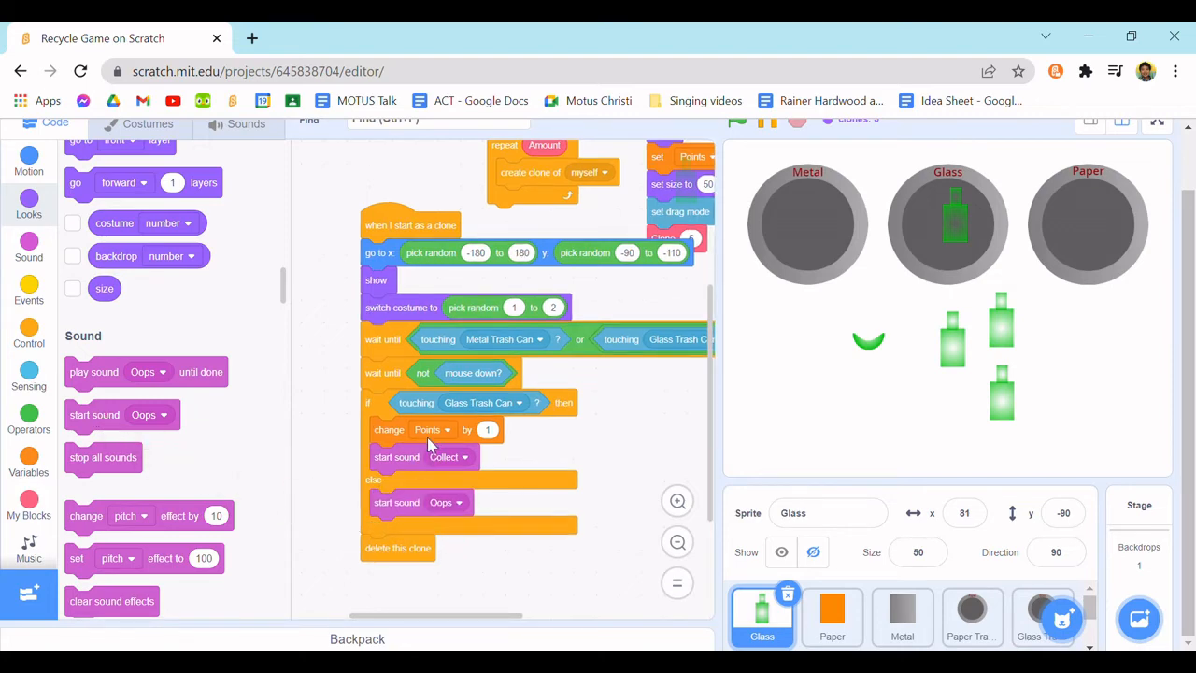
pyautogui.moveTo(205, 142)
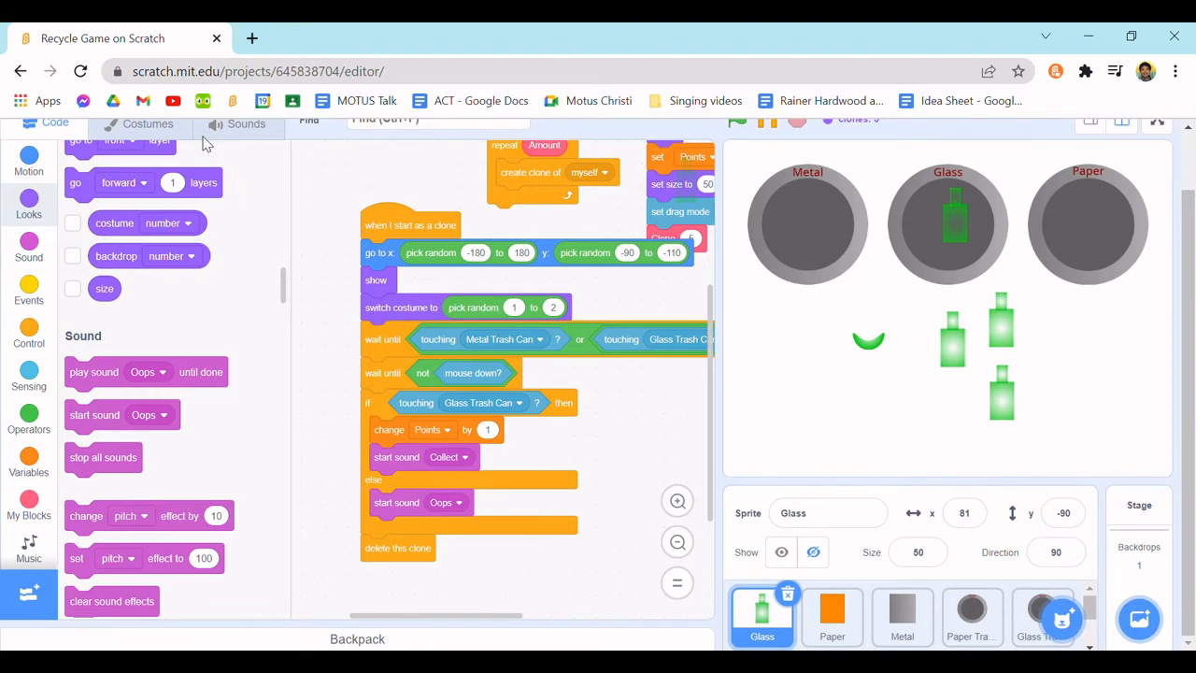
pyautogui.moveTo(579, 412)
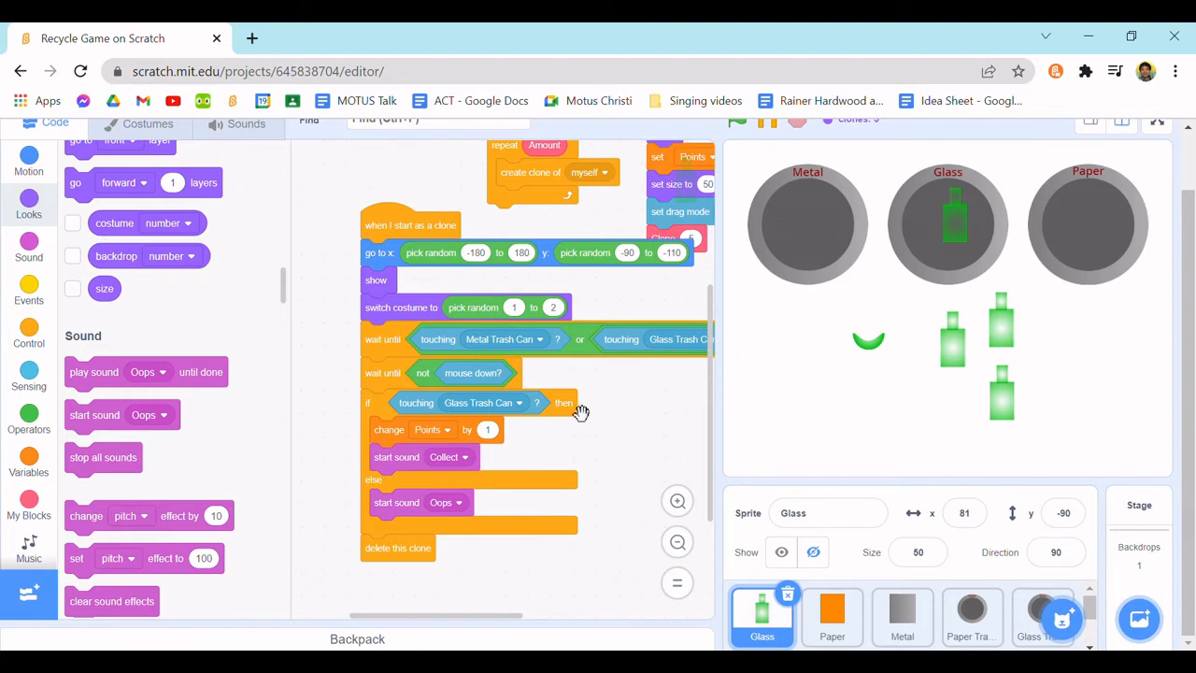
pyautogui.moveTo(341, 230)
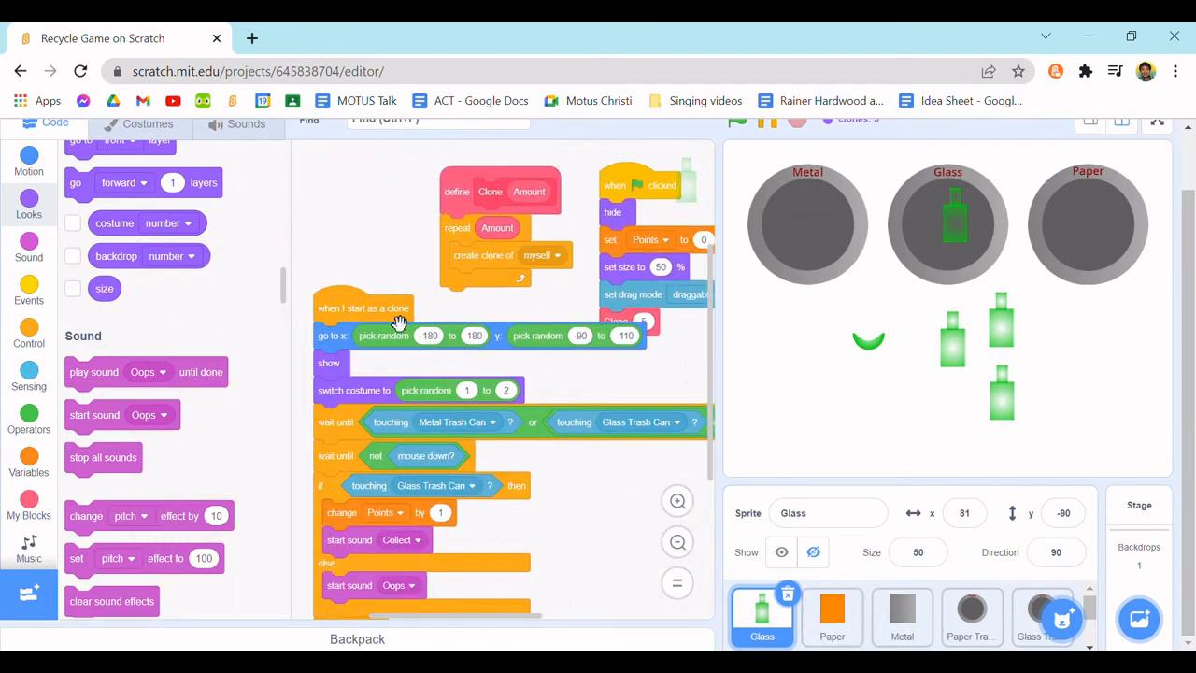
pyautogui.moveTo(382, 353)
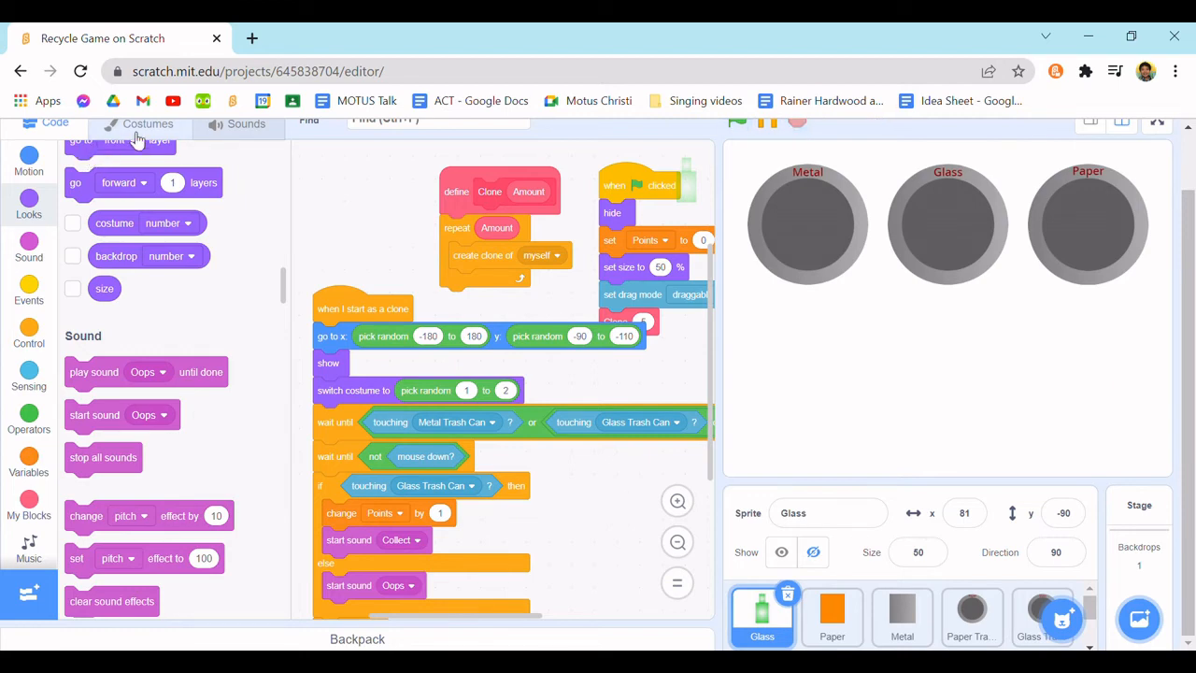
pyautogui.click(245, 123)
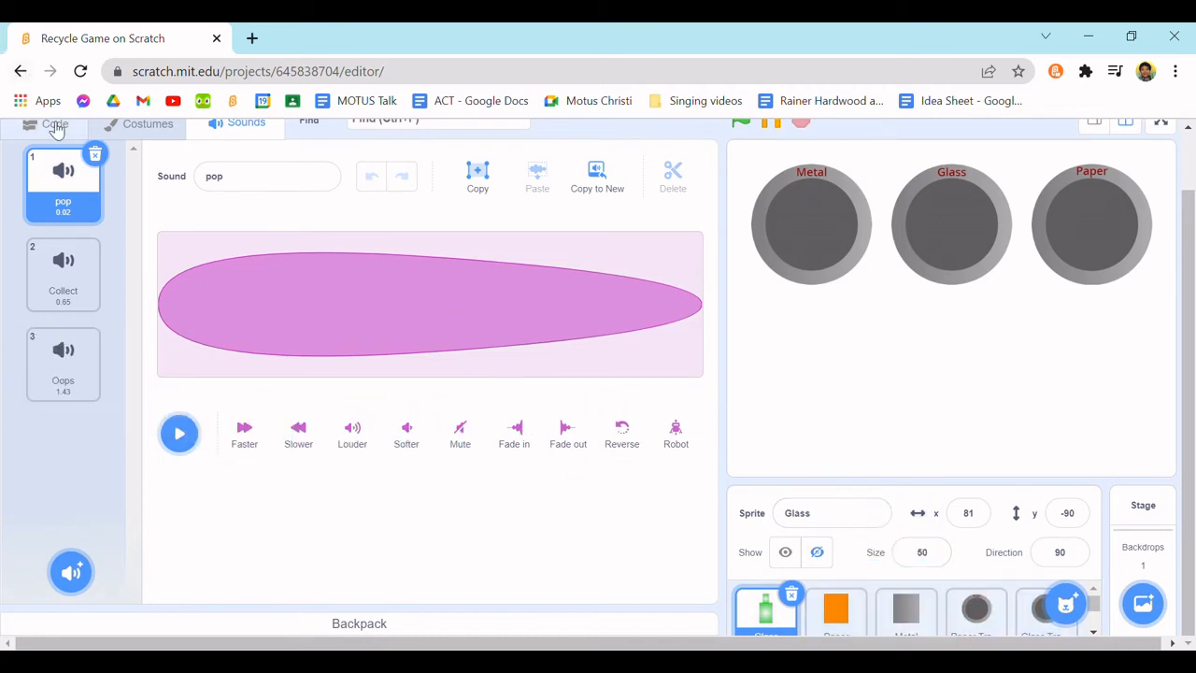
pyautogui.click(54, 123)
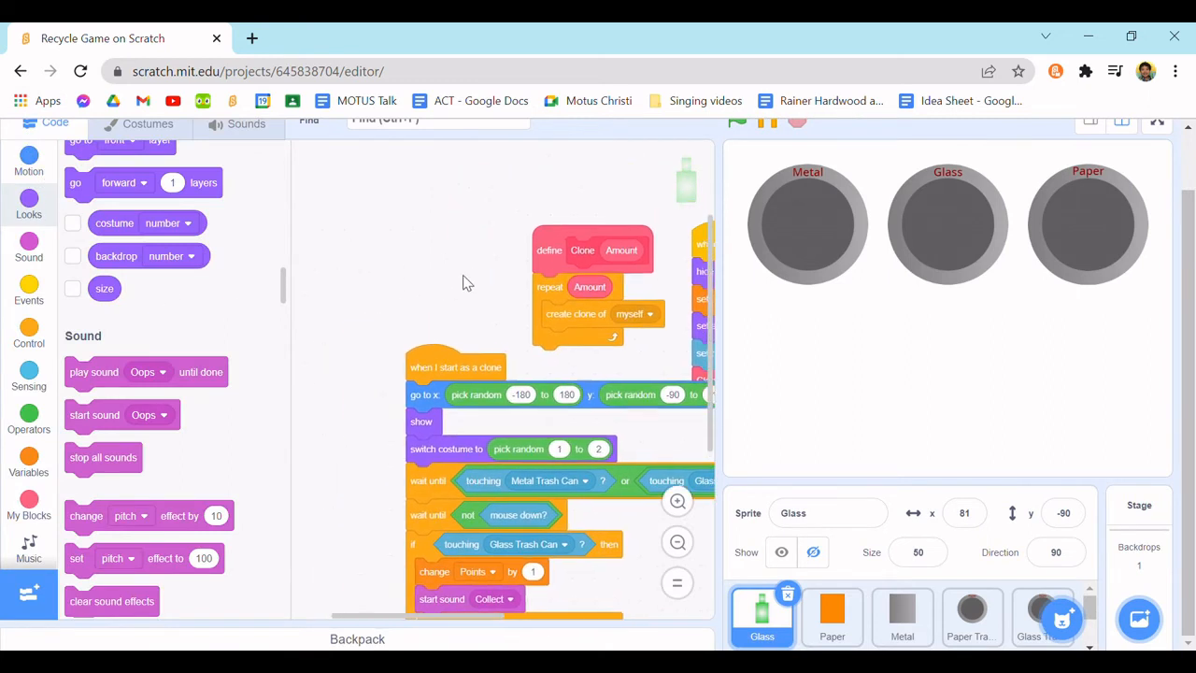
# - Run the game, set the Paper sprite's check to Paper Trash Can, and return to the Glass sprite
pyautogui.click(739, 123)
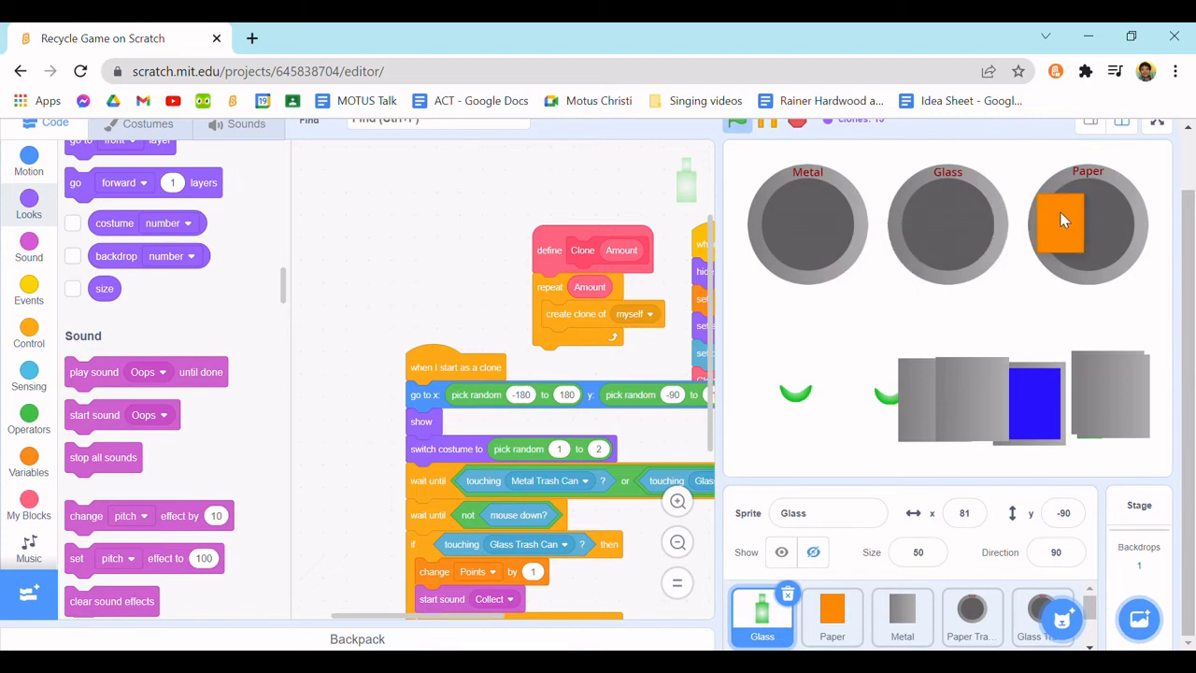
pyautogui.click(832, 617)
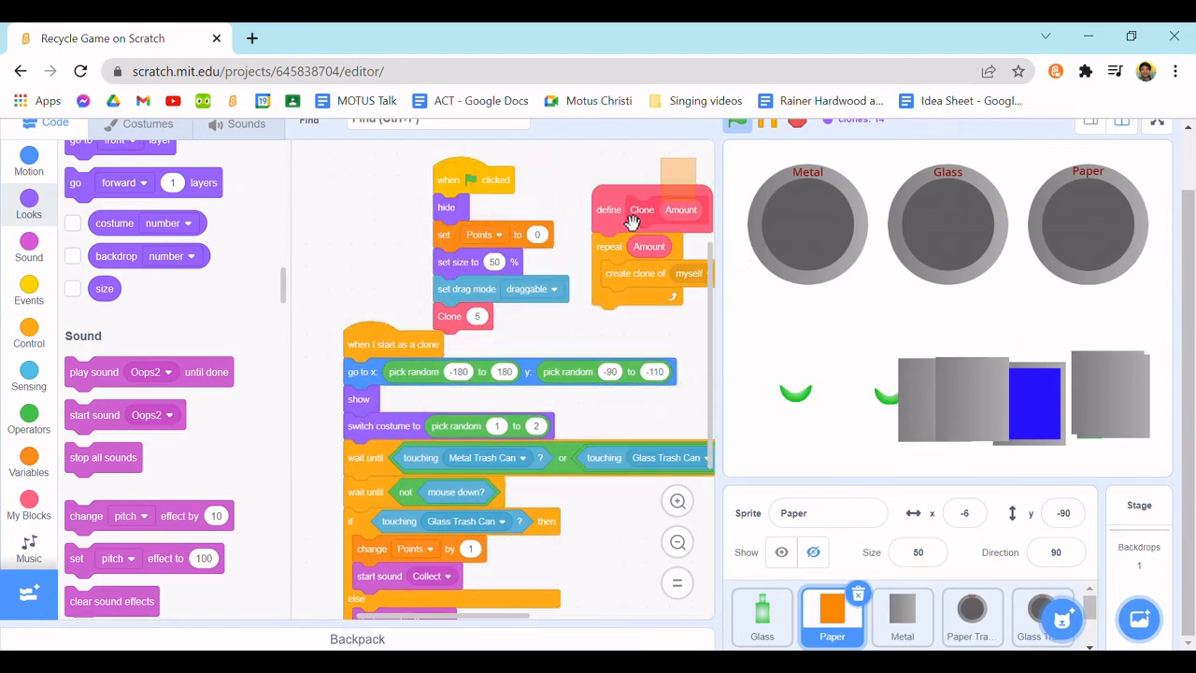
pyautogui.scroll(-3)
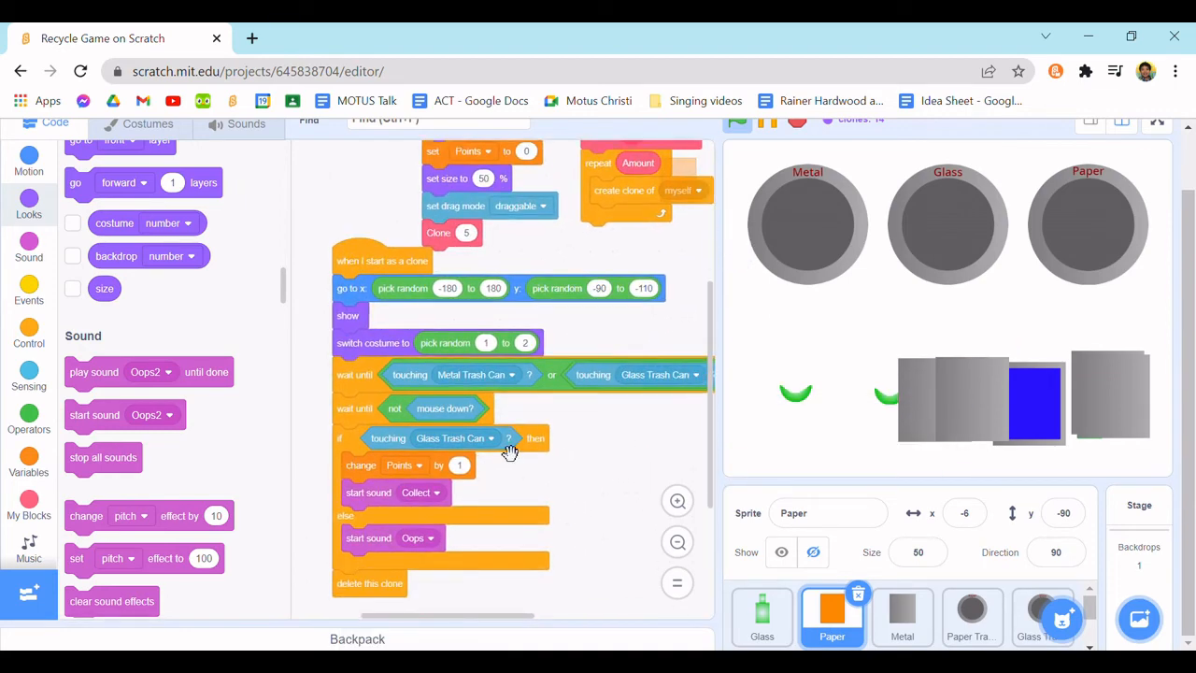
pyautogui.moveTo(448, 443)
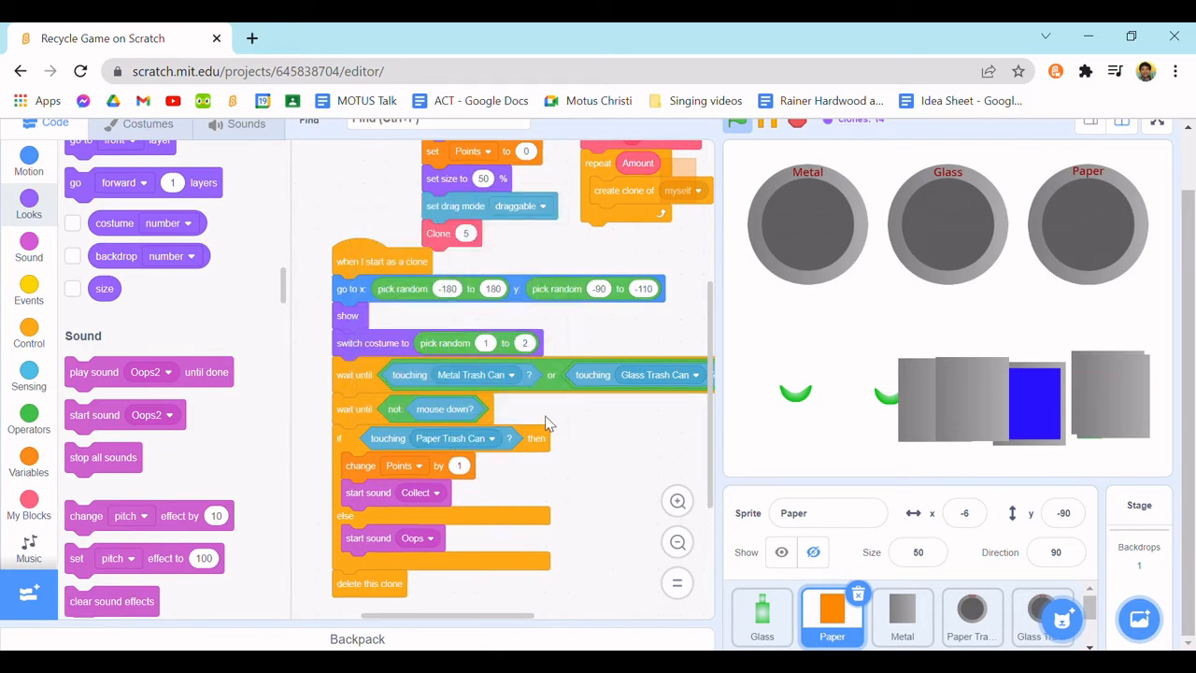
pyautogui.click(902, 617)
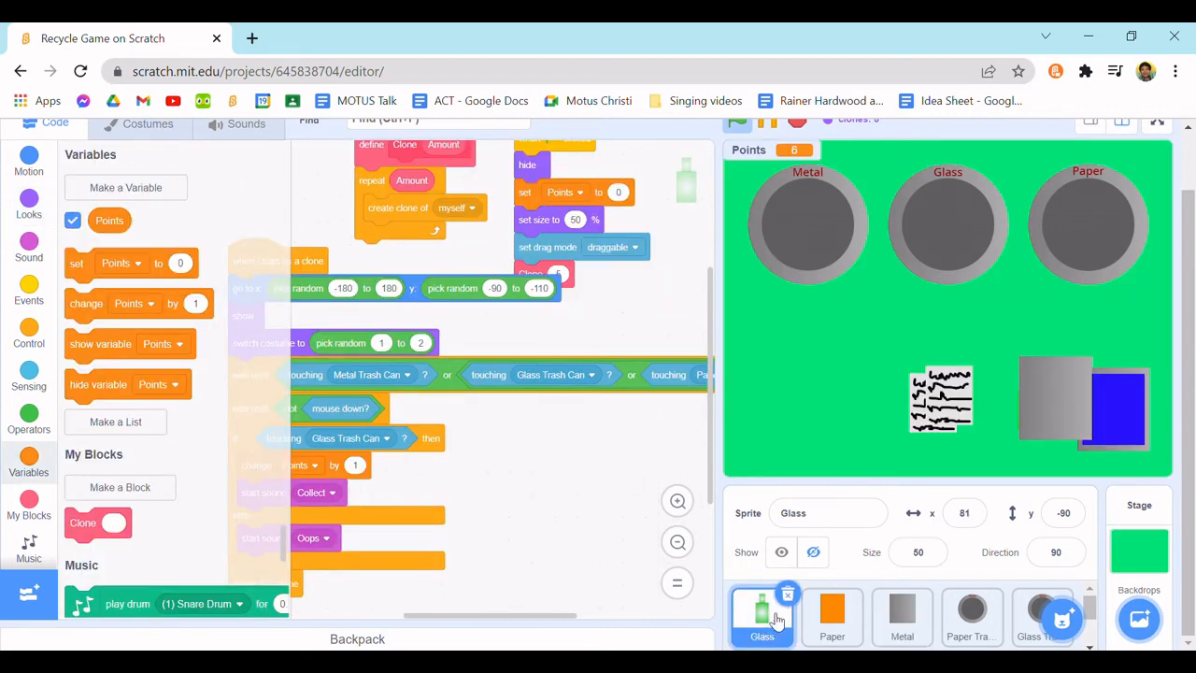
pyautogui.moveTo(633, 535)
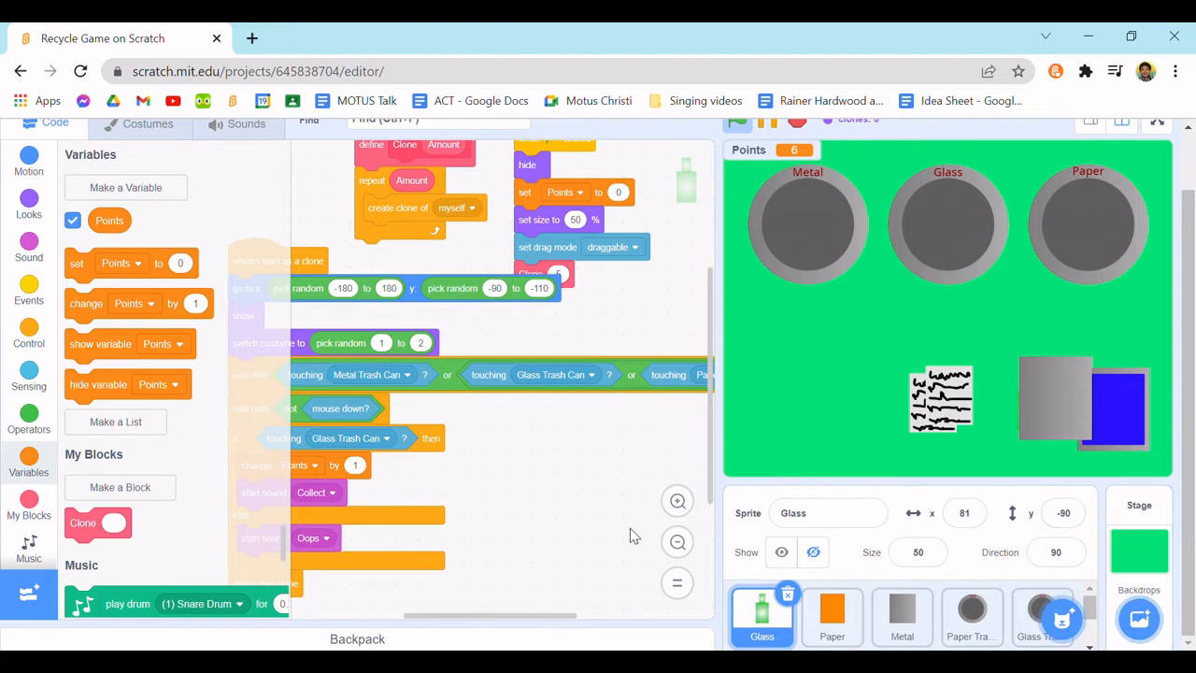
# - Select the Stage and view its green backdrop1 in the Backdrops editor
pyautogui.click(1138, 542)
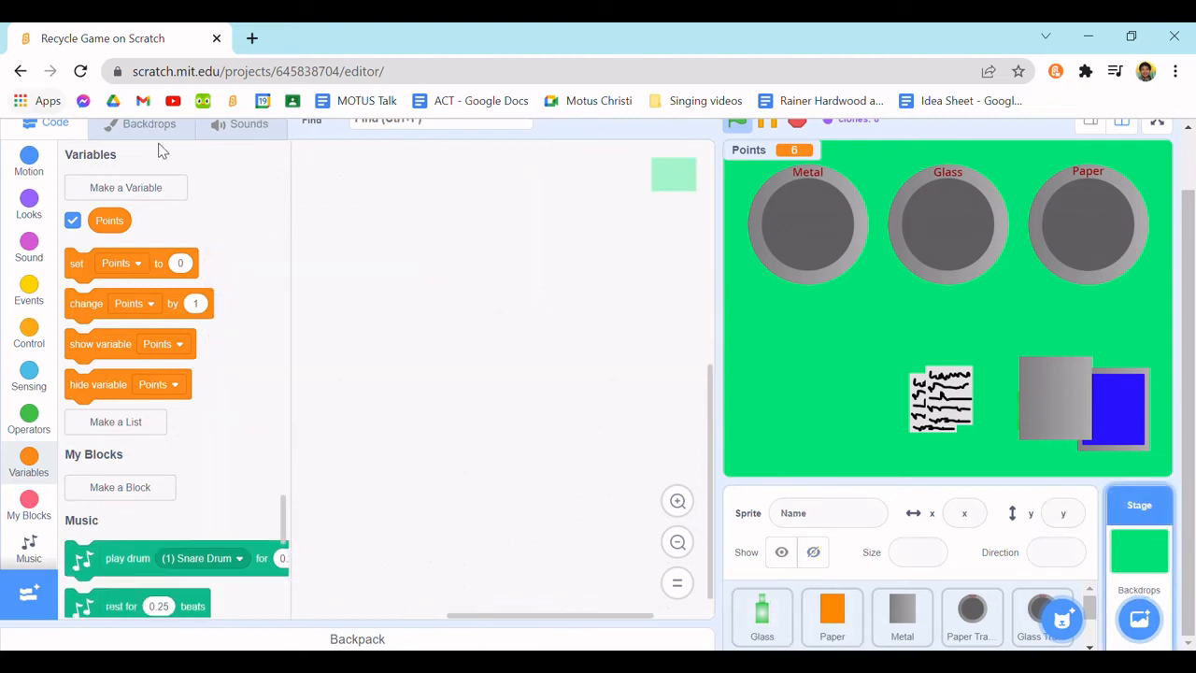
pyautogui.click(148, 123)
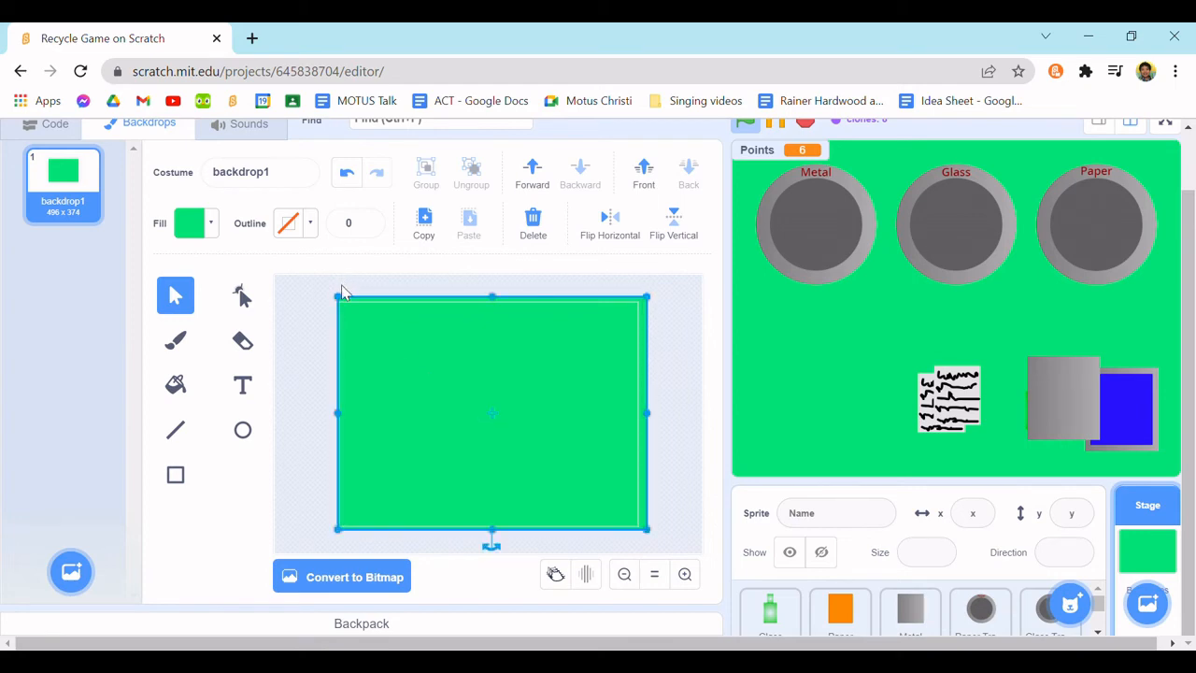
pyautogui.moveTo(486, 397)
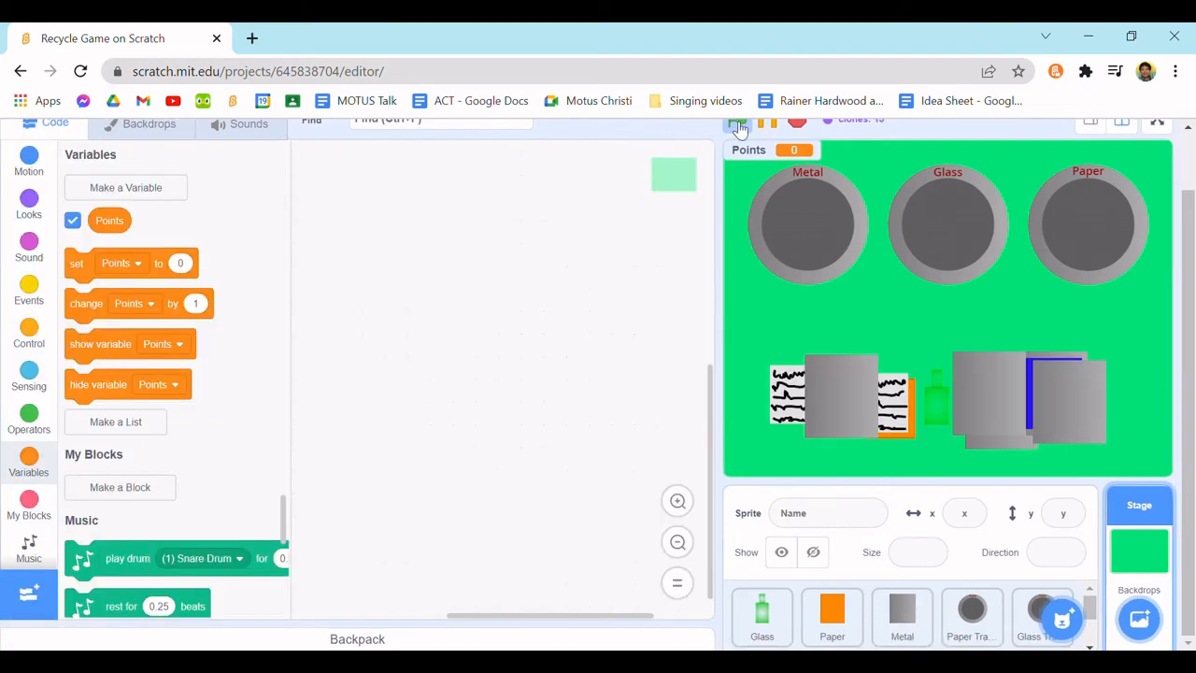
# - Play-test sorting items into the Glass can for points, then switch to the Paper sprite's scripts
pyautogui.click(762, 617)
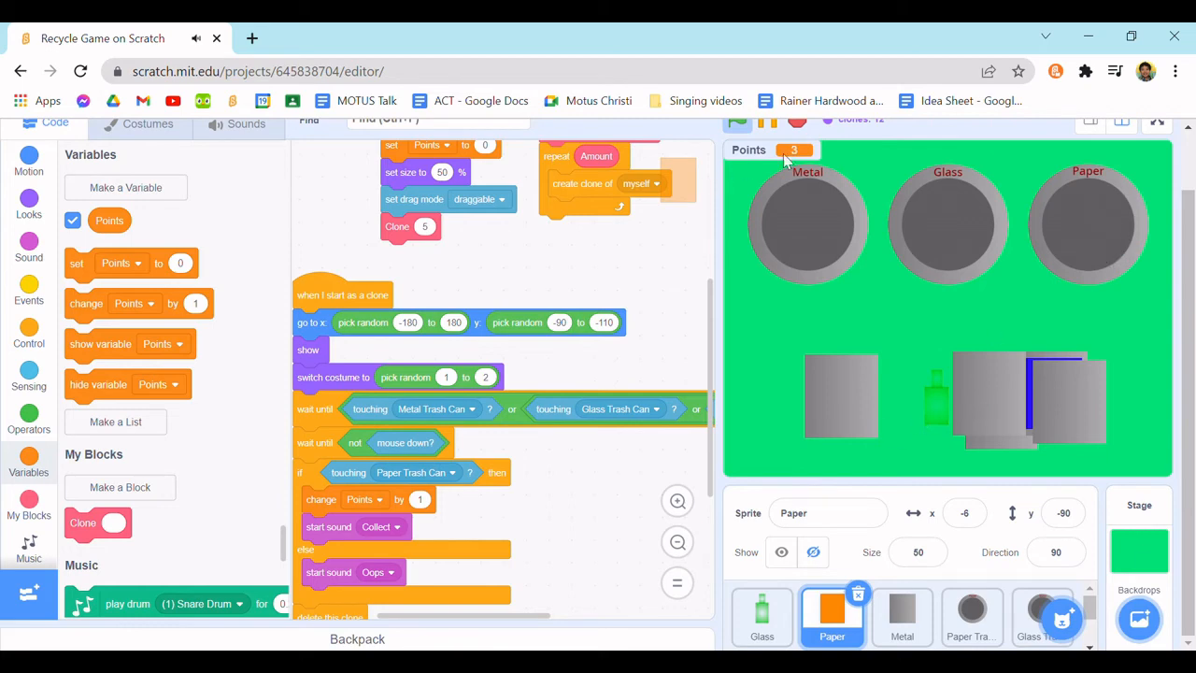
pyautogui.click(900, 617)
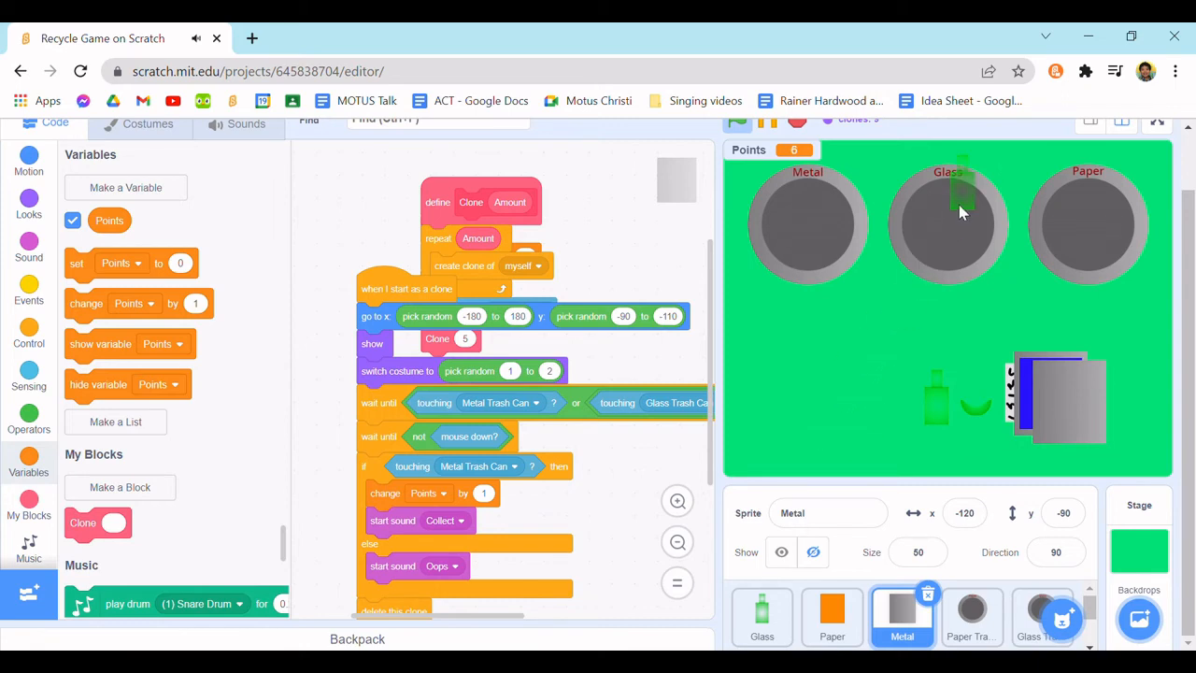
pyautogui.click(761, 617)
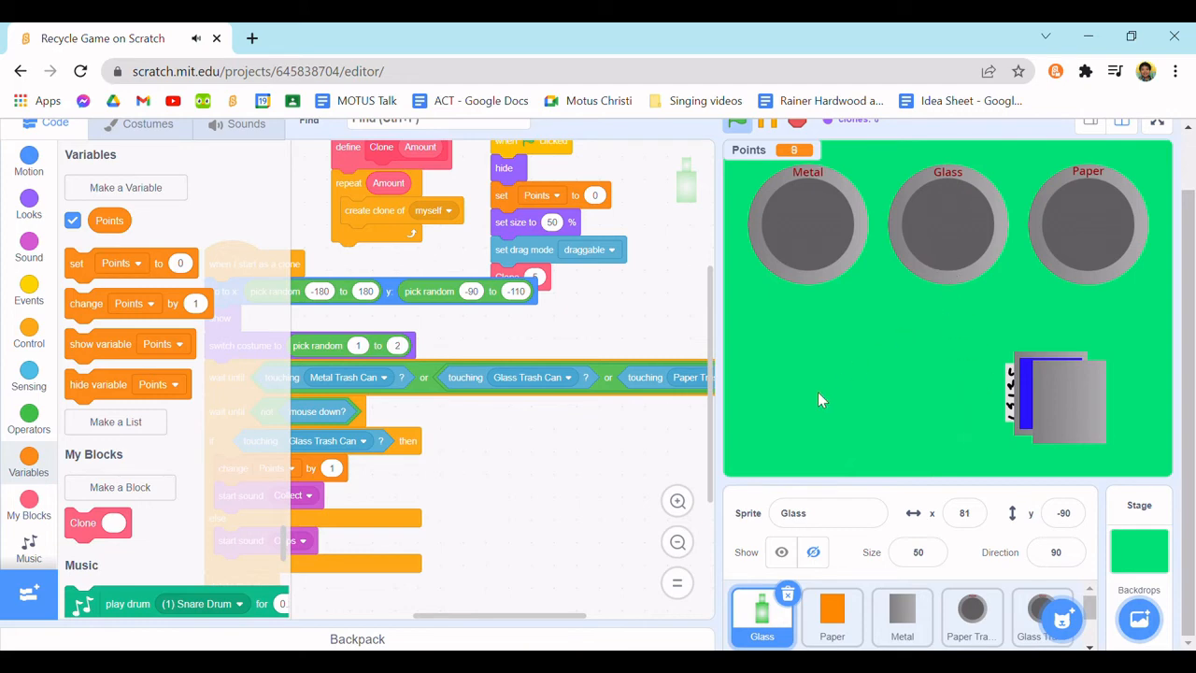
pyautogui.moveTo(556, 547)
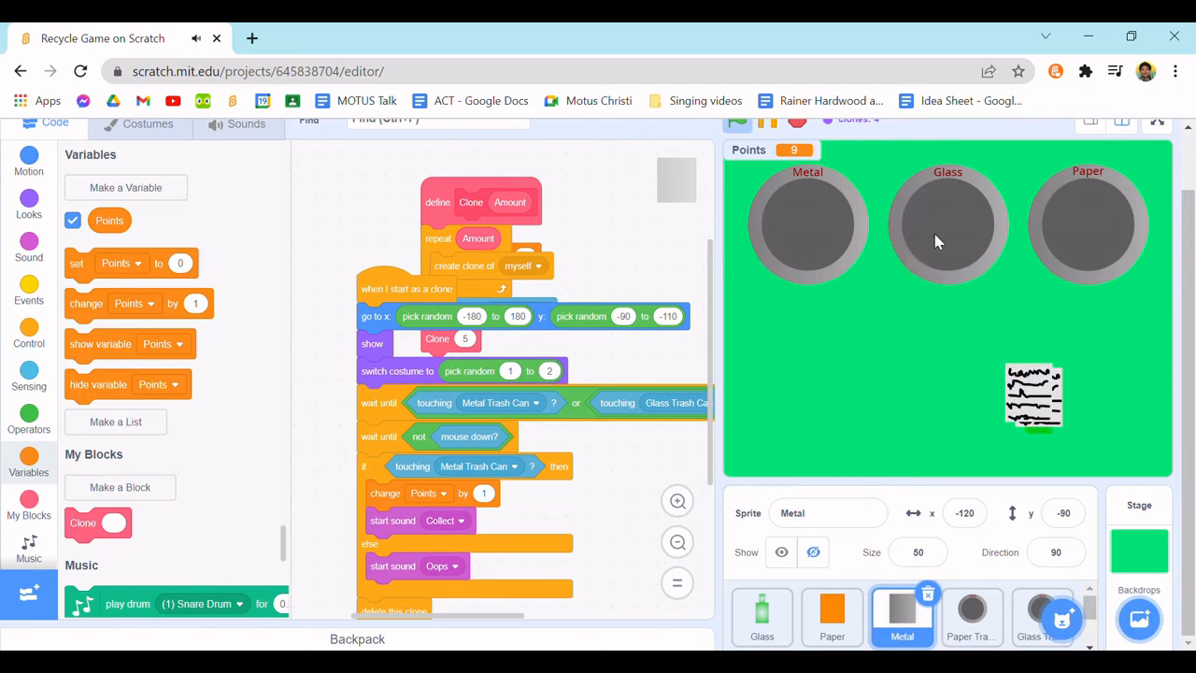
pyautogui.moveTo(1032, 395); pyautogui.dragTo(932, 259)
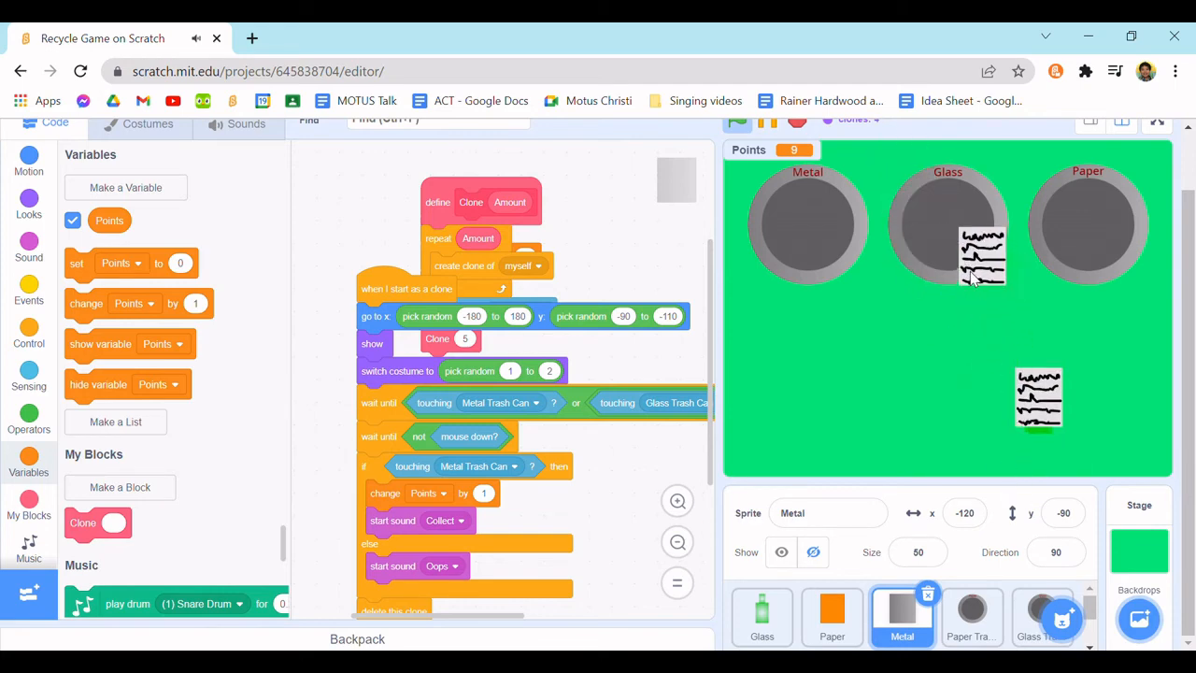
pyautogui.click(832, 616)
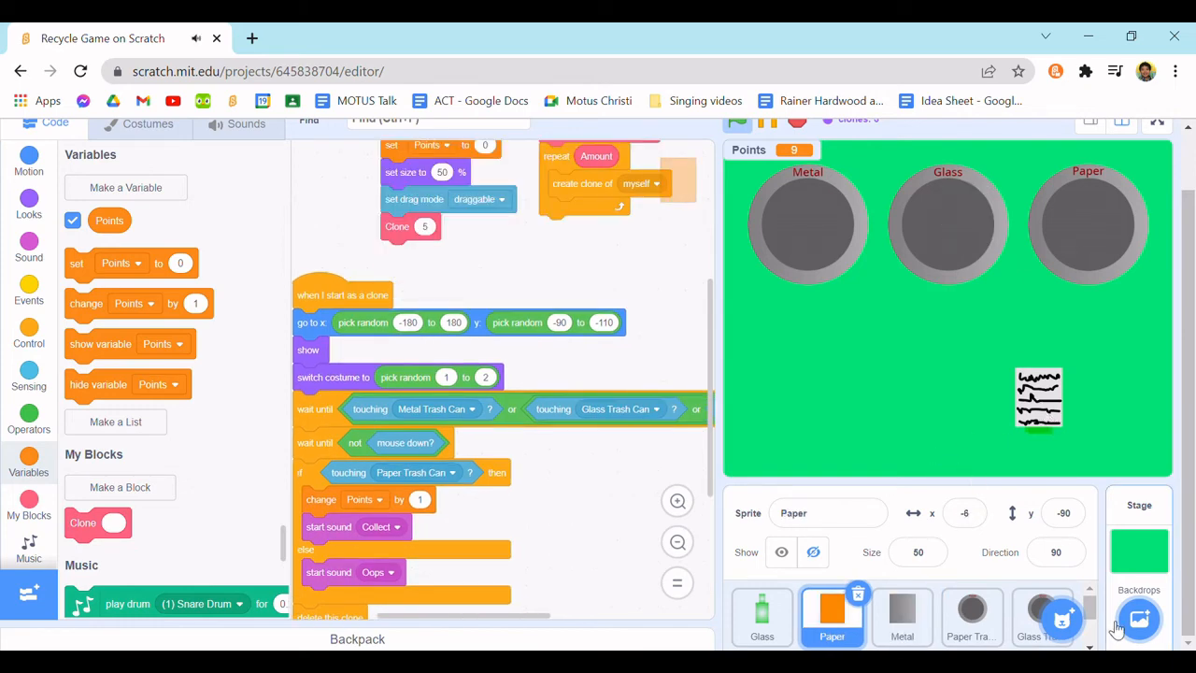
# - Review the Paper, Glass and Metal Trash Can scripts starting at x 150, 0 and -150, y 90
pyautogui.click(972, 613)
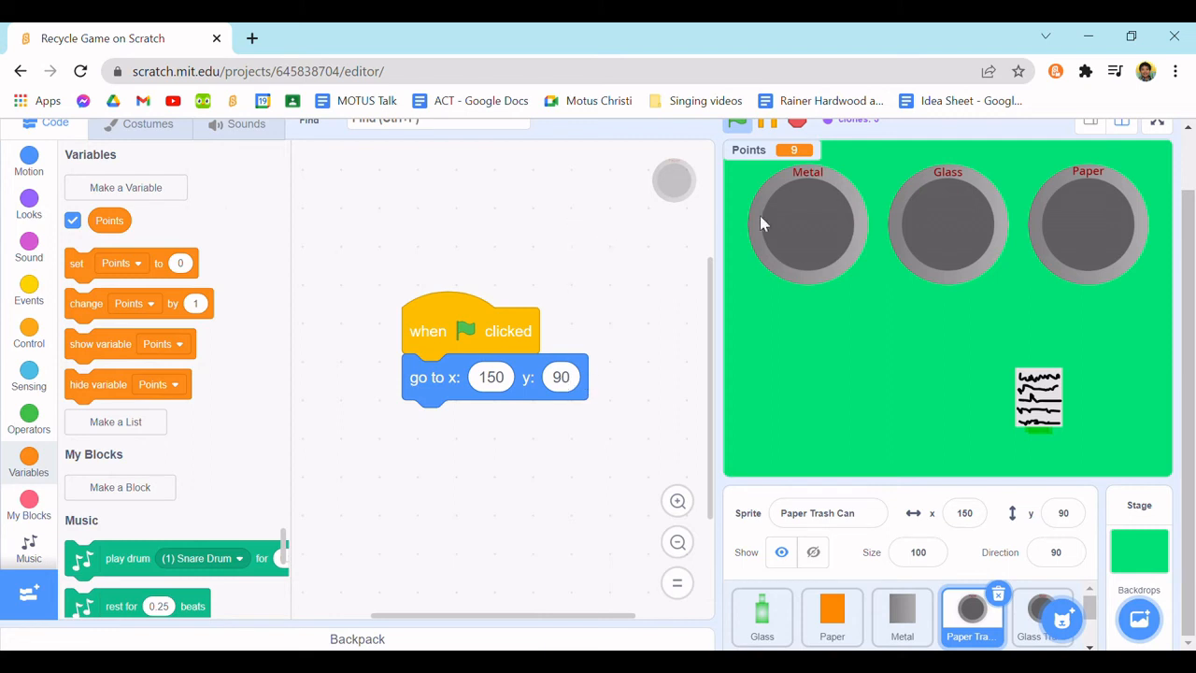
pyautogui.moveTo(853, 364)
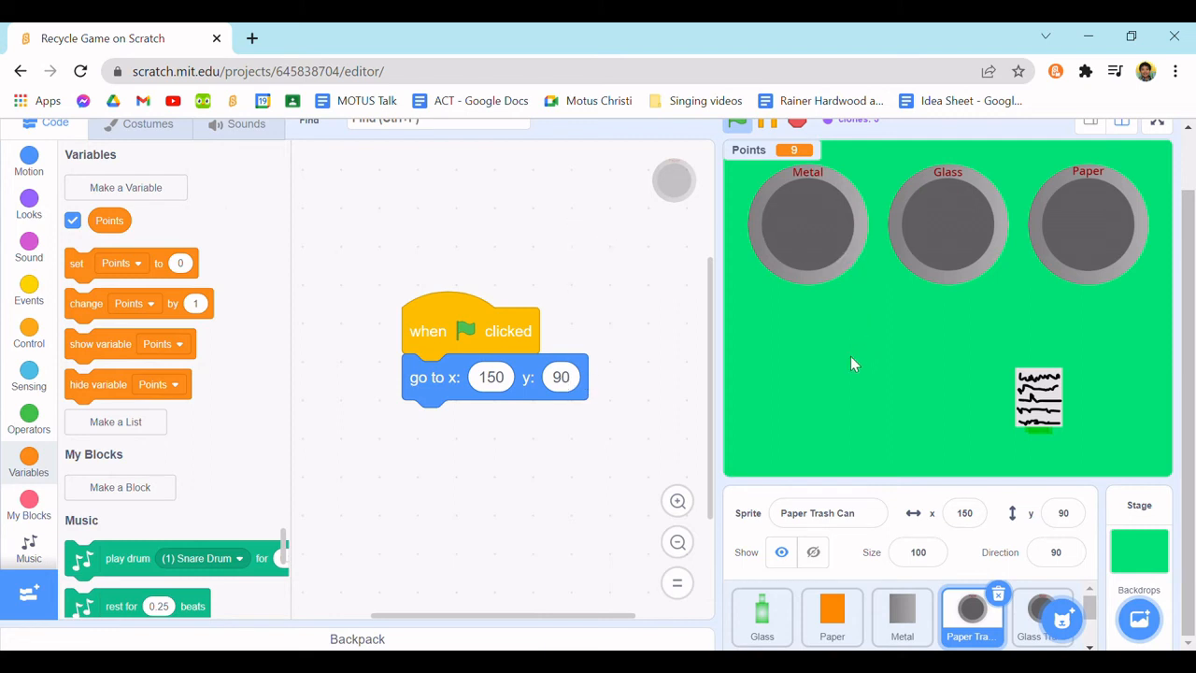
pyautogui.moveTo(1040, 617)
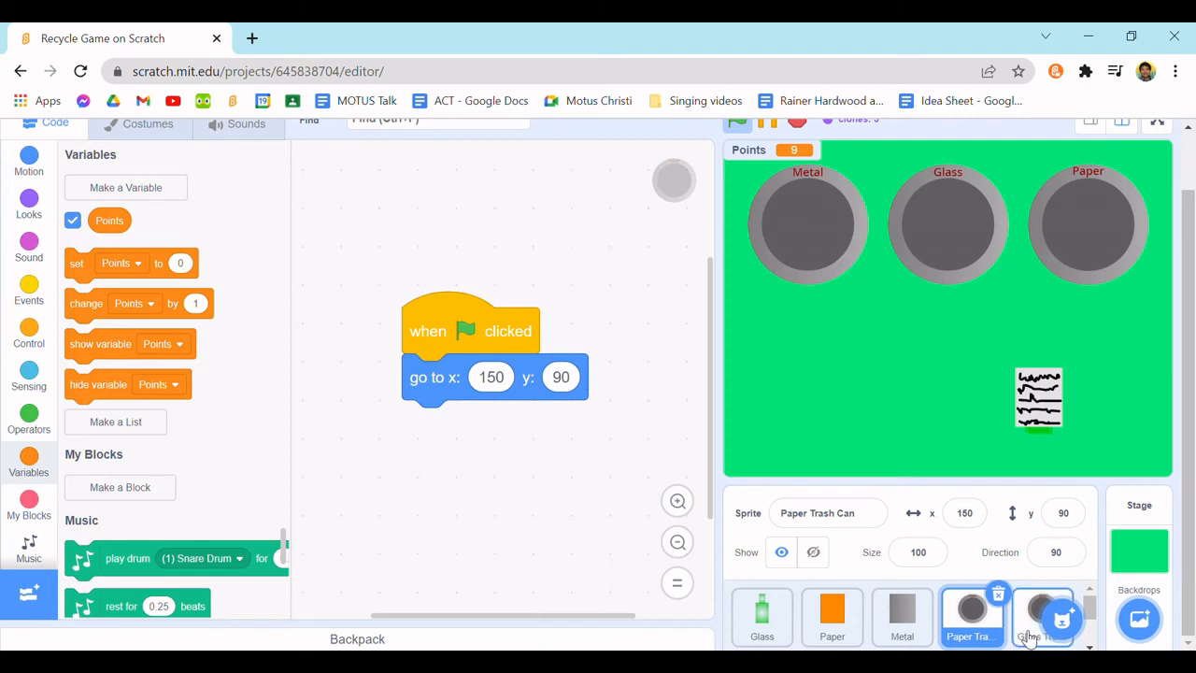
pyautogui.click(1040, 617)
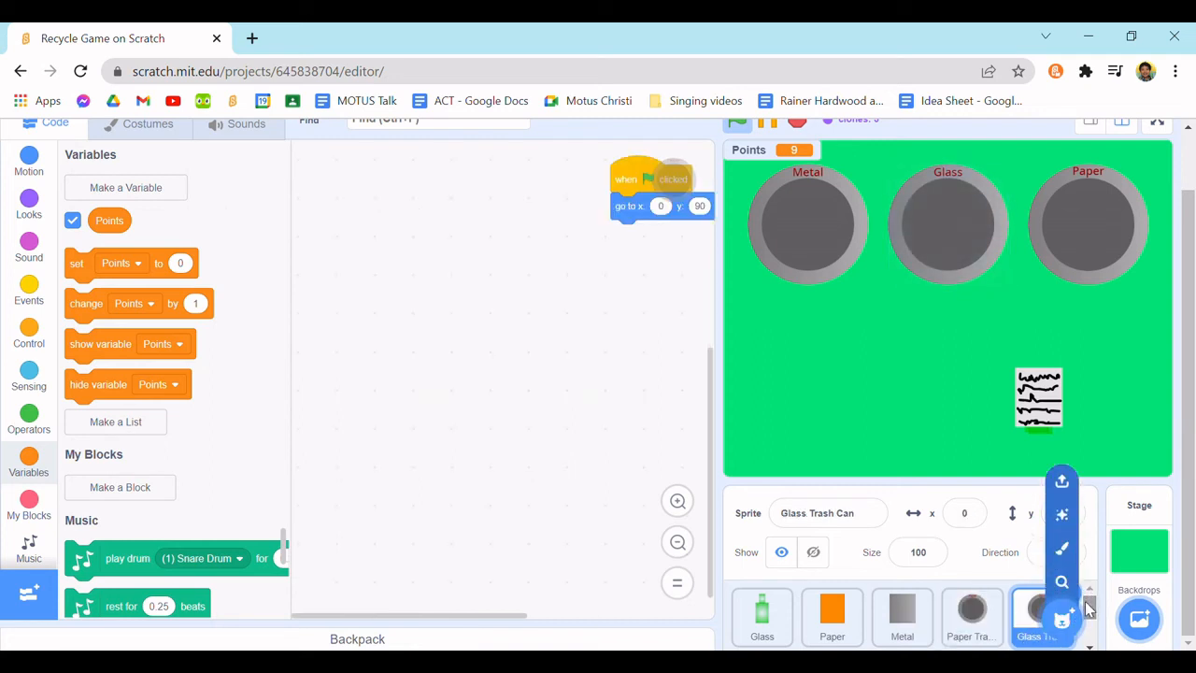
pyautogui.click(972, 616)
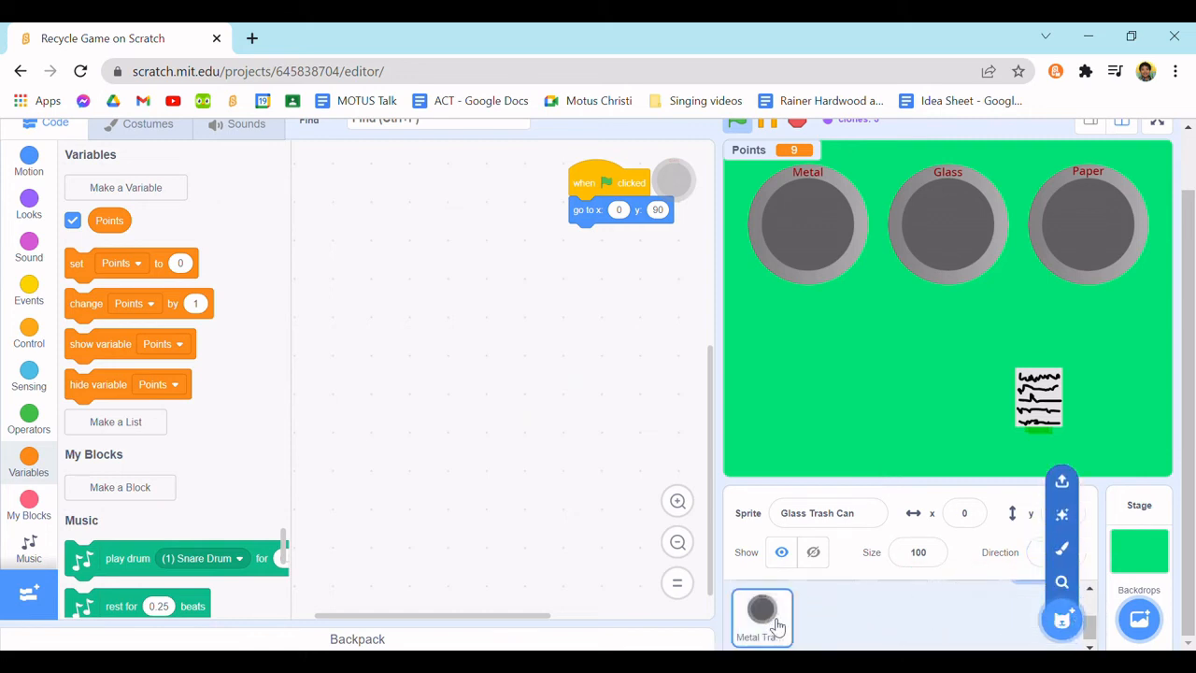
pyautogui.click(762, 617)
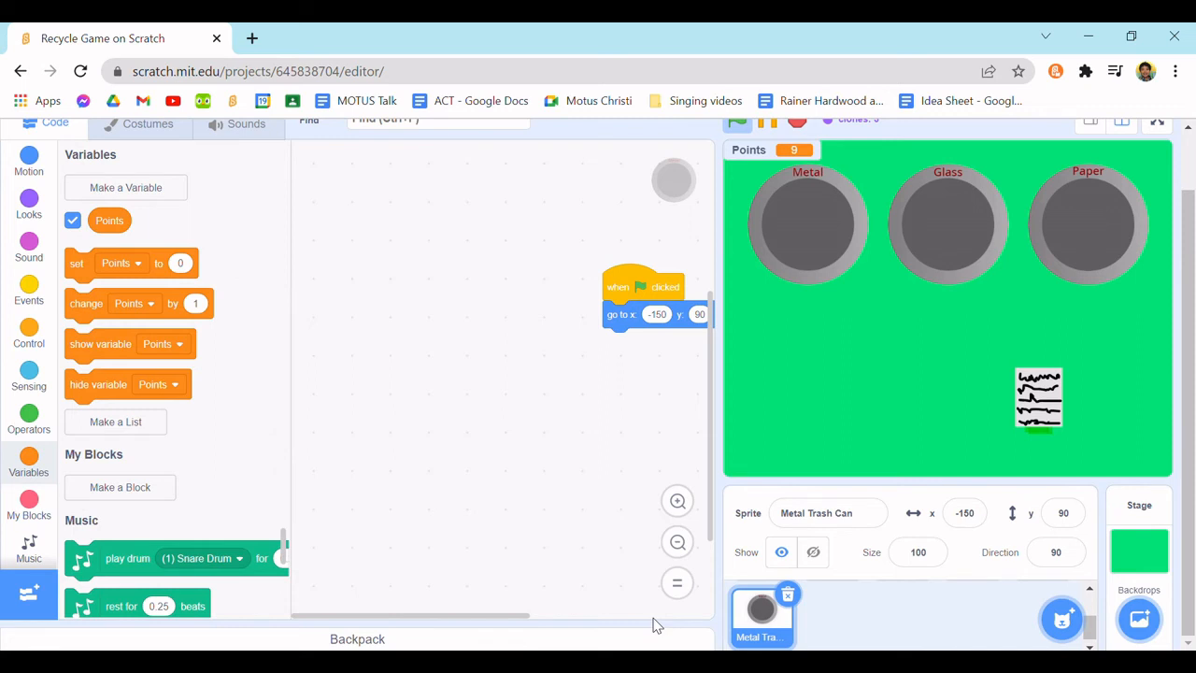
pyautogui.moveTo(433, 366)
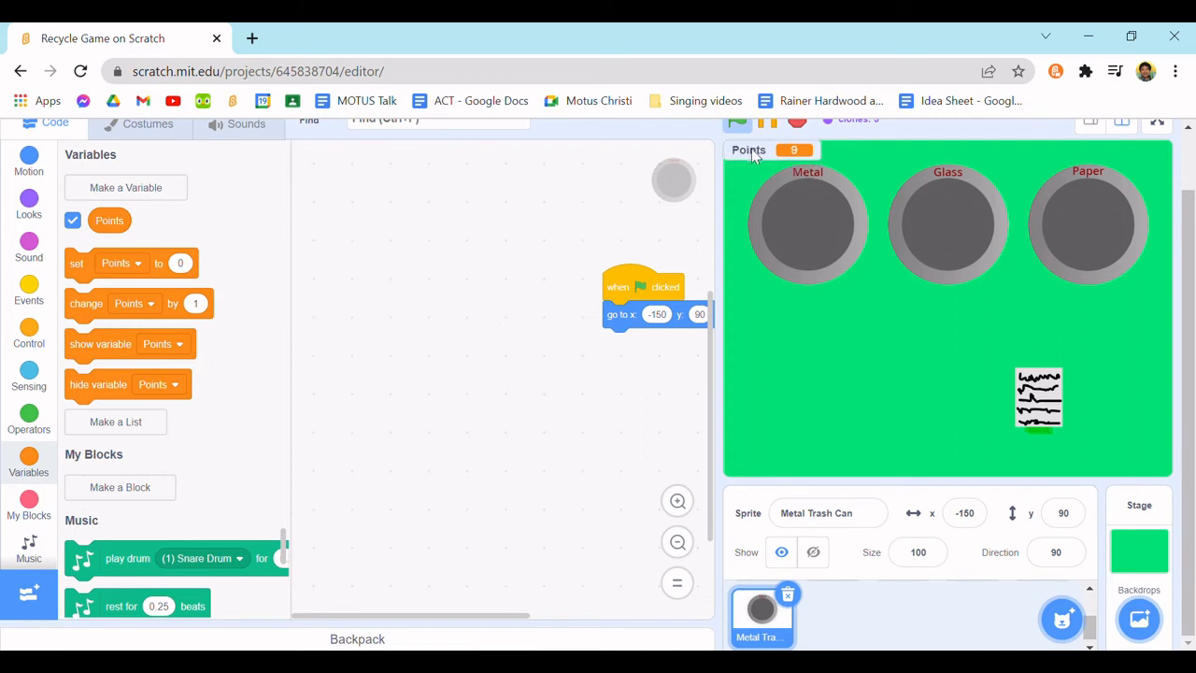
pyautogui.moveTo(1012, 296)
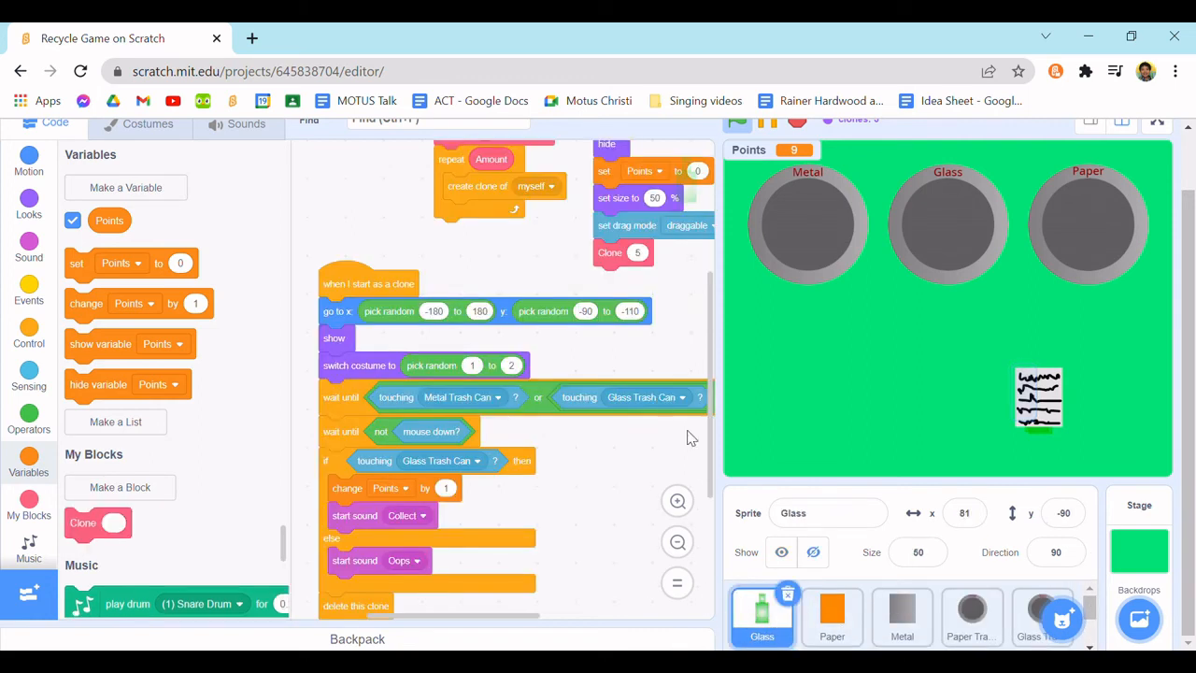
# - Place a 'set Points to 0' block inside the Stage's green-flag forever loop
pyautogui.click(1139, 551)
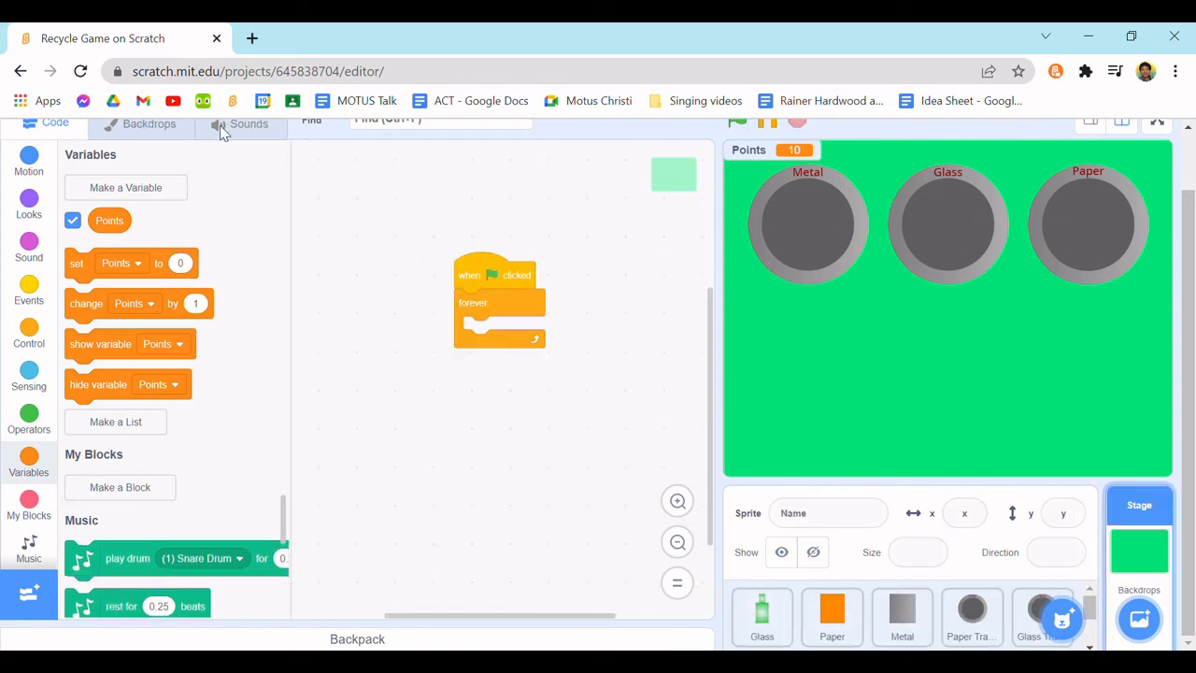
pyautogui.moveTo(79, 253)
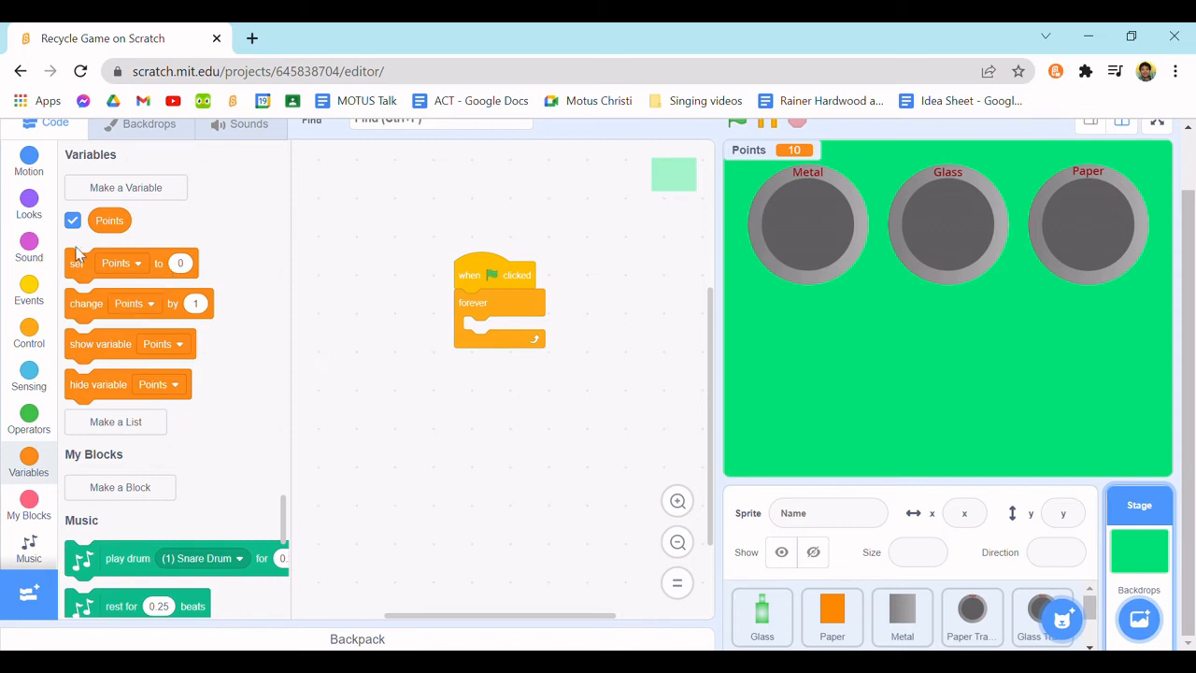
pyautogui.moveTo(654, 288)
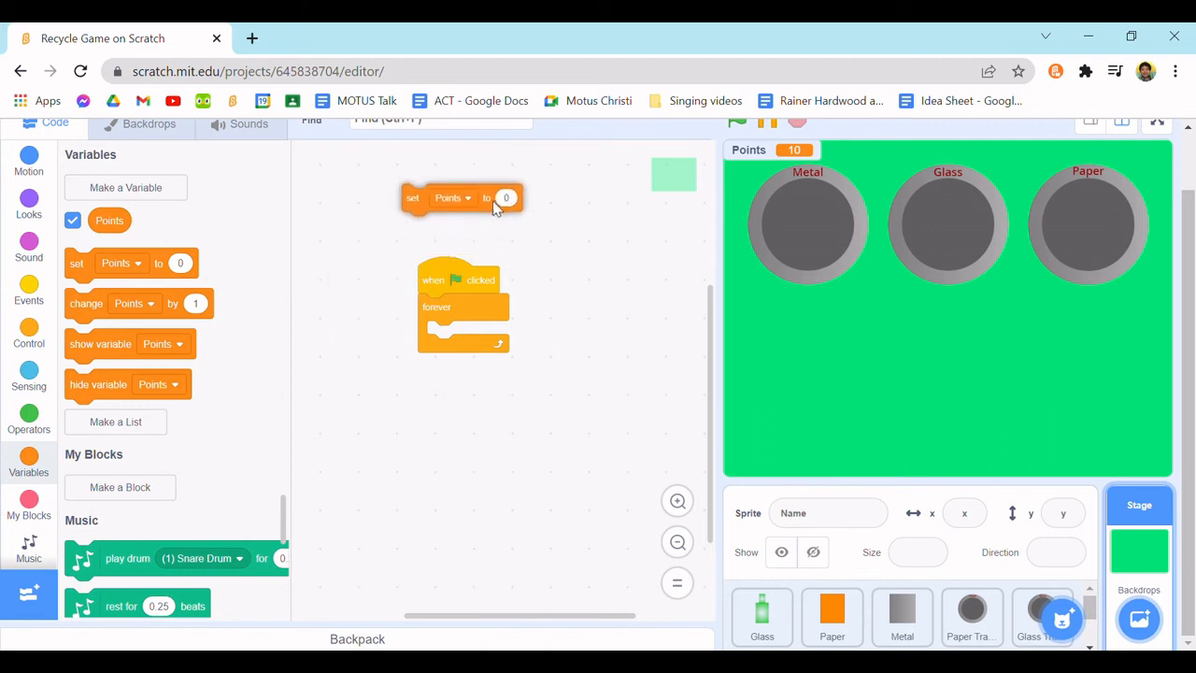
pyautogui.moveTo(458, 197); pyautogui.dragTo(397, 216)
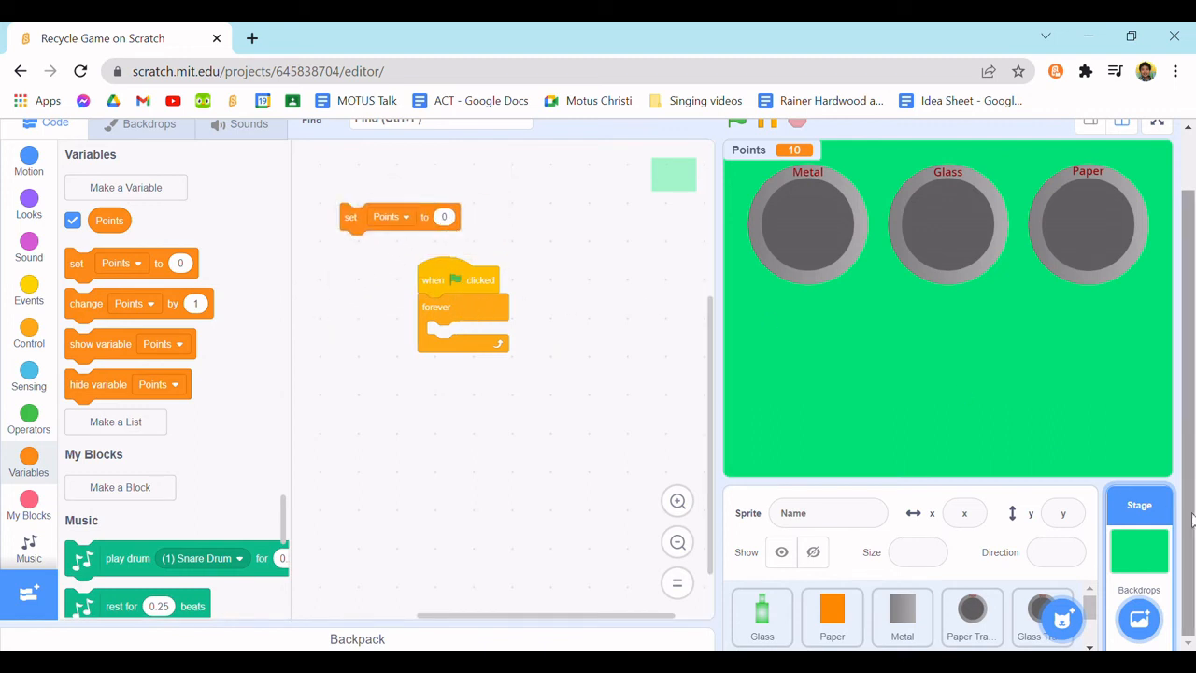
pyautogui.moveTo(391, 217); pyautogui.dragTo(491, 362)
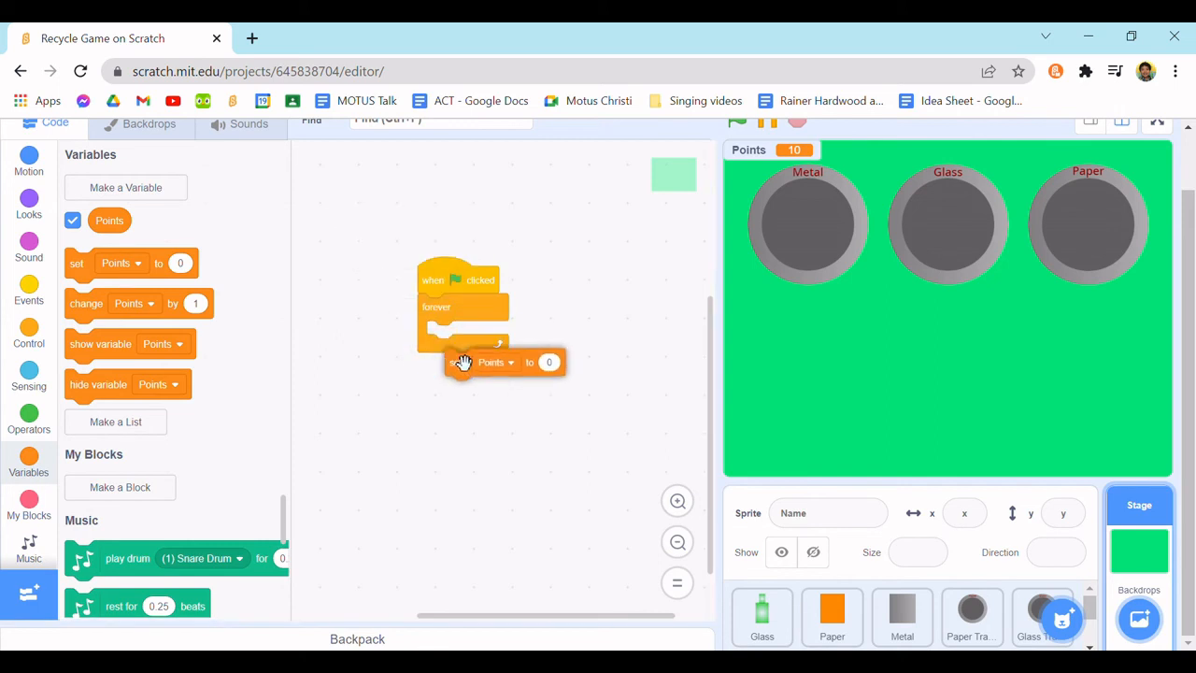
# - Create a hidden Chance variable and make the set block target Chance
pyautogui.click(125, 187)
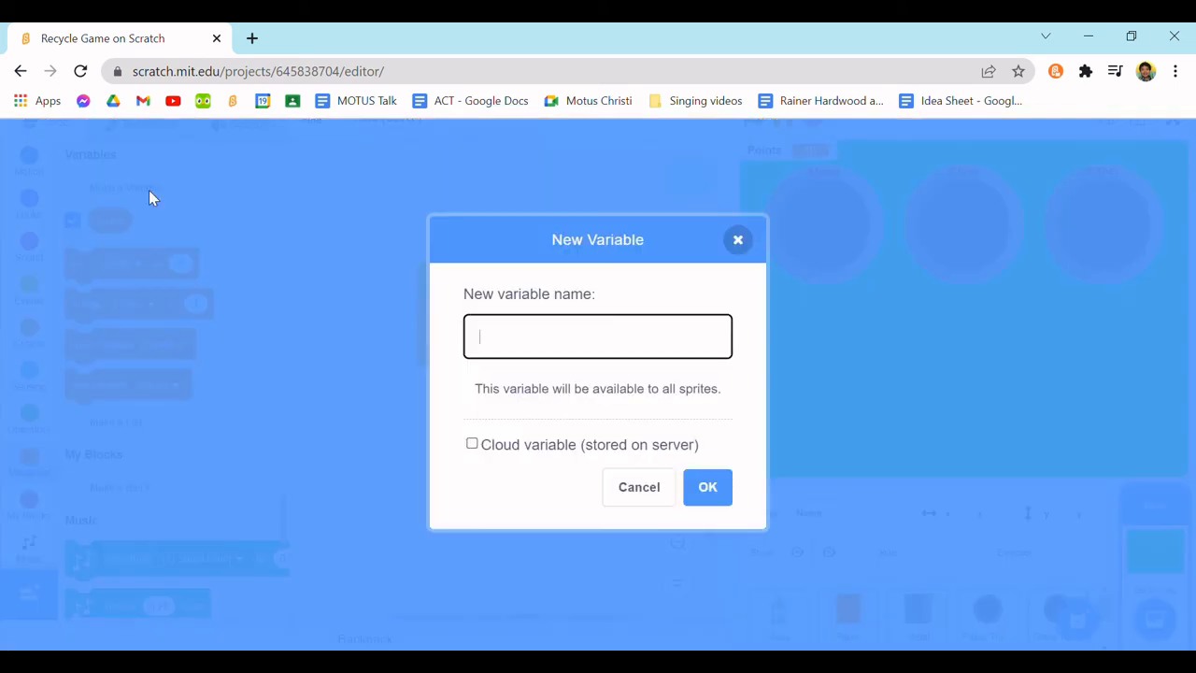
pyautogui.write('Chance')
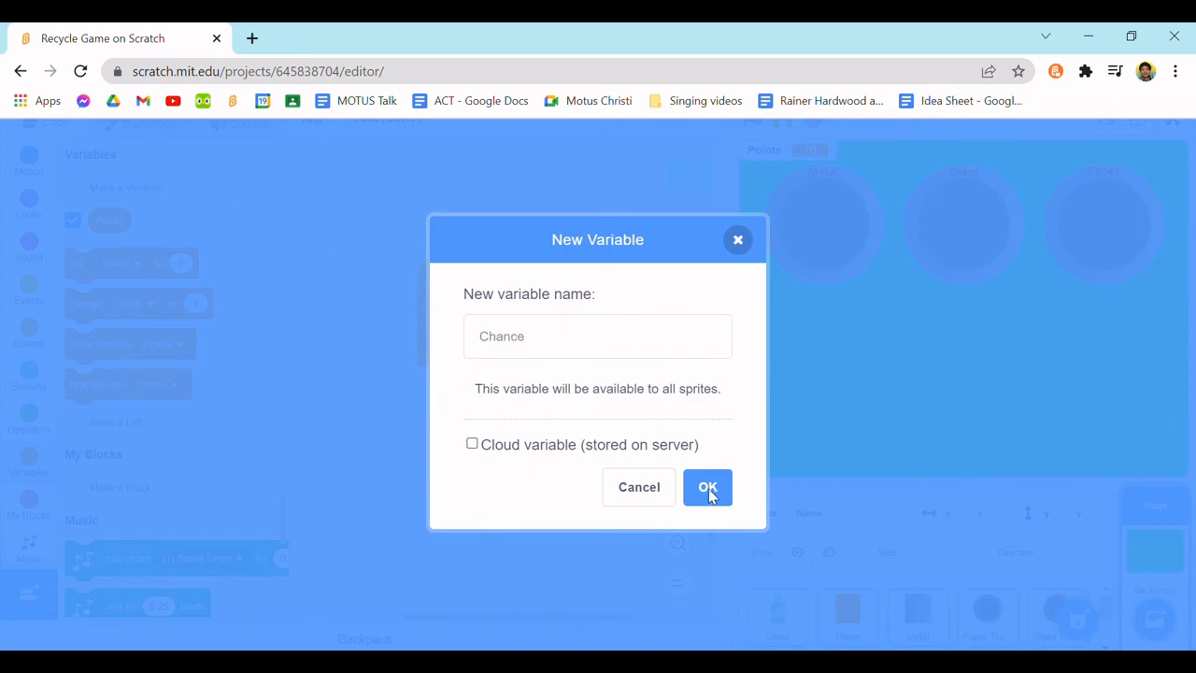
pyautogui.click(707, 487)
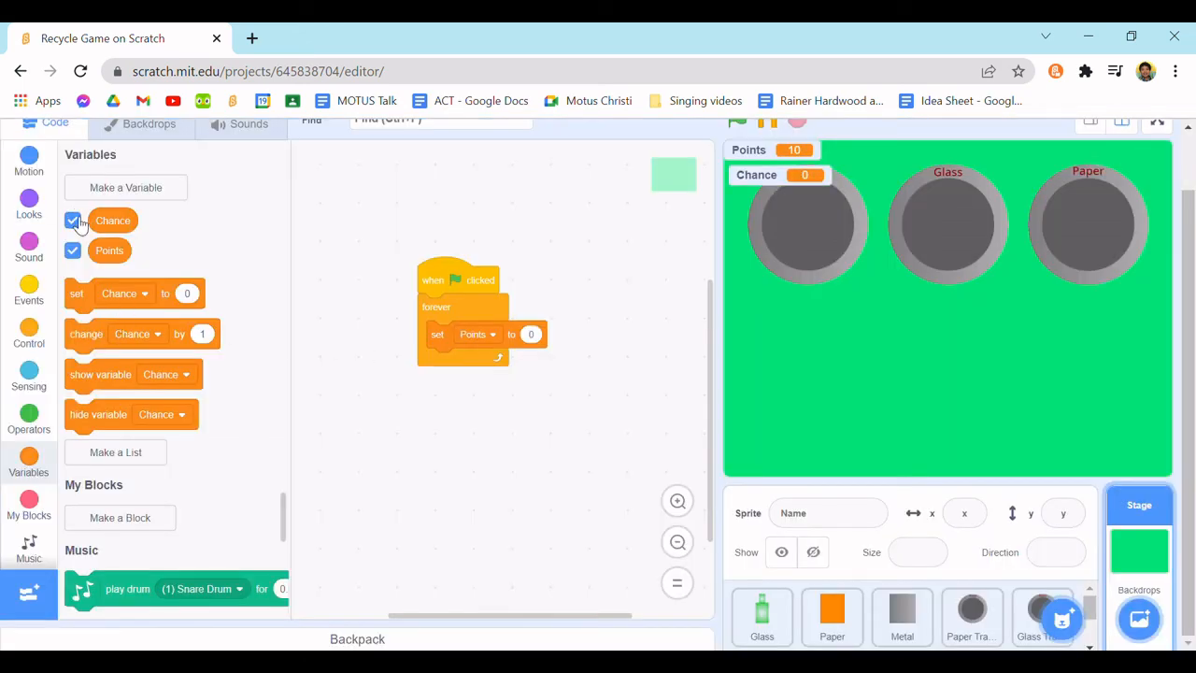
pyautogui.click(474, 334)
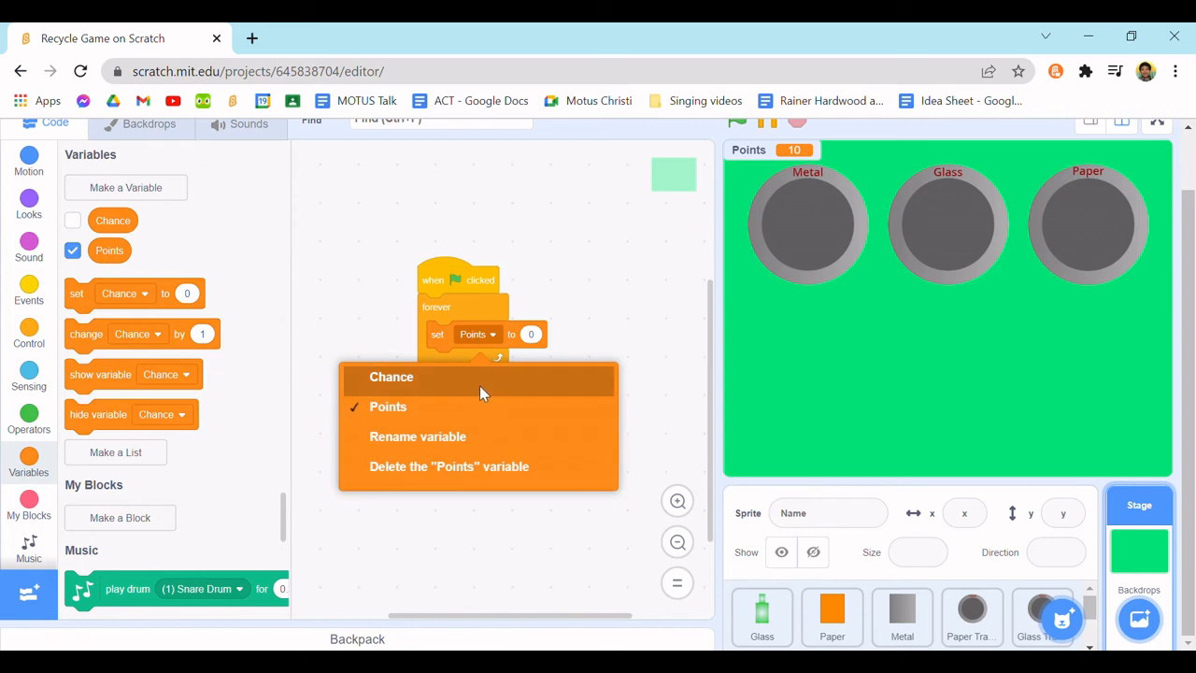
pyautogui.click(391, 377)
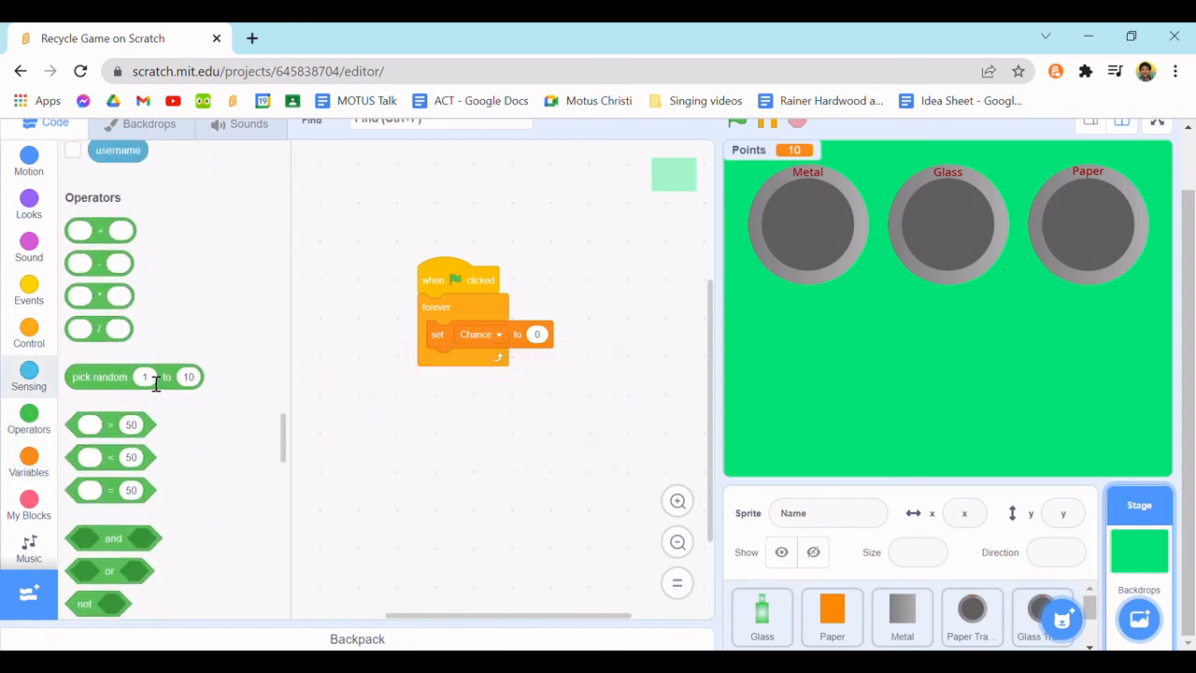
# - Set Chance to pick random 1 to 3 and add an 'if Chance = 1' check
pyautogui.moveTo(133, 377); pyautogui.dragTo(376, 399)
pyautogui.write('3')
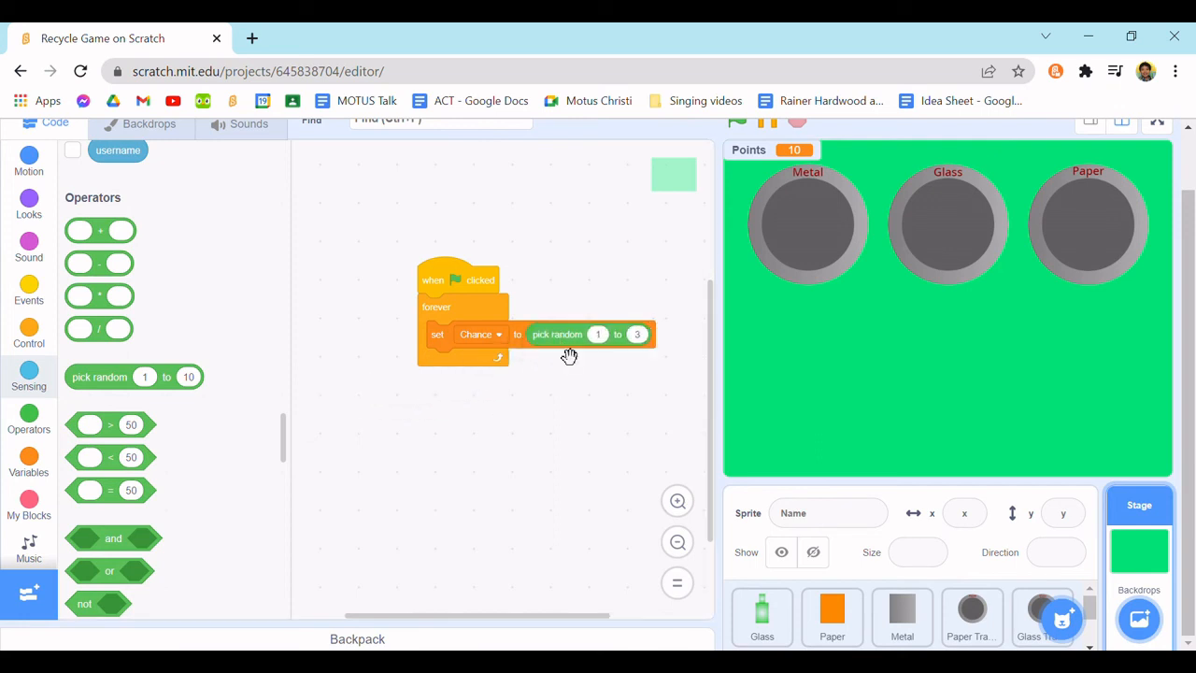
pyautogui.moveTo(29, 342)
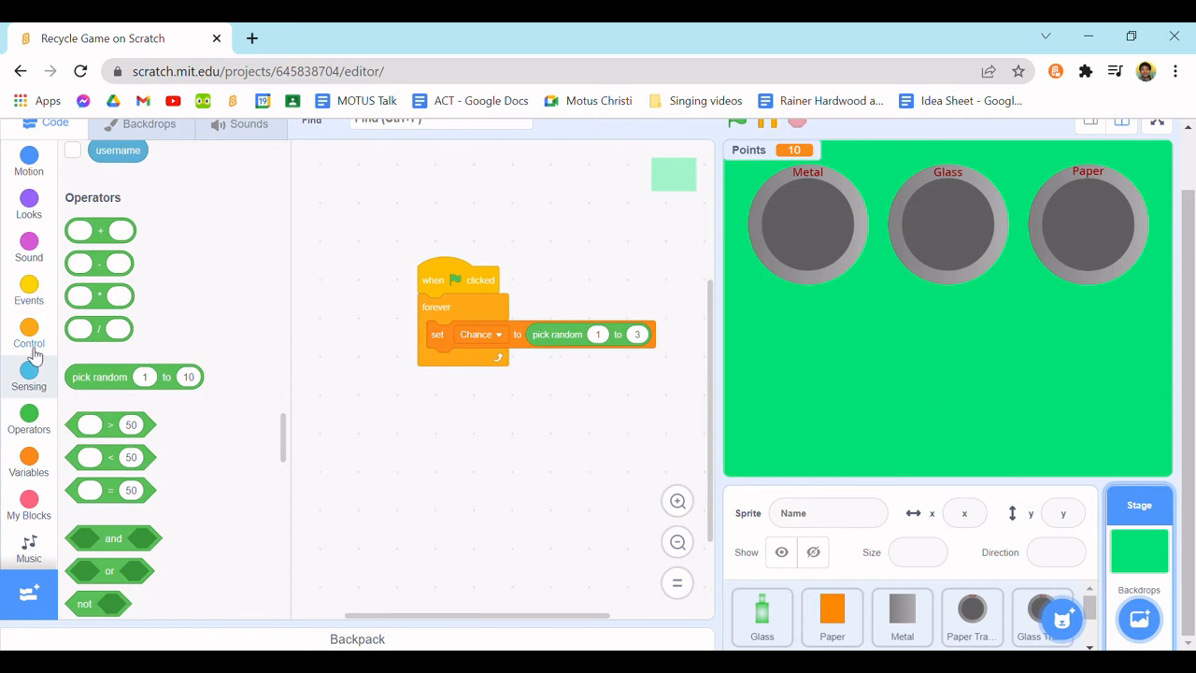
pyautogui.click(28, 337)
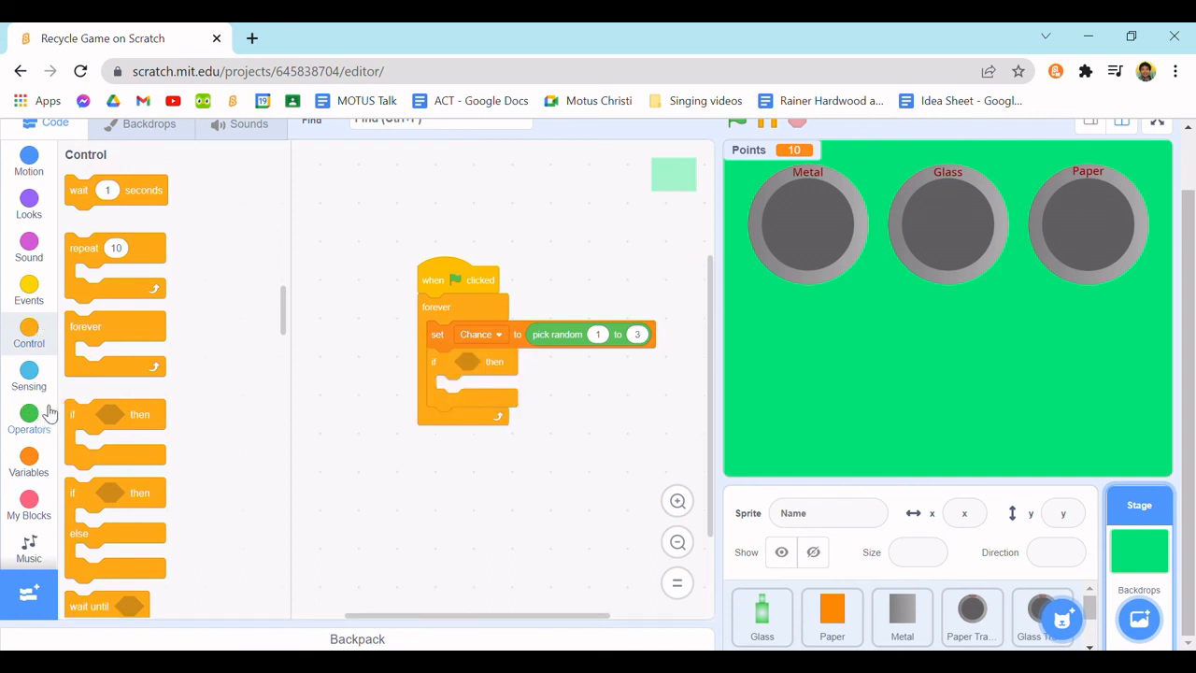
pyautogui.click(28, 416)
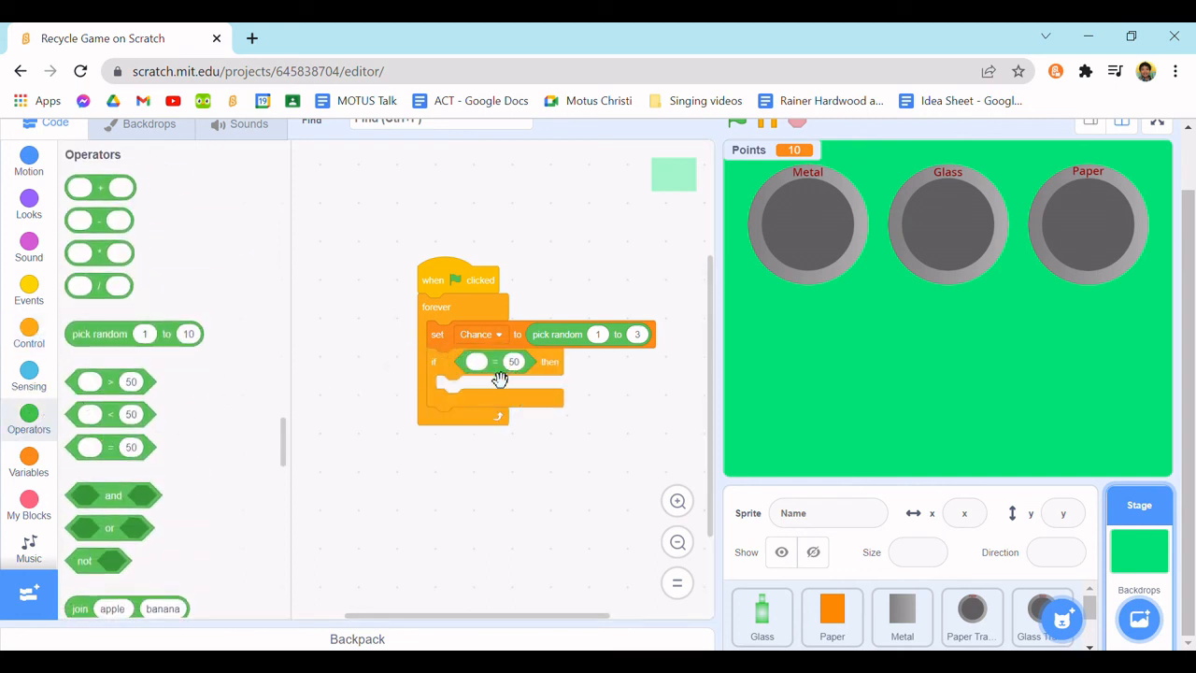
pyautogui.click(29, 332)
pyautogui.write('1')
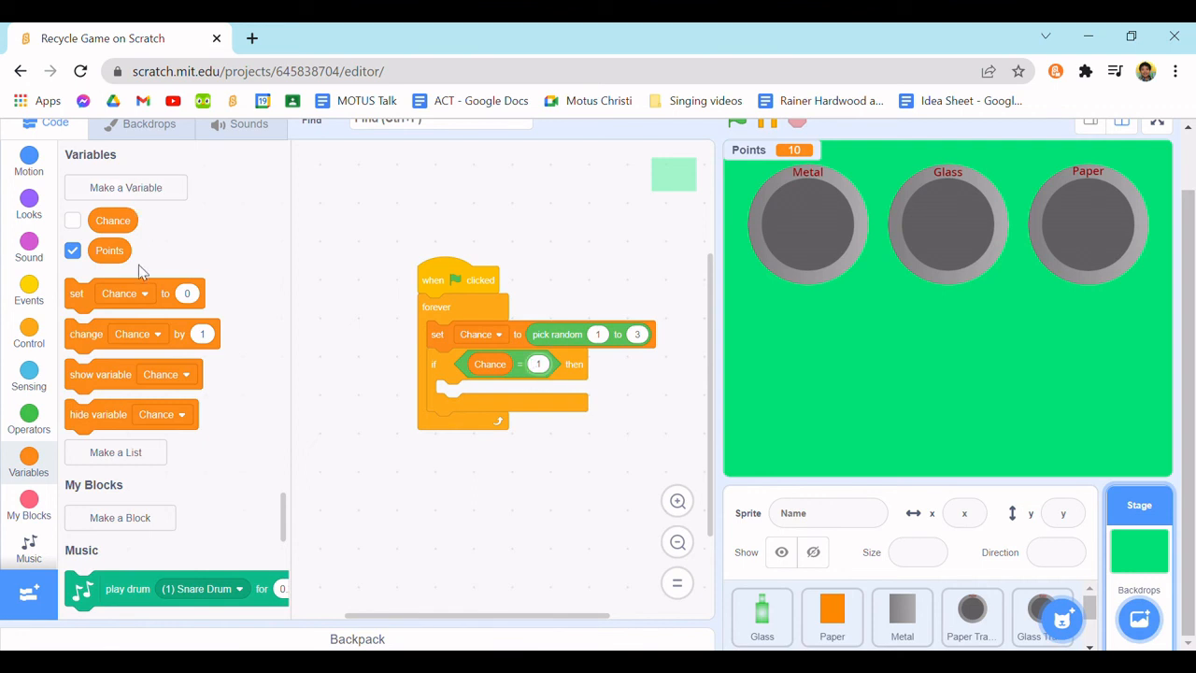
# - Add create-clone blocks so Chance 1, 2 and 3 clone Glass, Paper and Metal
pyautogui.click(28, 331)
pyautogui.write('3')
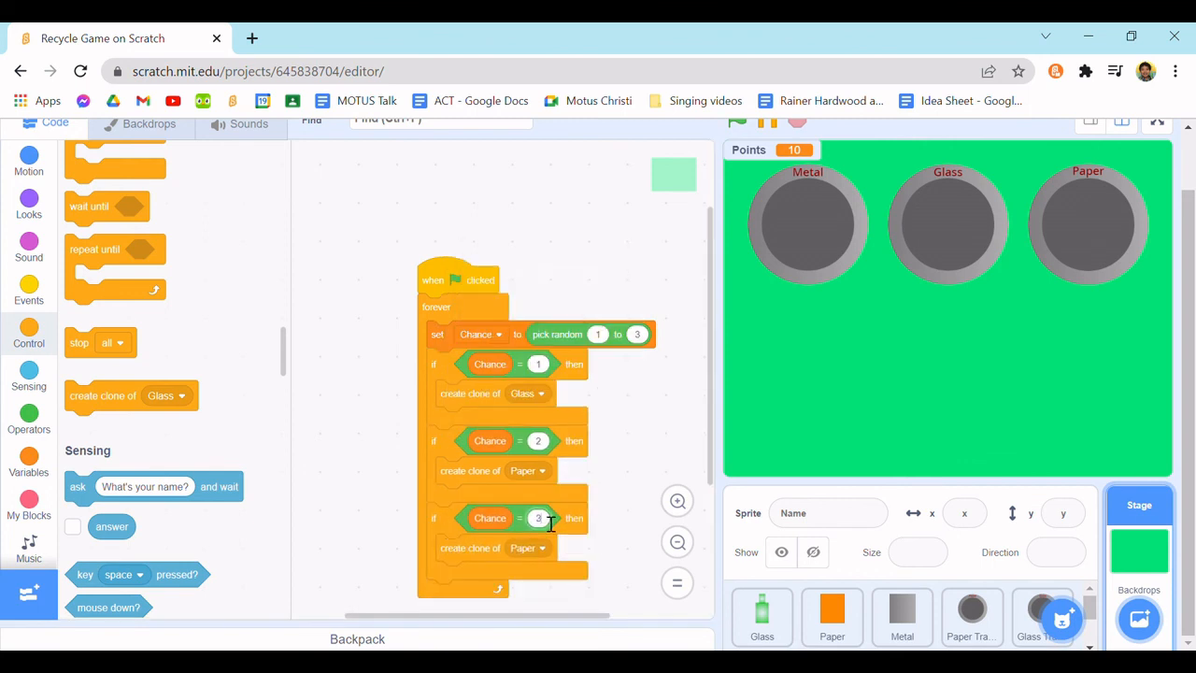
pyautogui.click(539, 393)
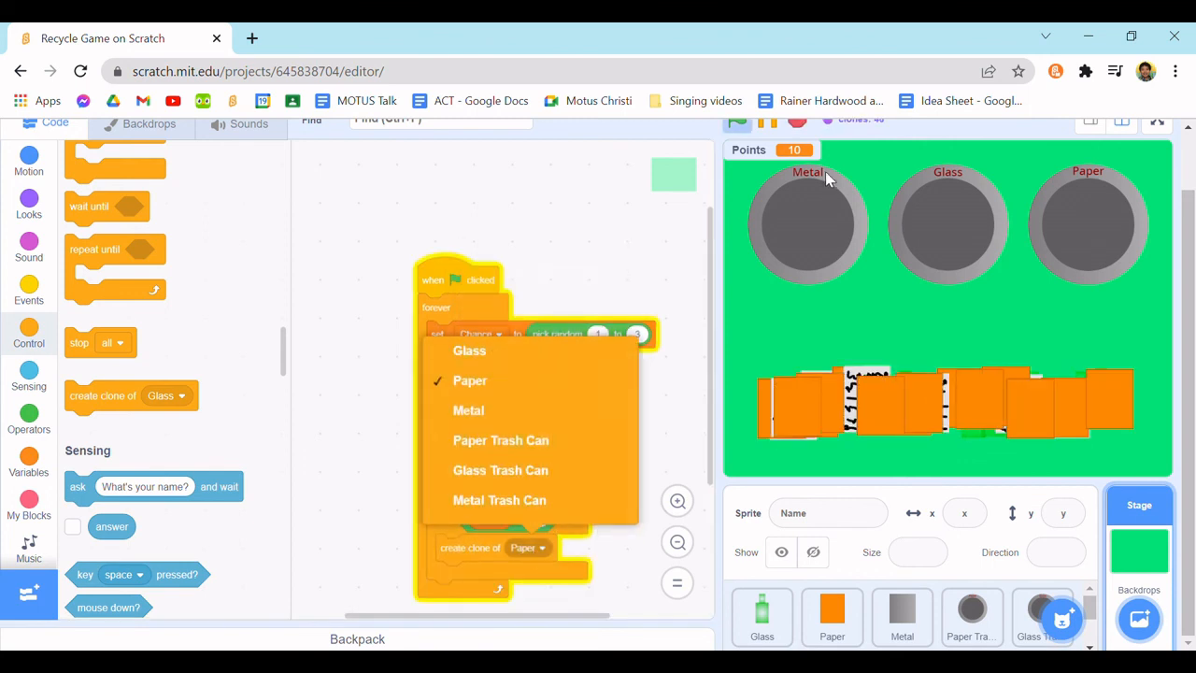
pyautogui.moveTo(500, 440)
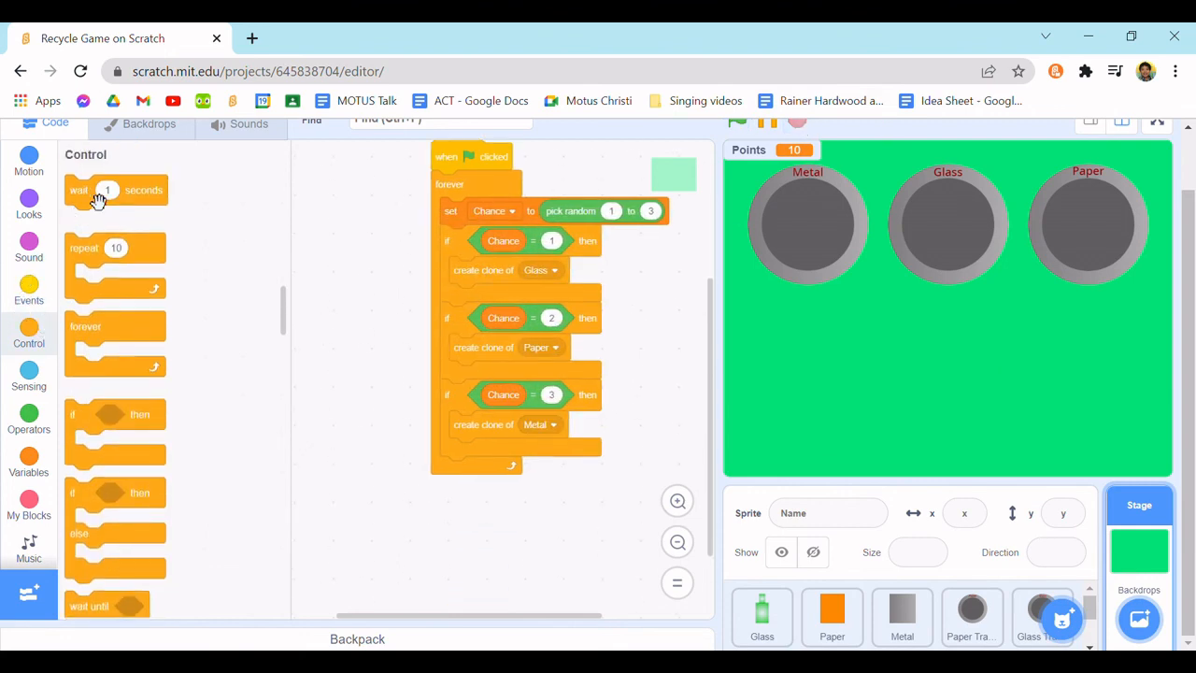
# - End the forever loop with a 0.5-second wait and run the game with the green flag
pyautogui.moveTo(98, 189); pyautogui.dragTo(391, 523)
pyautogui.write('0')
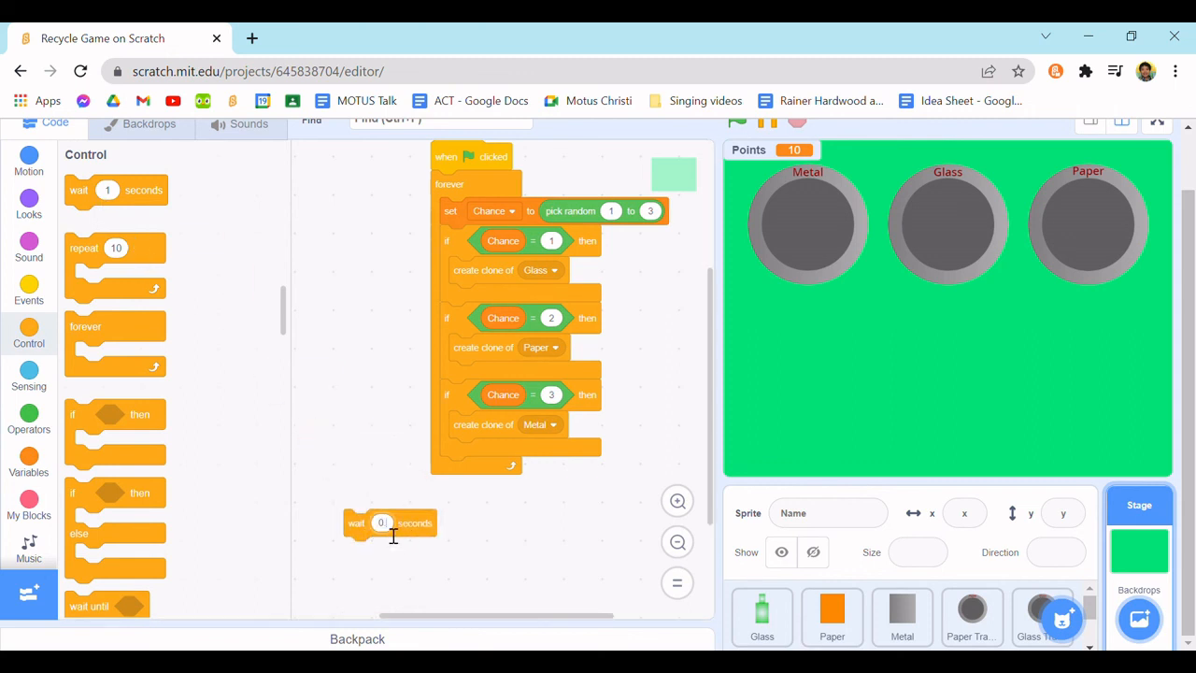
pyautogui.moveTo(391, 523); pyautogui.dragTo(472, 487)
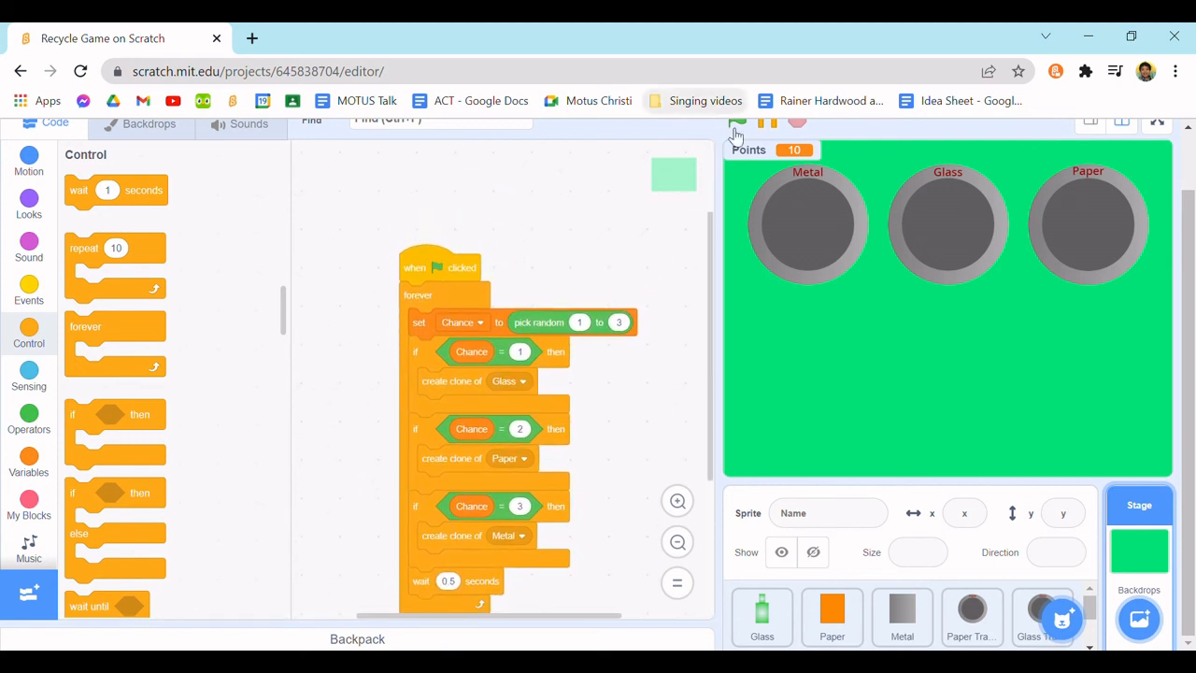
pyautogui.click(737, 120)
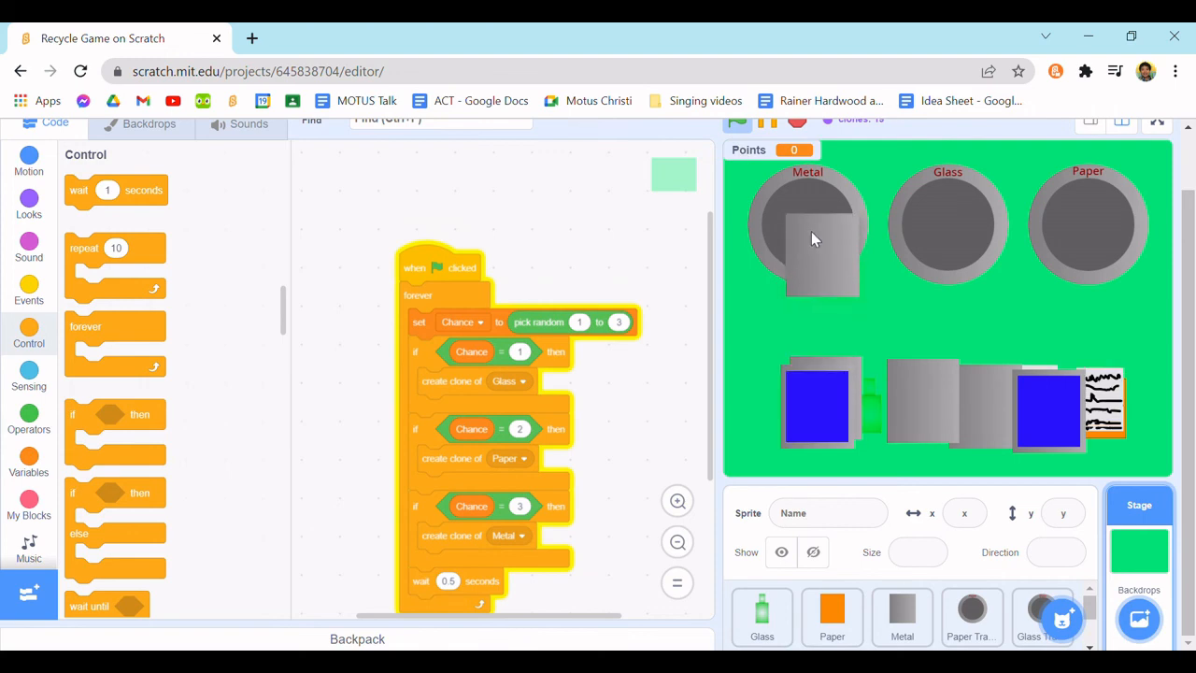